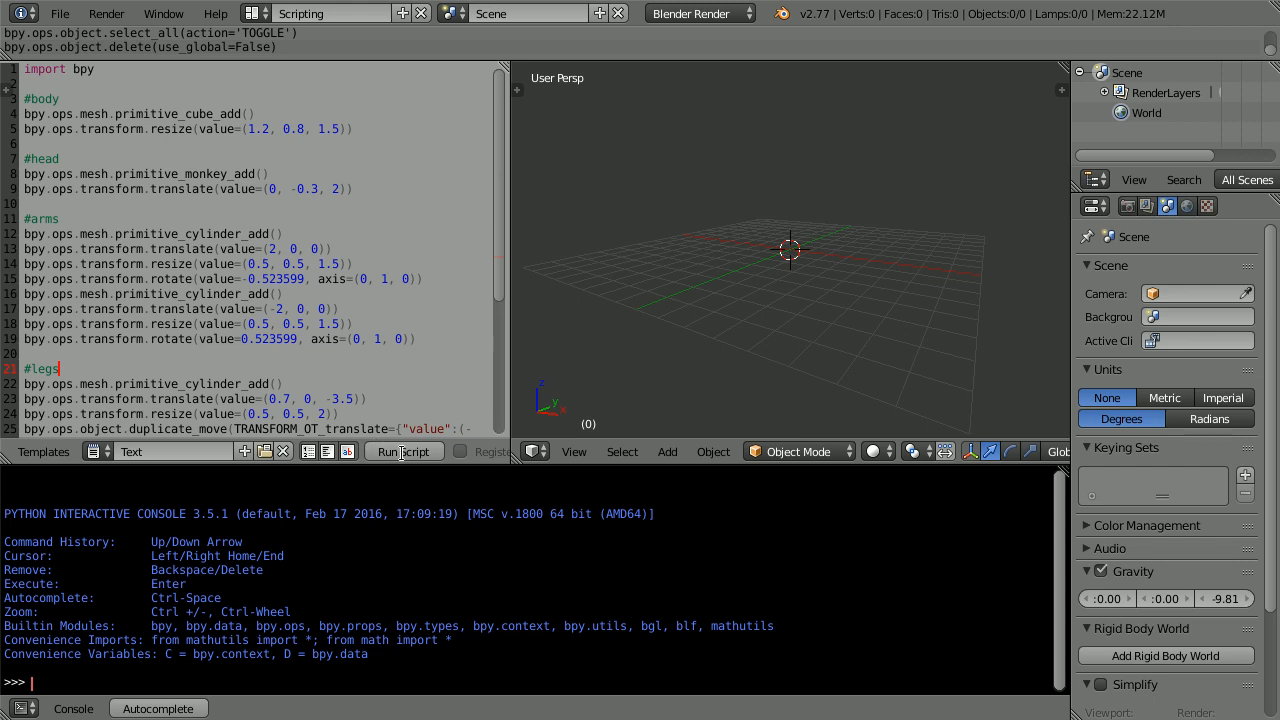
- Start a new file to get the default scene with cube, camera and lamp
{"action": "left_click", "coordinate": [403, 451]}
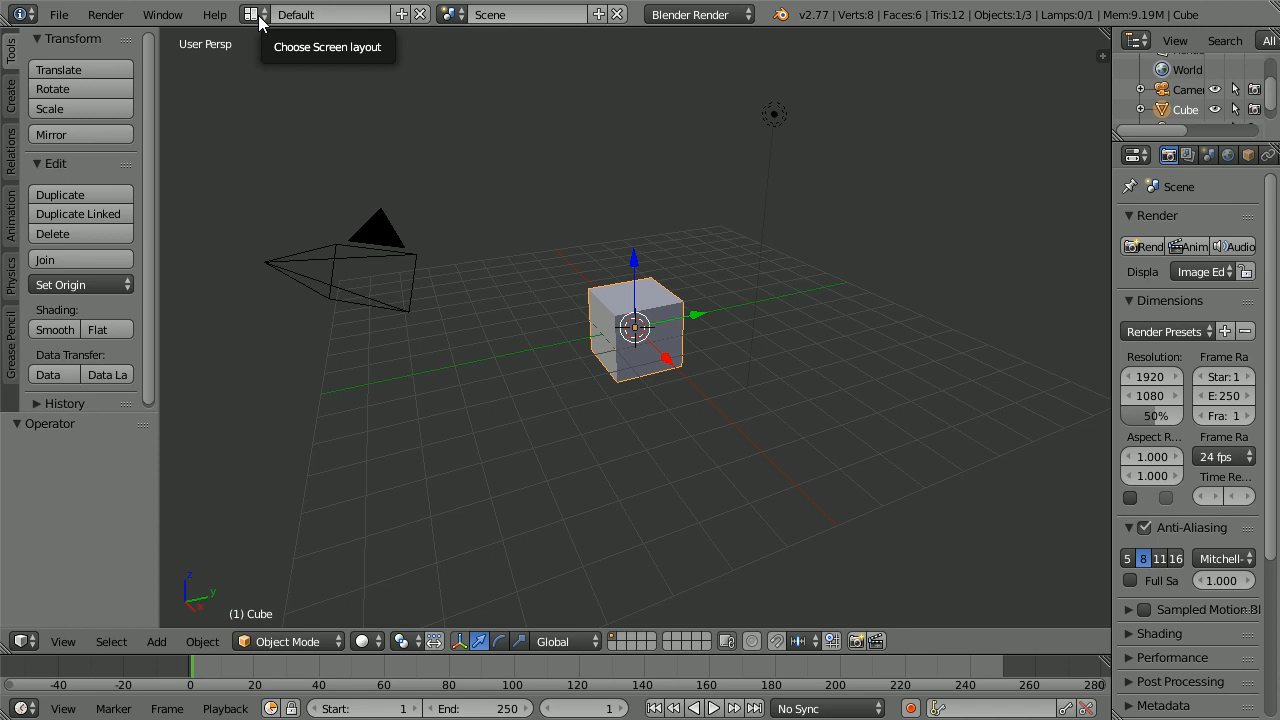
- Switch the screen layout to Scripting, keeping the lower area as the Python Console
{"action": "left_click", "coordinate": [253, 14]}
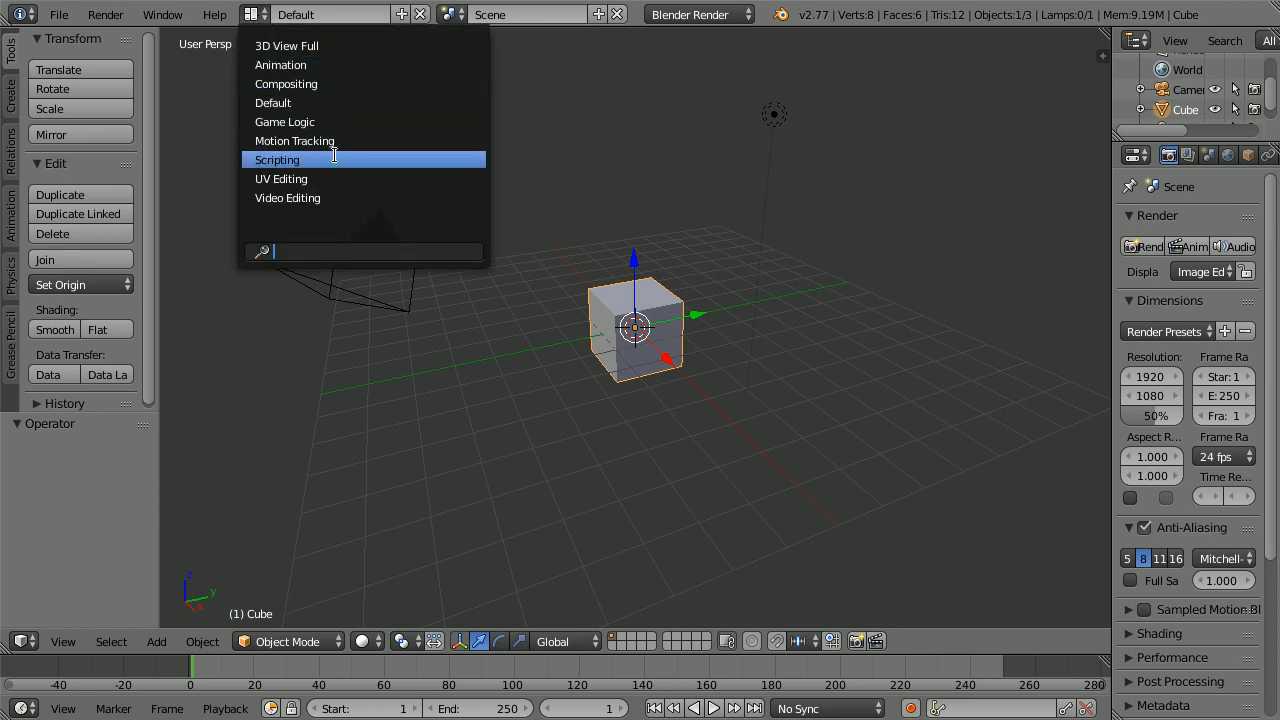
{"action": "left_click", "coordinate": [277, 159]}
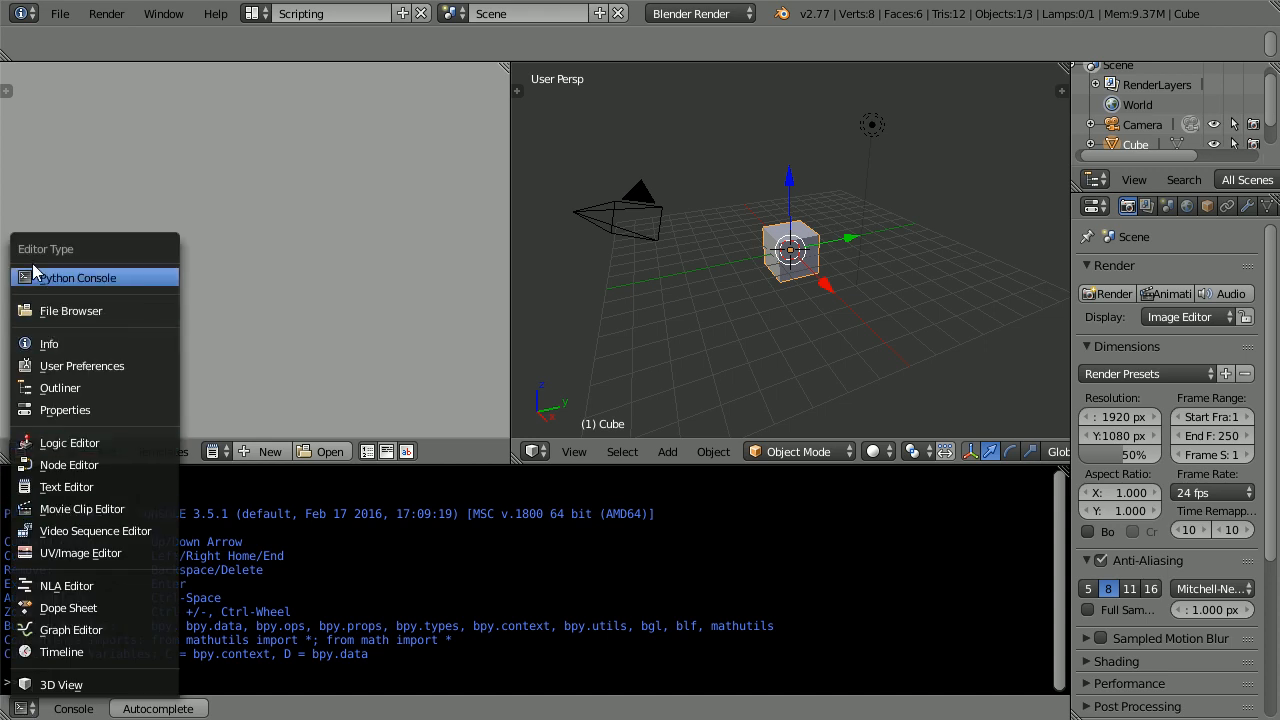
{"action": "left_click", "coordinate": [76, 277]}
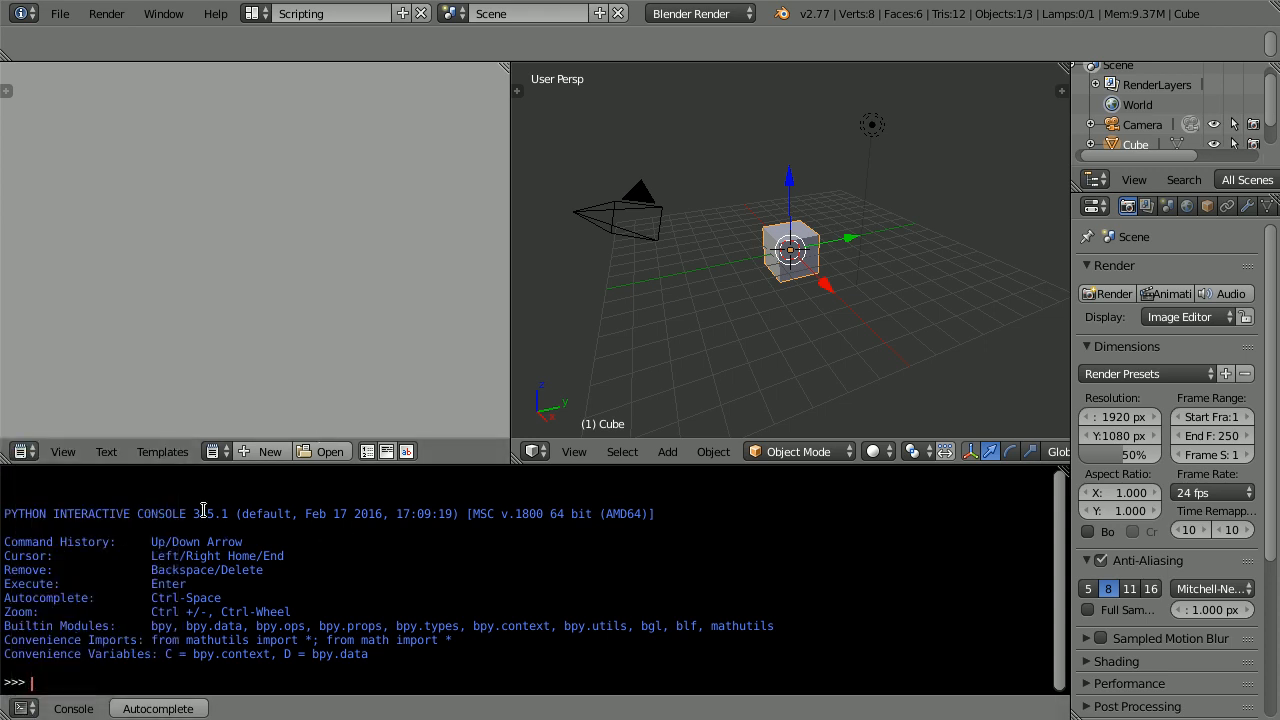
{"action": "mouse_move", "coordinate": [90, 600]}
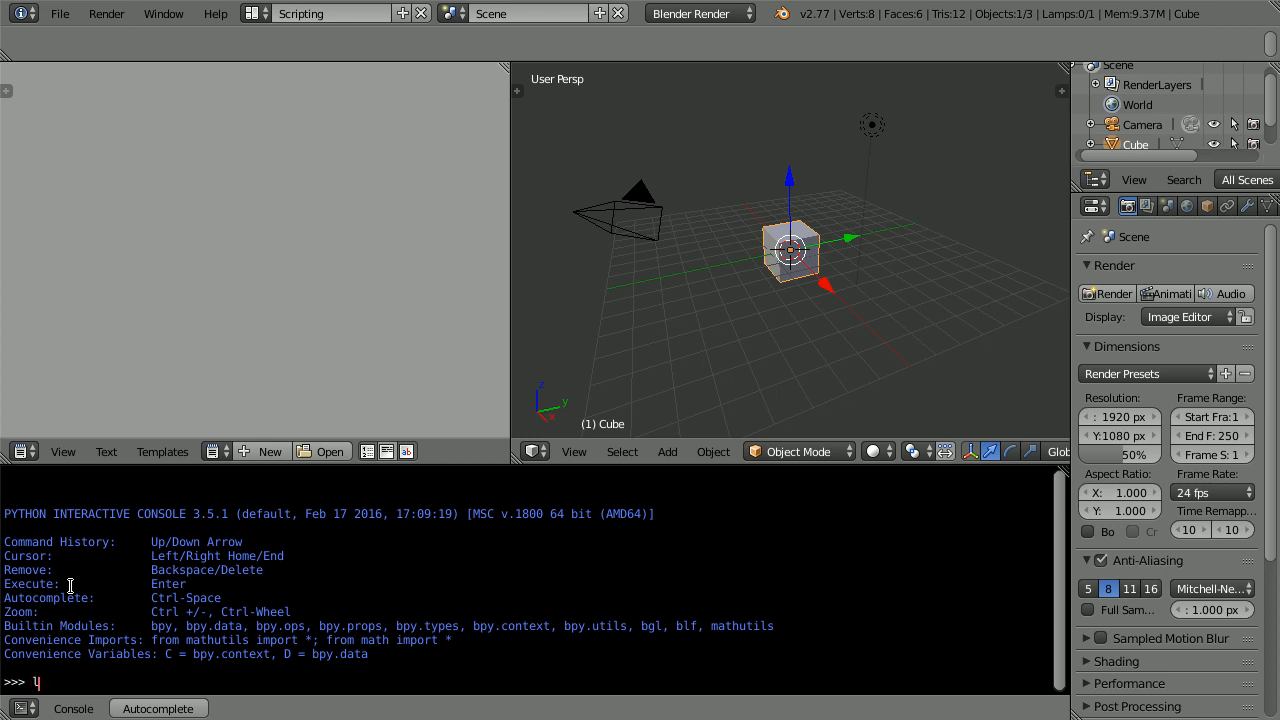
- Run list() and list(D.objects) in the console, returning Camera, Cube and Lamp
{"action": "type", "text": "list()"}
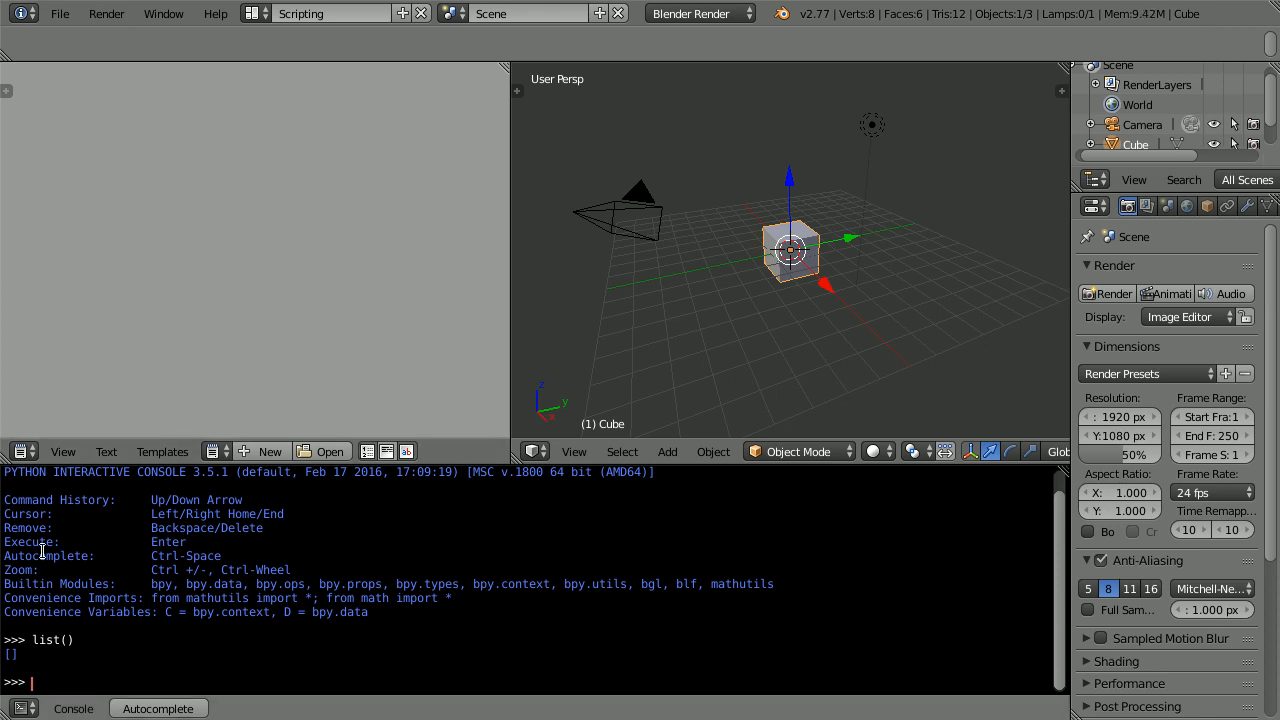
{"action": "mouse_move", "coordinate": [140, 610]}
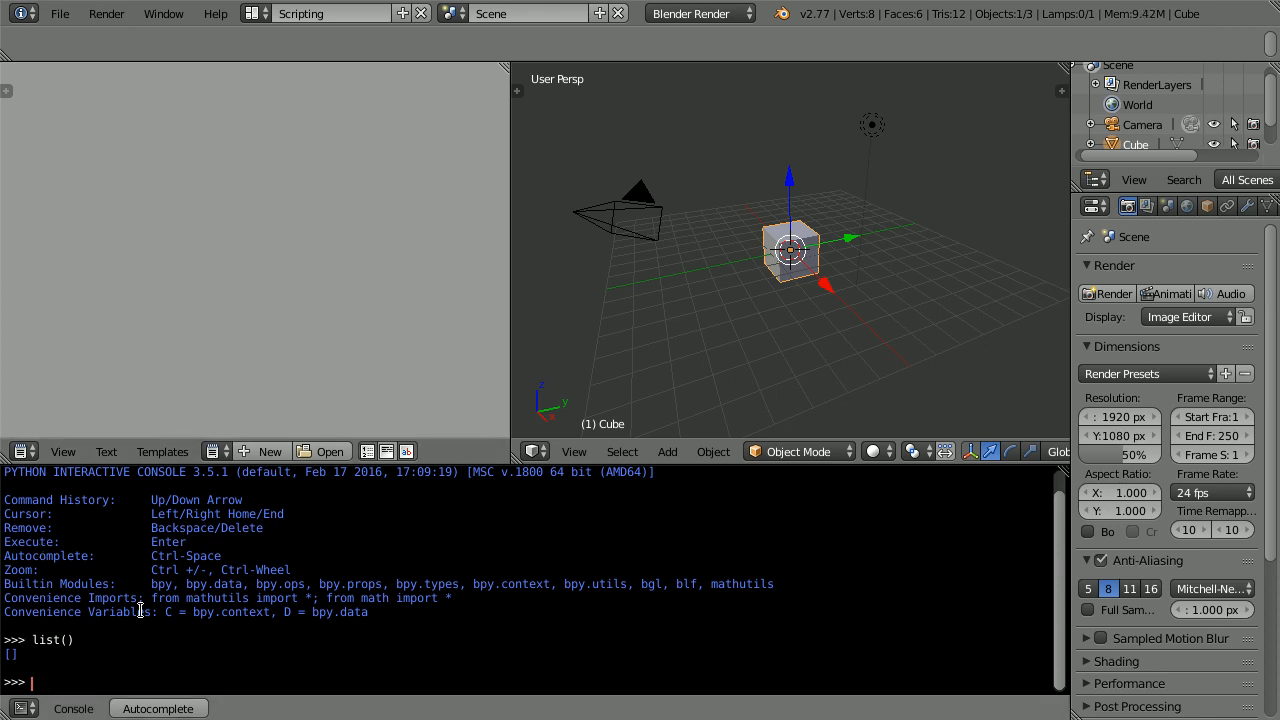
{"action": "type", "text": "list"}
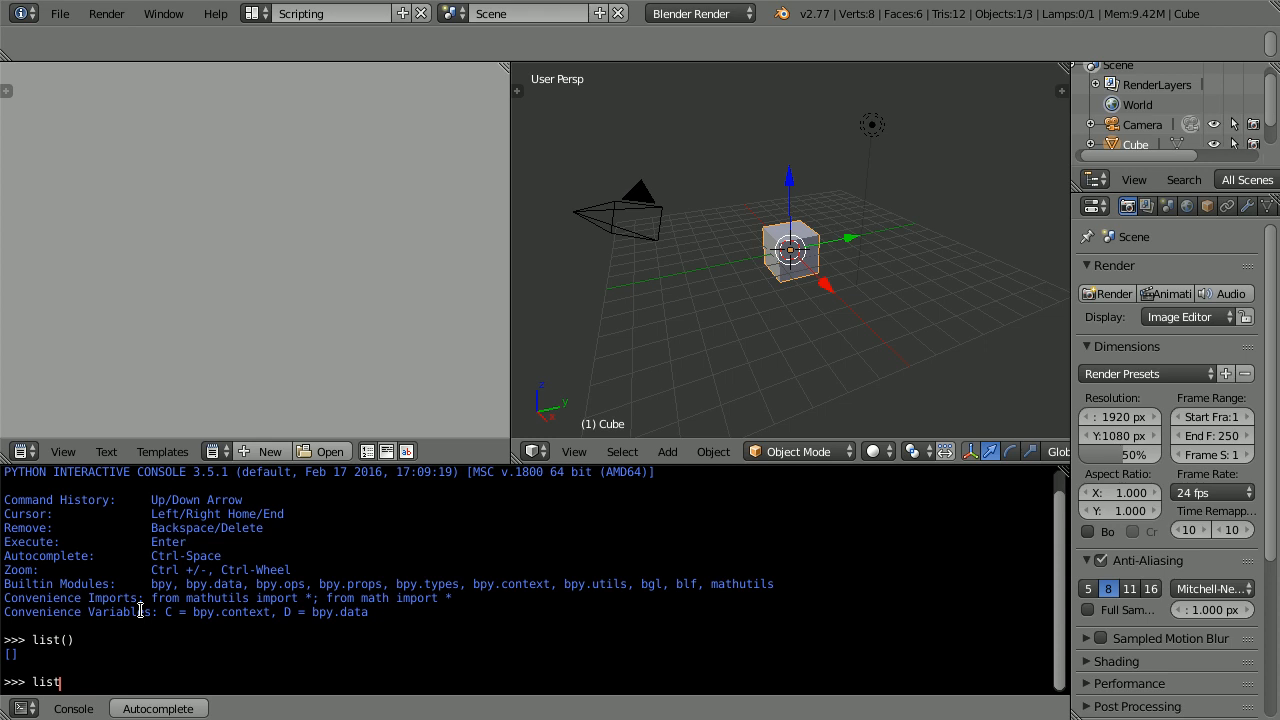
{"action": "type", "text": "(D."}
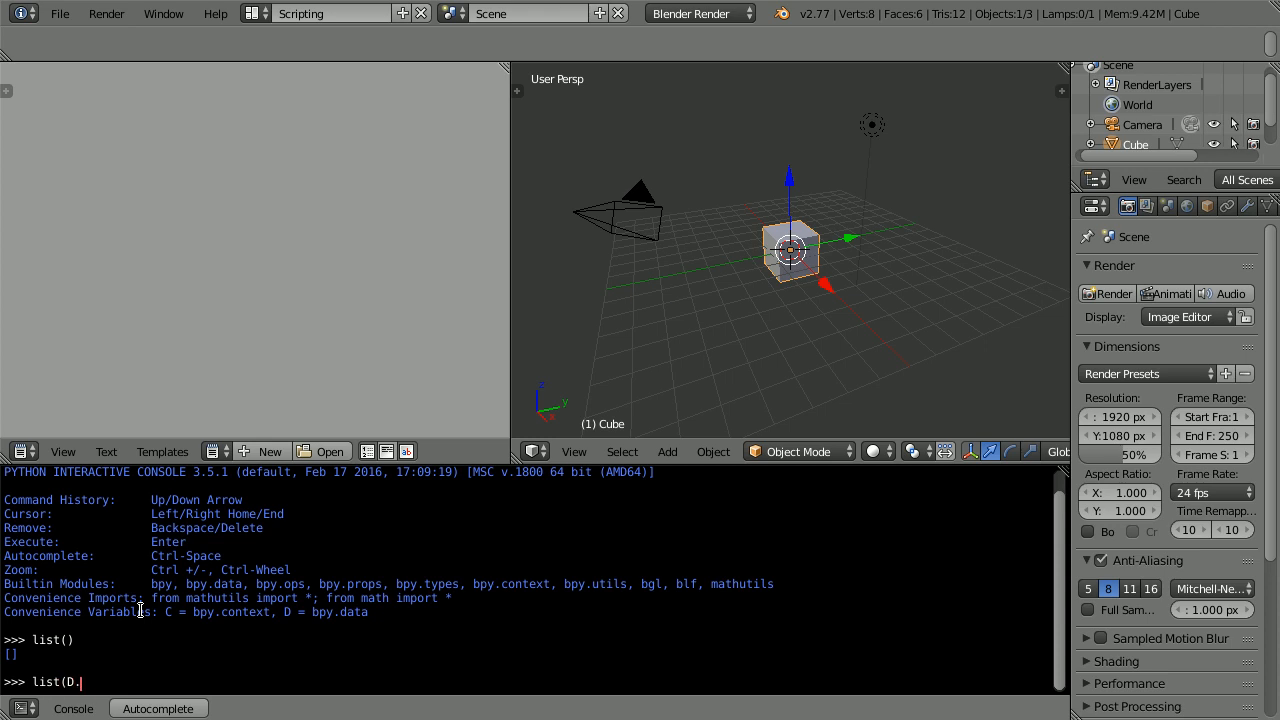
{"action": "type", "text": "objects"}
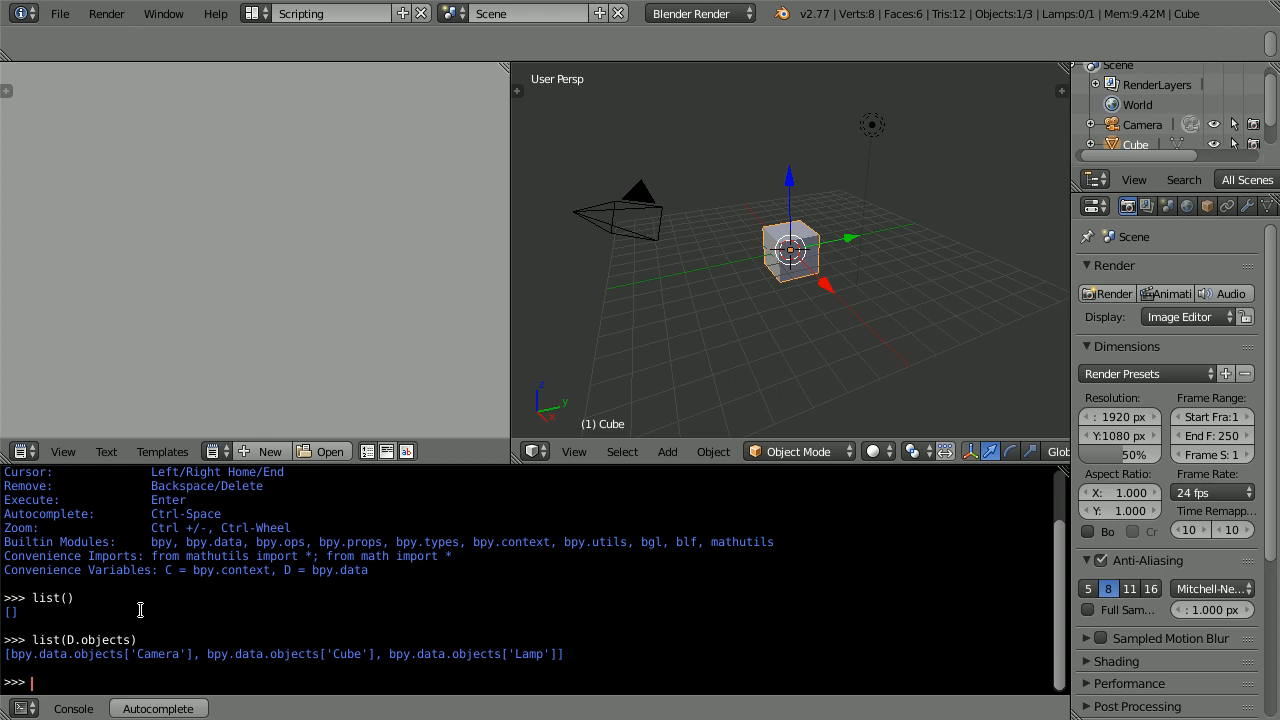
{"action": "mouse_move", "coordinate": [154, 663]}
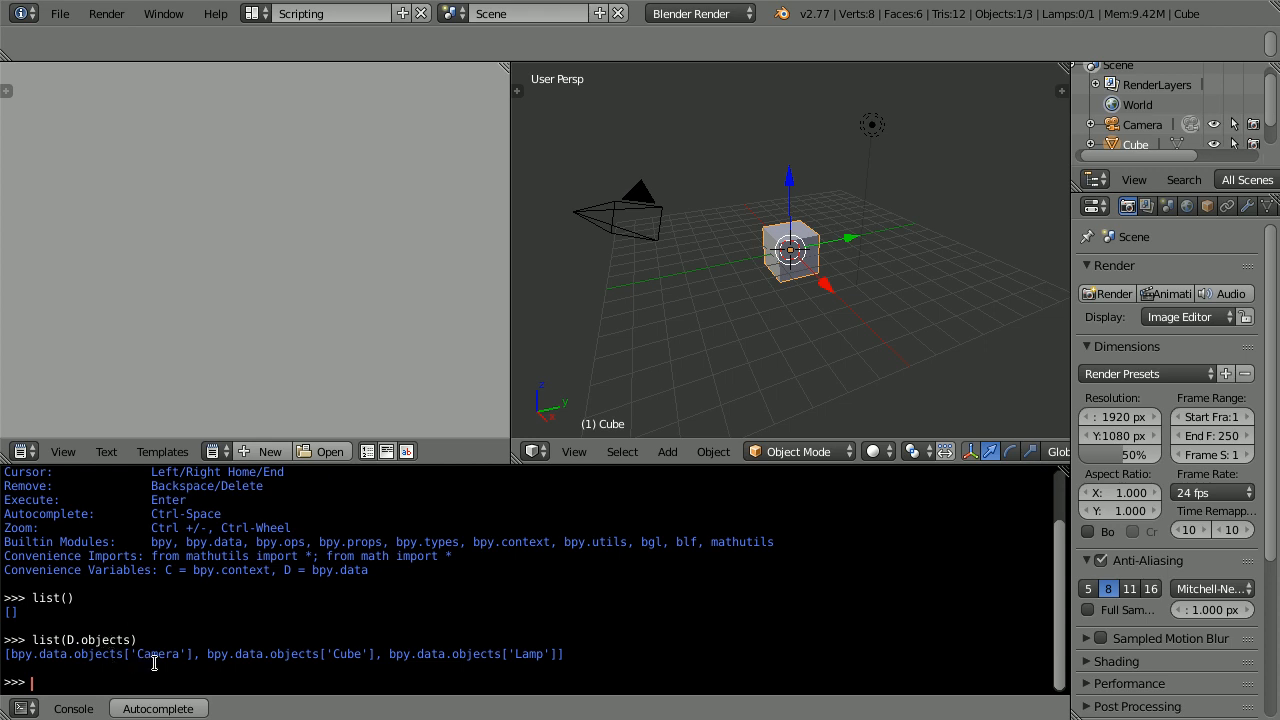
{"action": "mouse_move", "coordinate": [728, 383]}
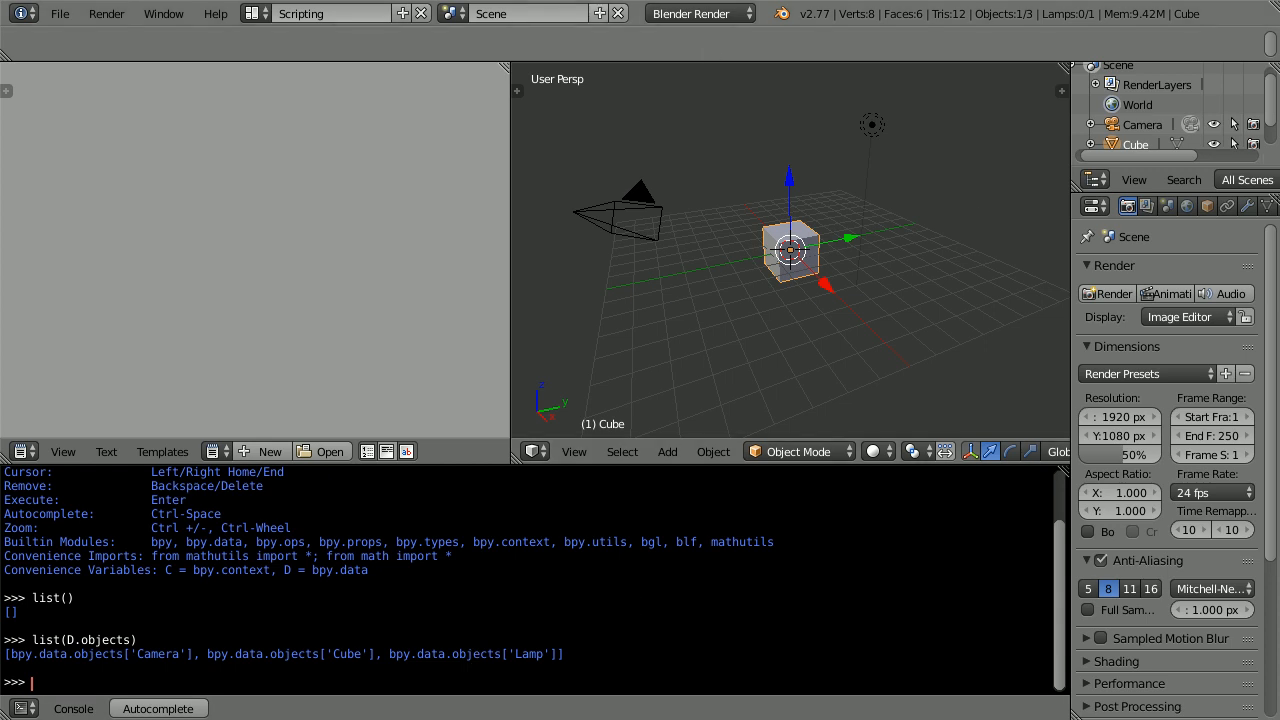
{"action": "mouse_move", "coordinate": [1052, 550]}
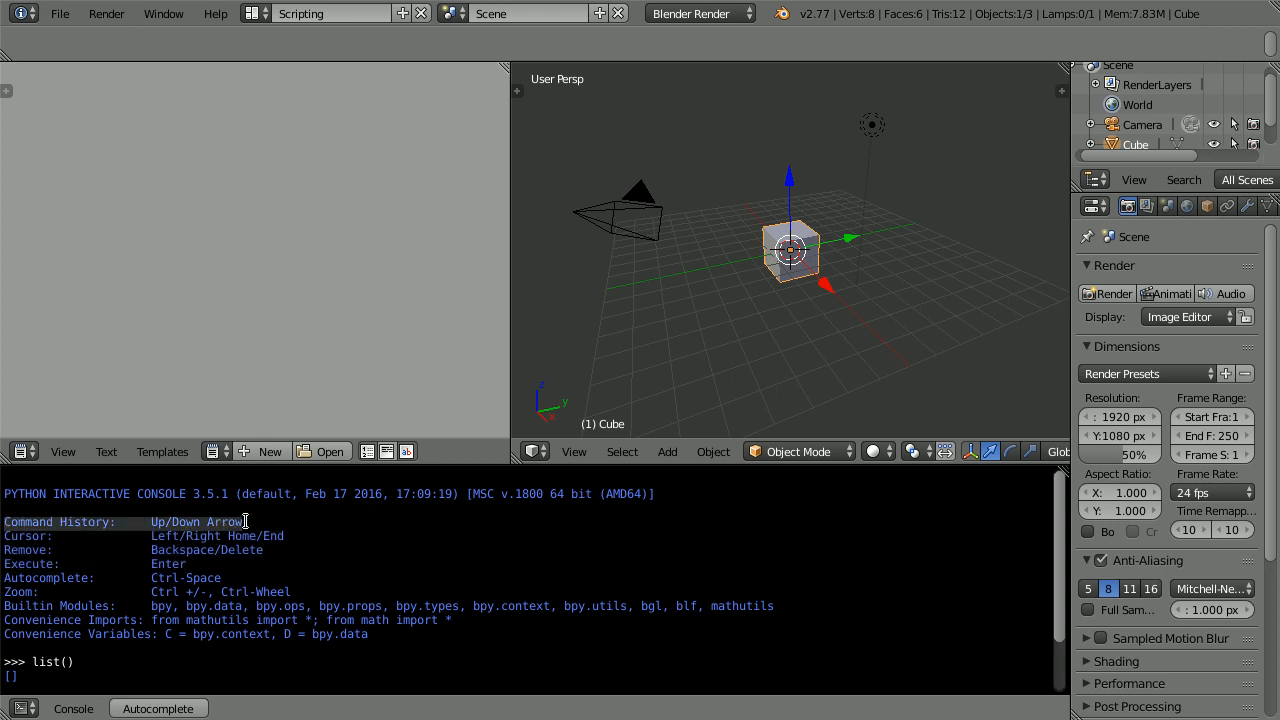
{"action": "mouse_move", "coordinate": [265, 67]}
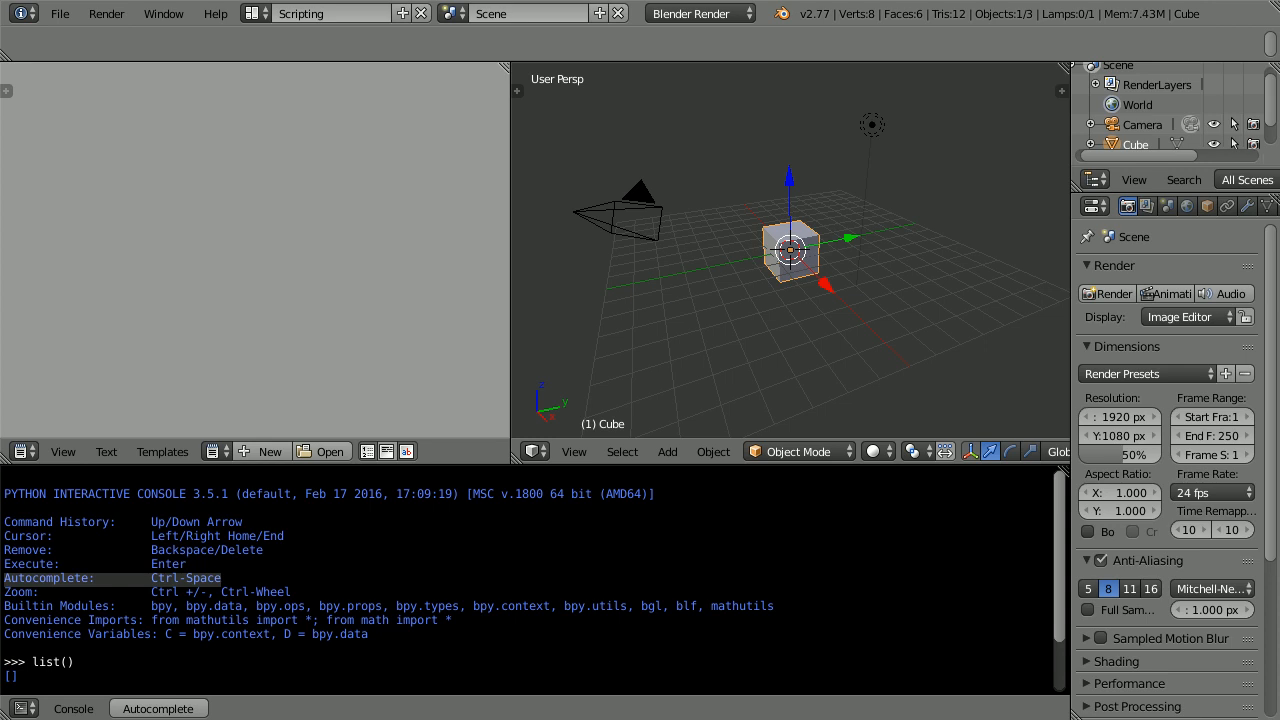
- Open the Object properties tab to view the Cube's location, rotation and scale
{"action": "left_click", "coordinate": [1207, 206]}
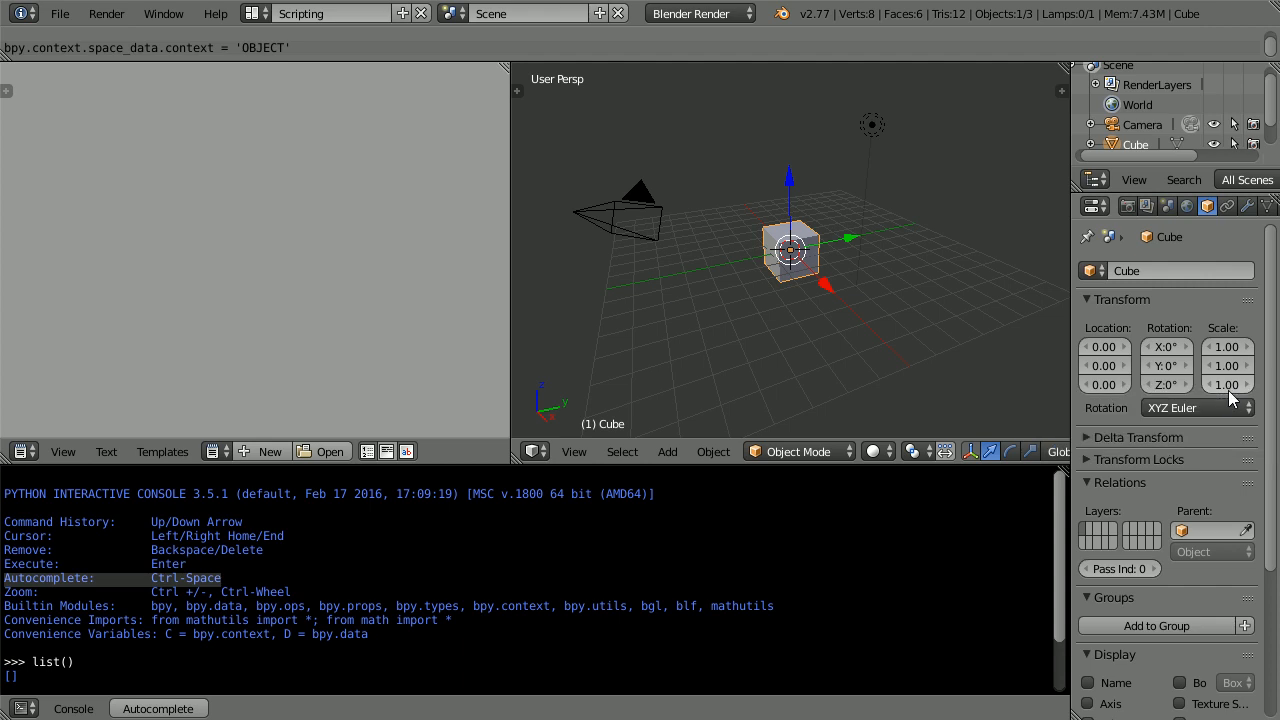
{"action": "mouse_move", "coordinate": [700, 13]}
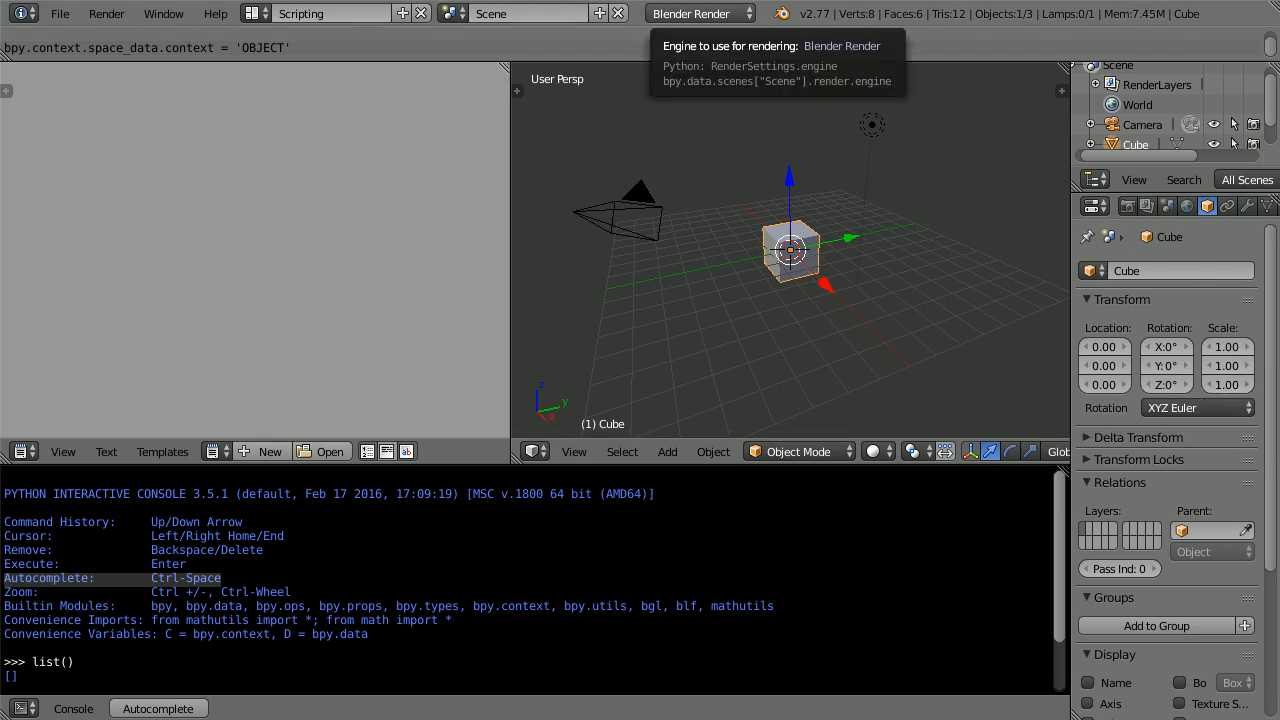
{"action": "mouse_move", "coordinate": [1228, 356]}
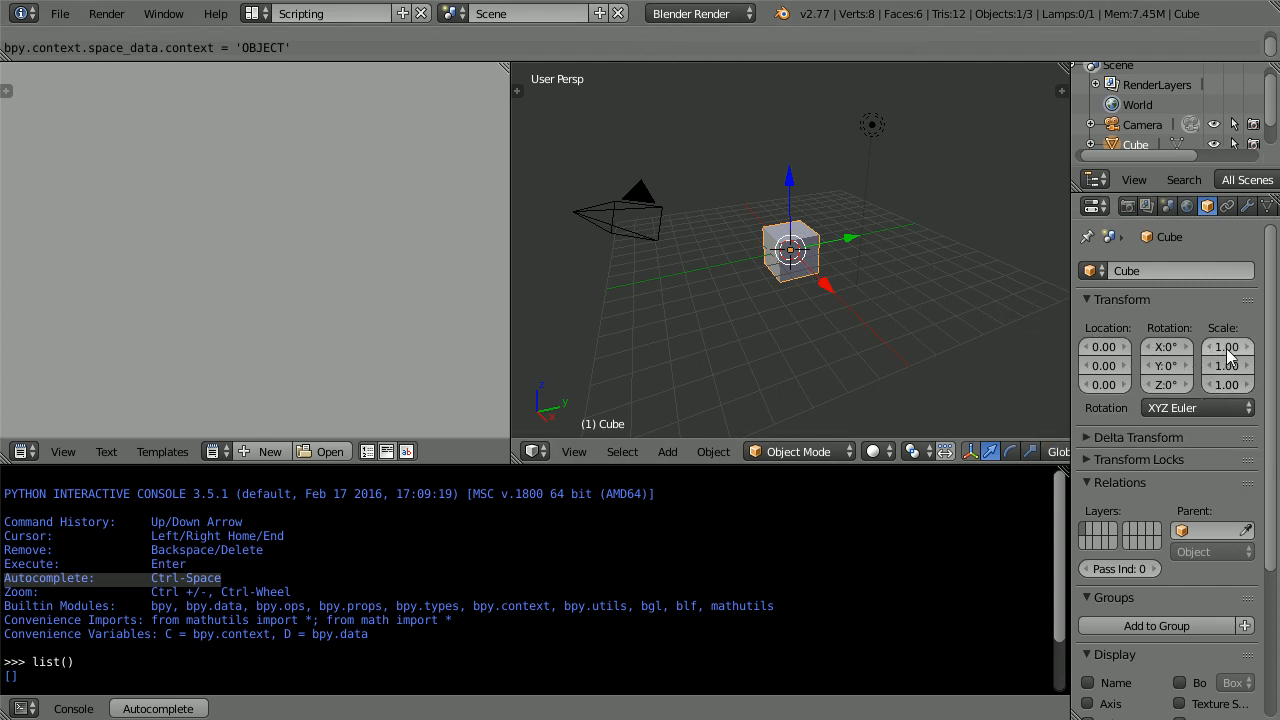
{"action": "mouse_move", "coordinate": [1228, 347]}
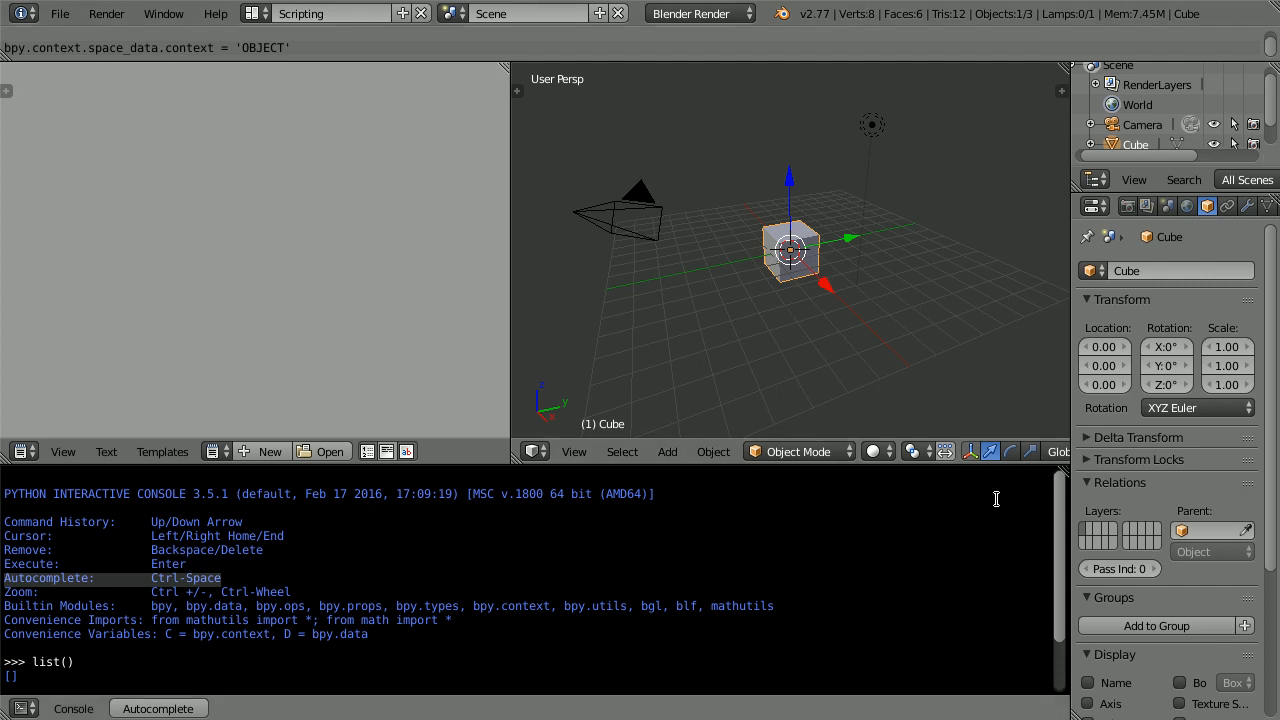
- Rerun list(D.objects), copy bpy.data.objects['Cube'] and autocomplete it to .scale
{"action": "type", "text": "list(D.objects)"}
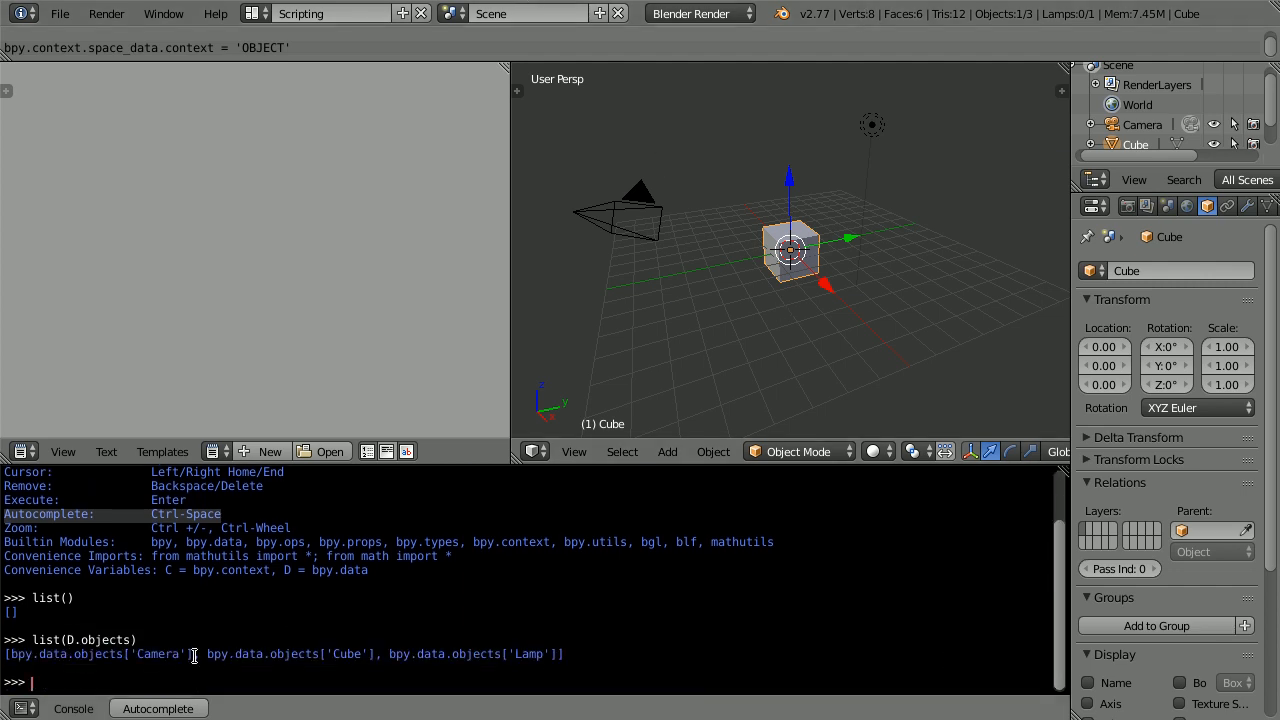
{"action": "double_click", "coordinate": [290, 654]}
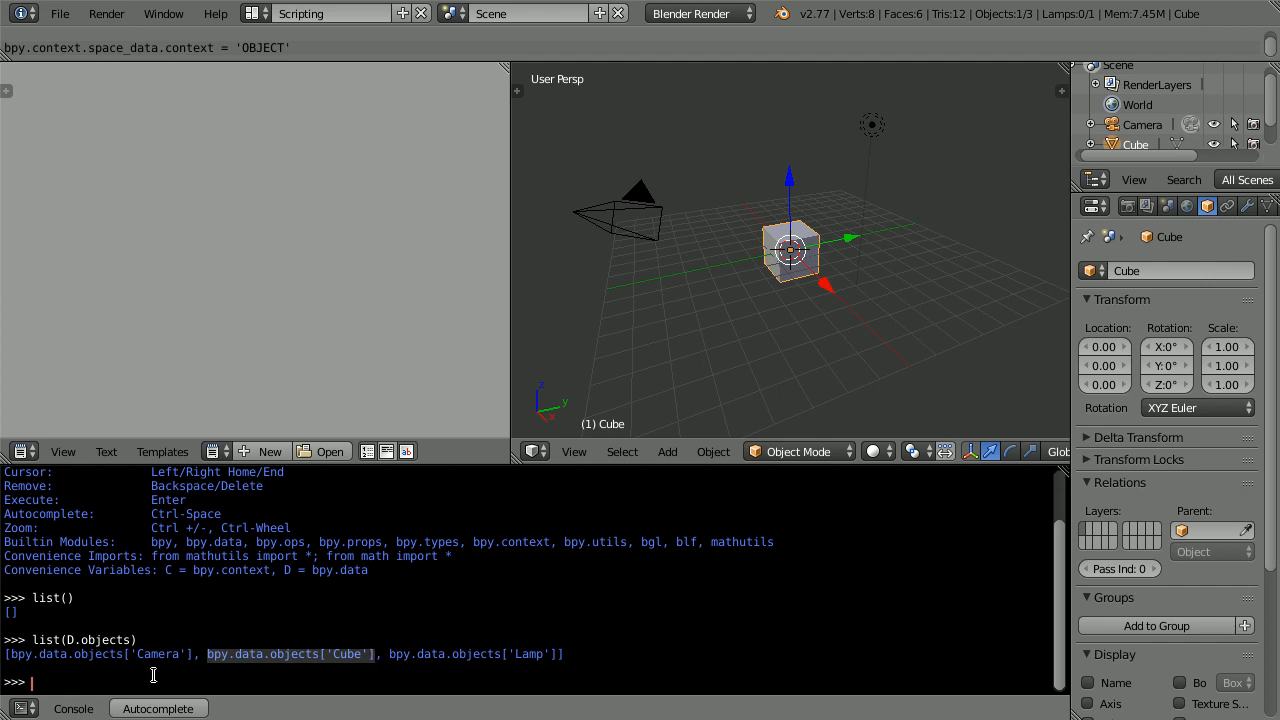
{"action": "type", "text": "bpy.data.objects['Cube']"}
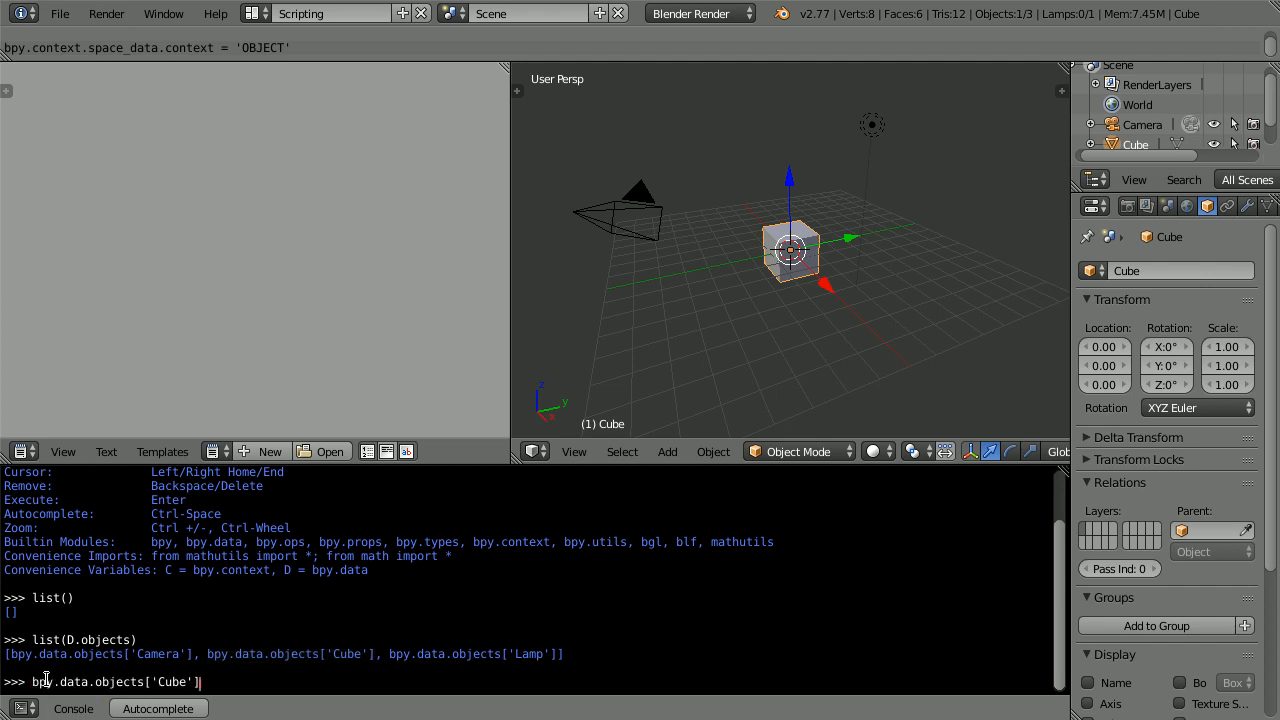
{"action": "mouse_move", "coordinate": [312, 8]}
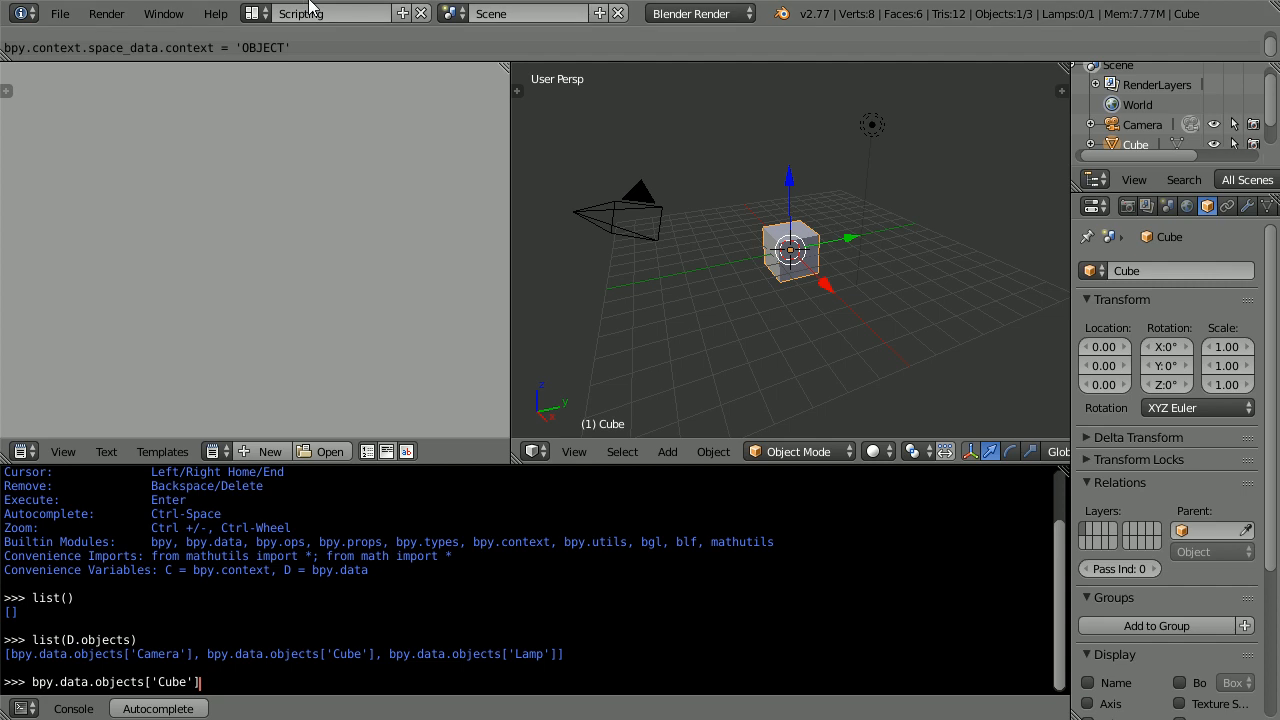
{"action": "type", "text": "."}
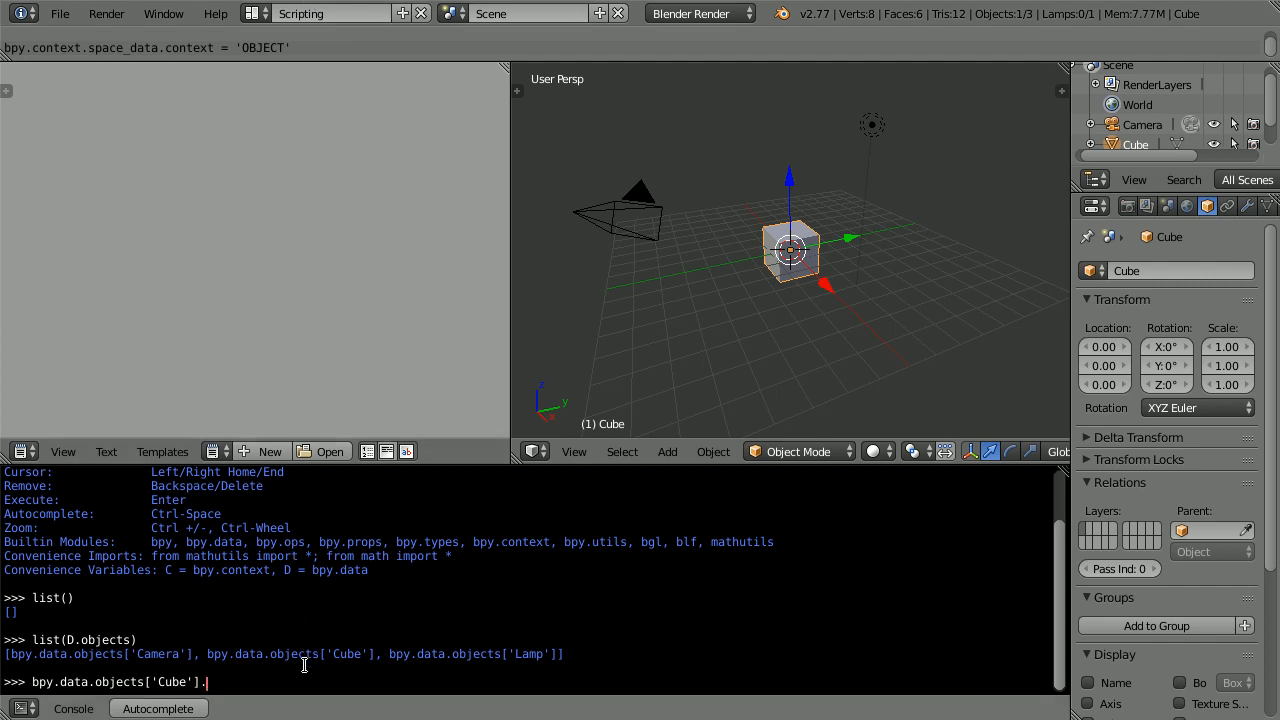
{"action": "type", "text": "s"}
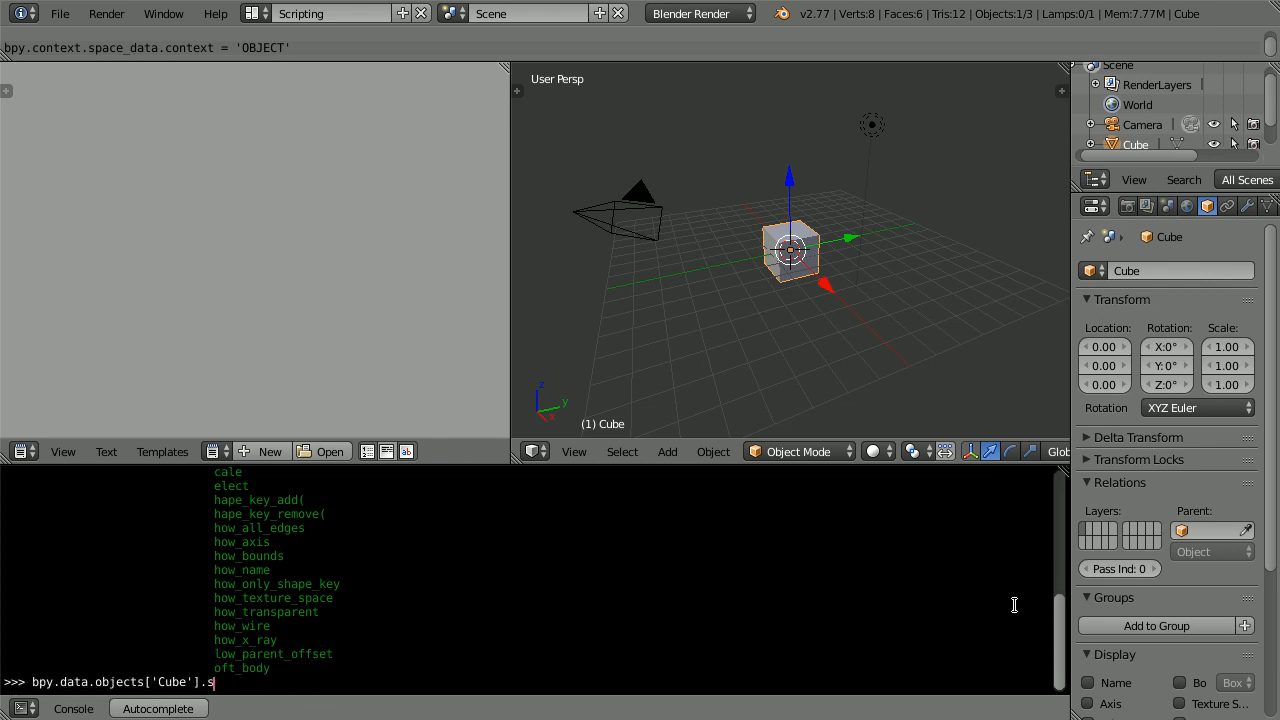
{"action": "mouse_move", "coordinate": [222, 645]}
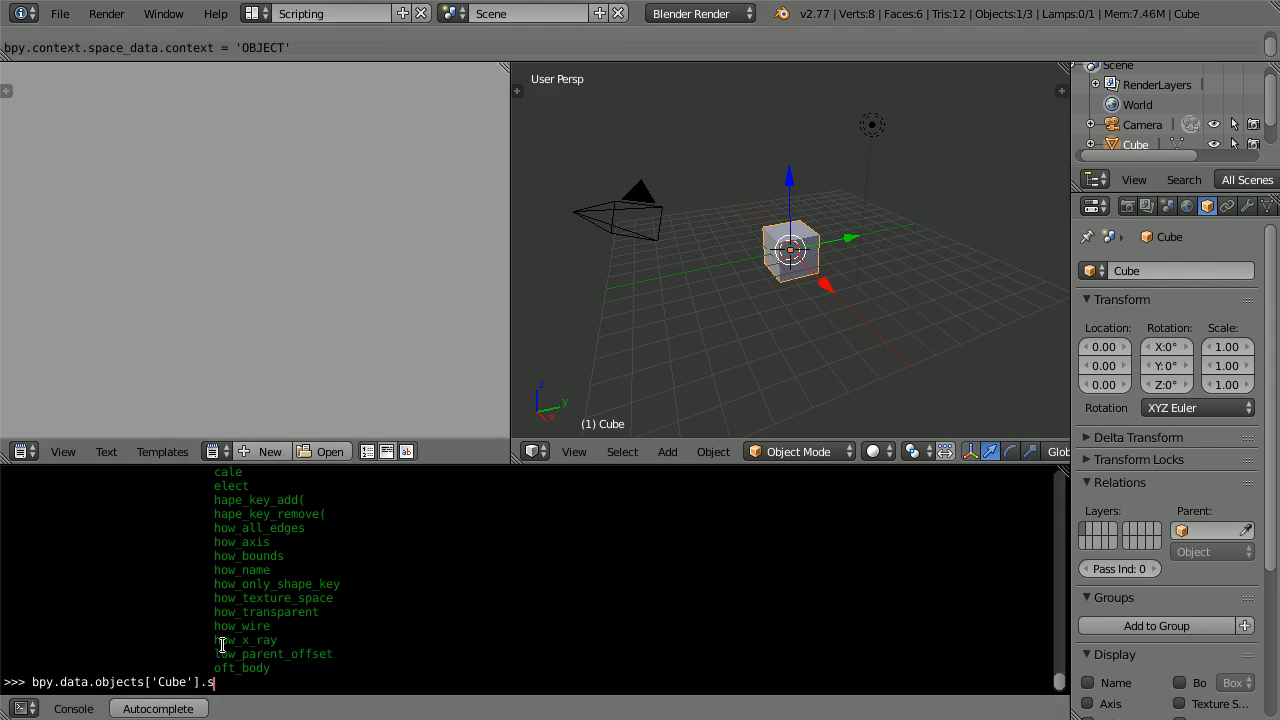
{"action": "type", "text": "cale"}
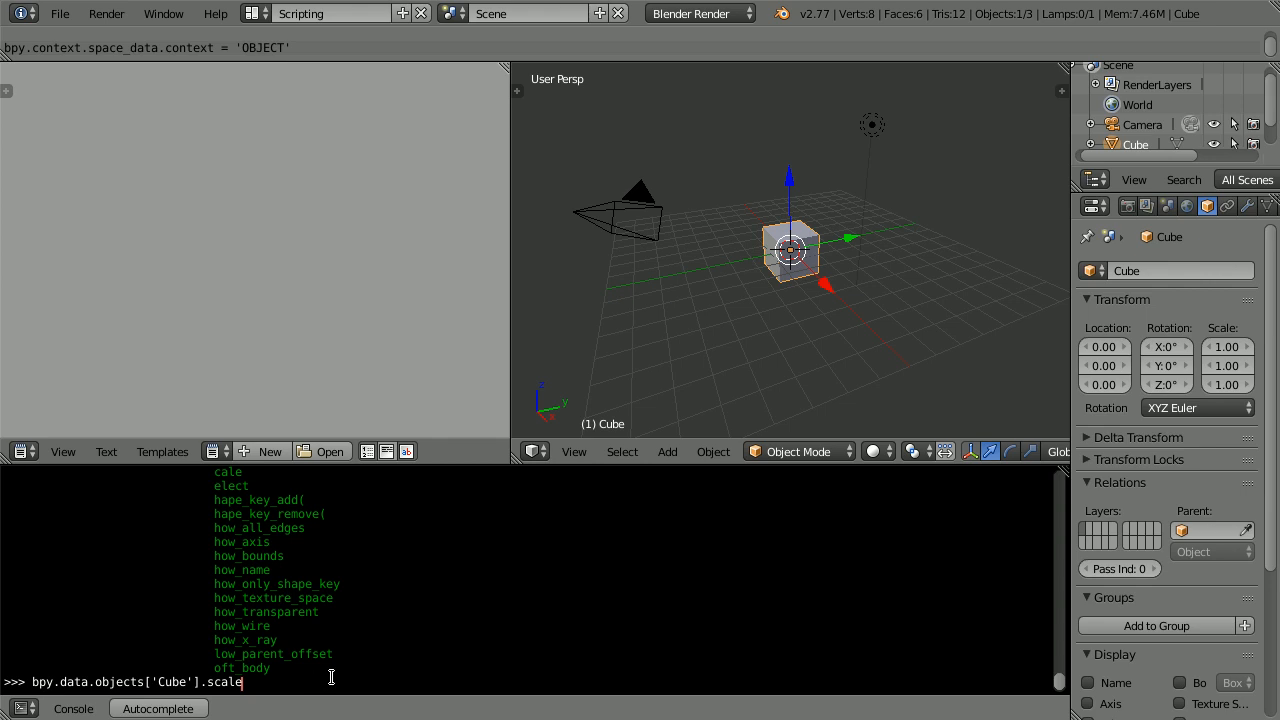
{"action": "mouse_move", "coordinate": [528, 13]}
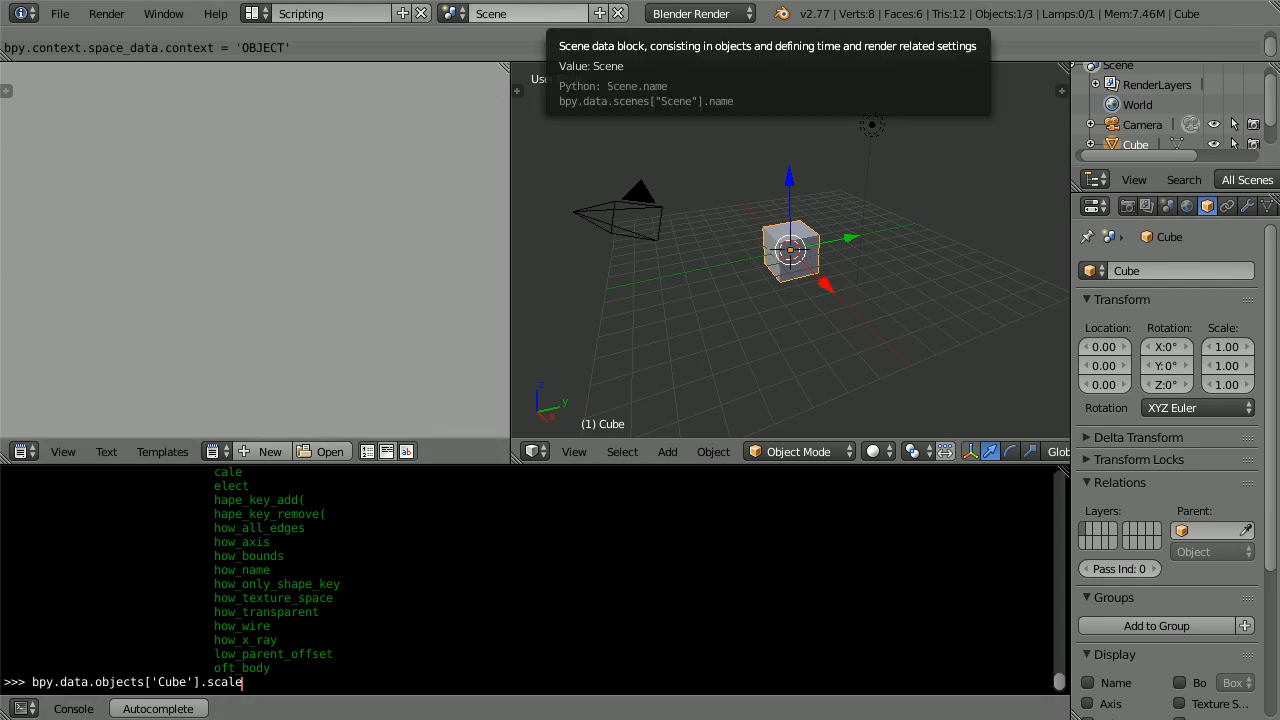
{"action": "mouse_move", "coordinate": [383, 523]}
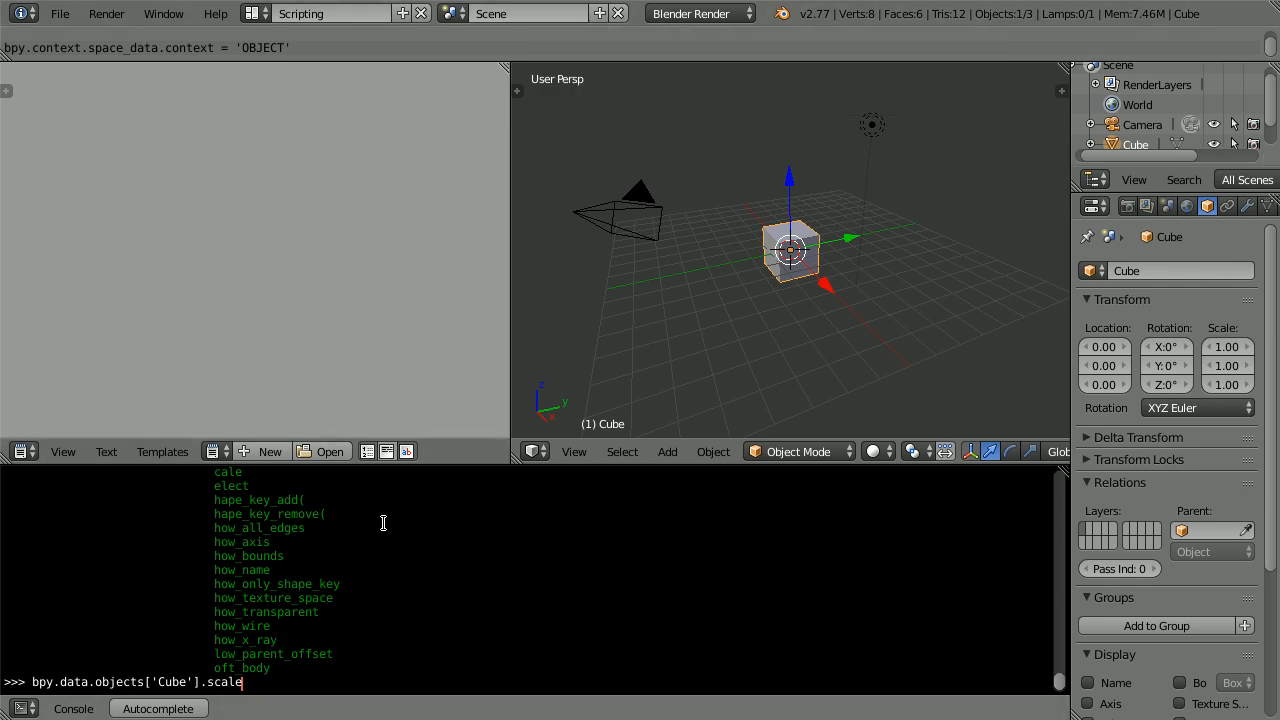
- Run bpy.data.objects['Cube'].scale = (1.2, 0.8, 1.5) so the cube reads 1.20, 0.80, 1.50
{"action": "type", "text": "= ("}
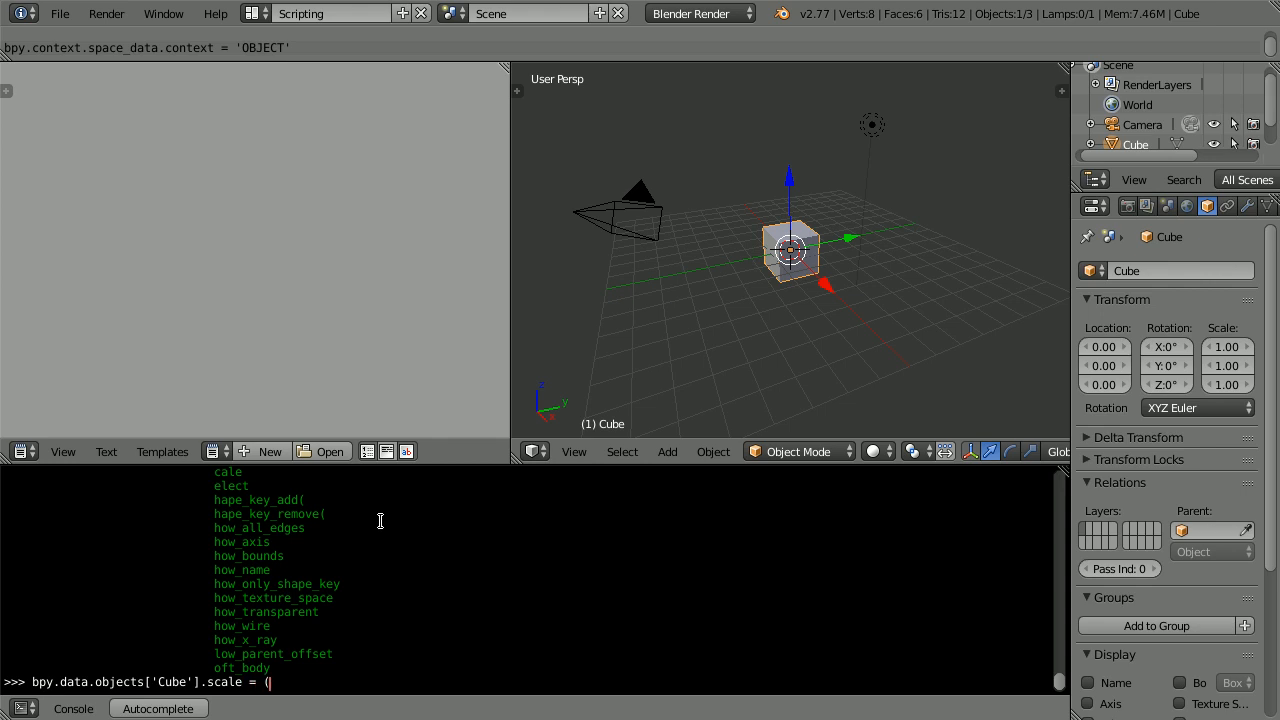
{"action": "type", "text": "1."}
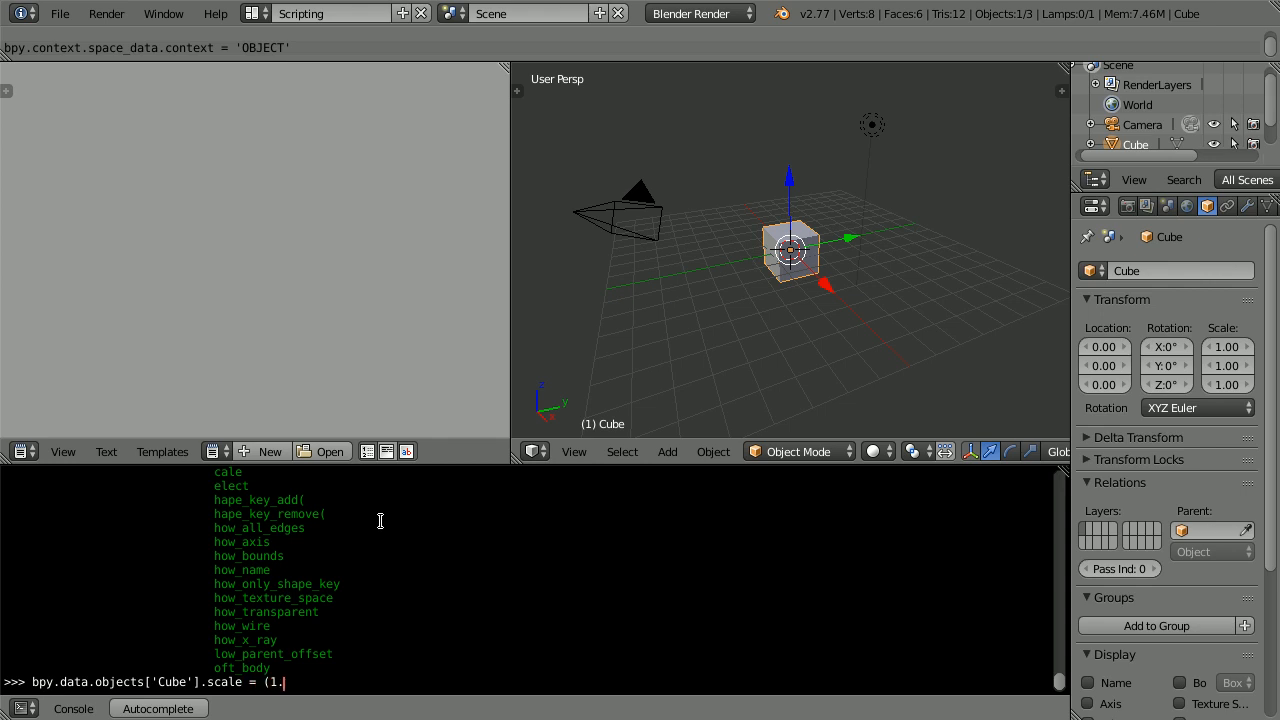
{"action": "type", "text": "2, 0.8,"}
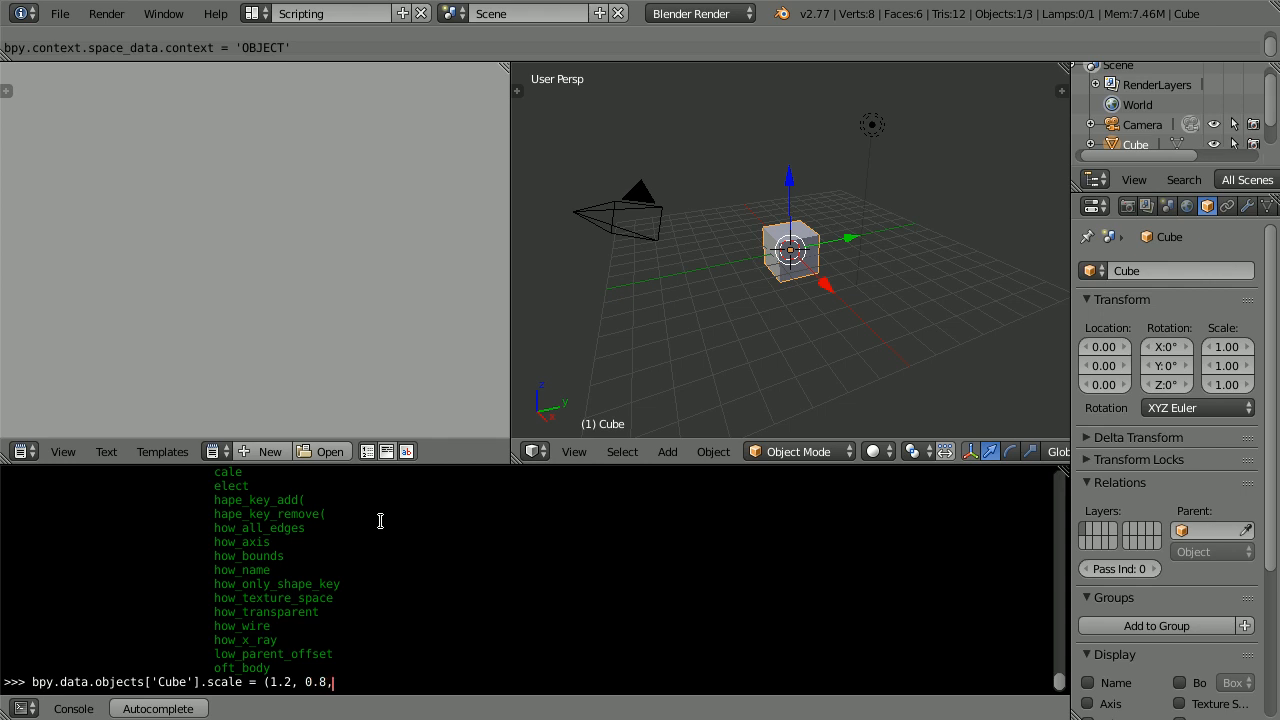
{"action": "type", "text": "1.5)"}
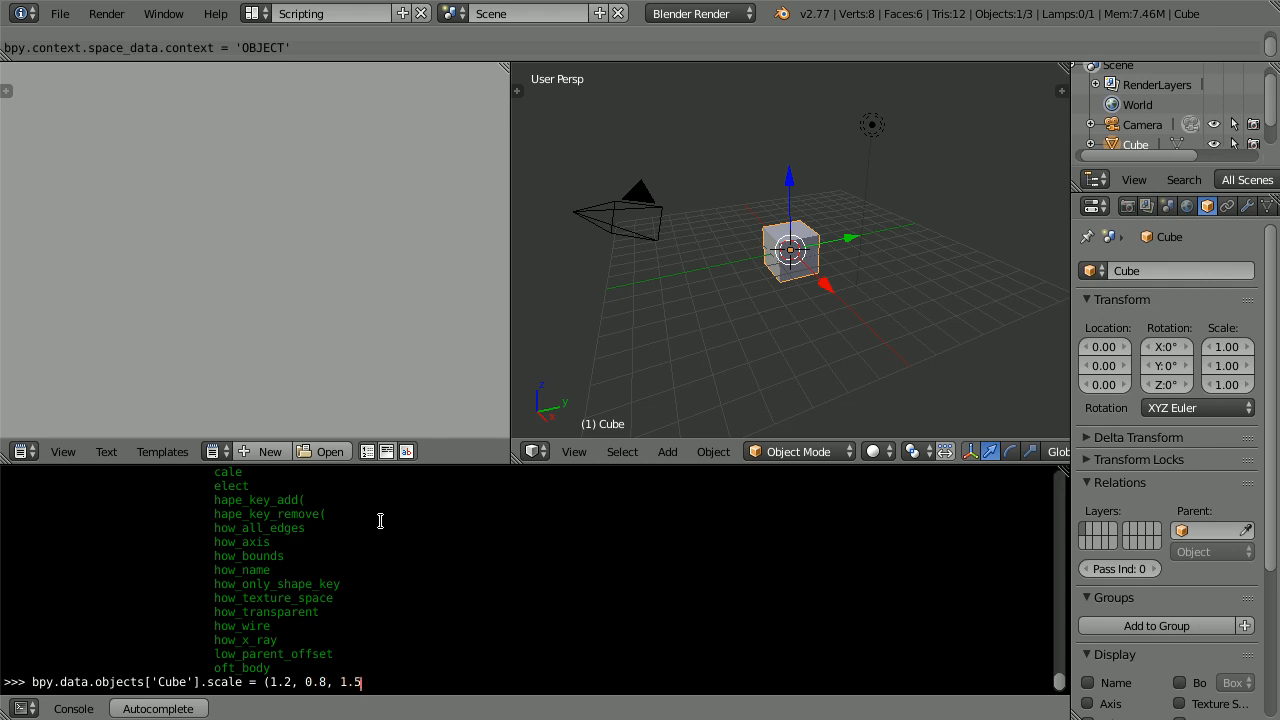
{"action": "type", "text": ")"}
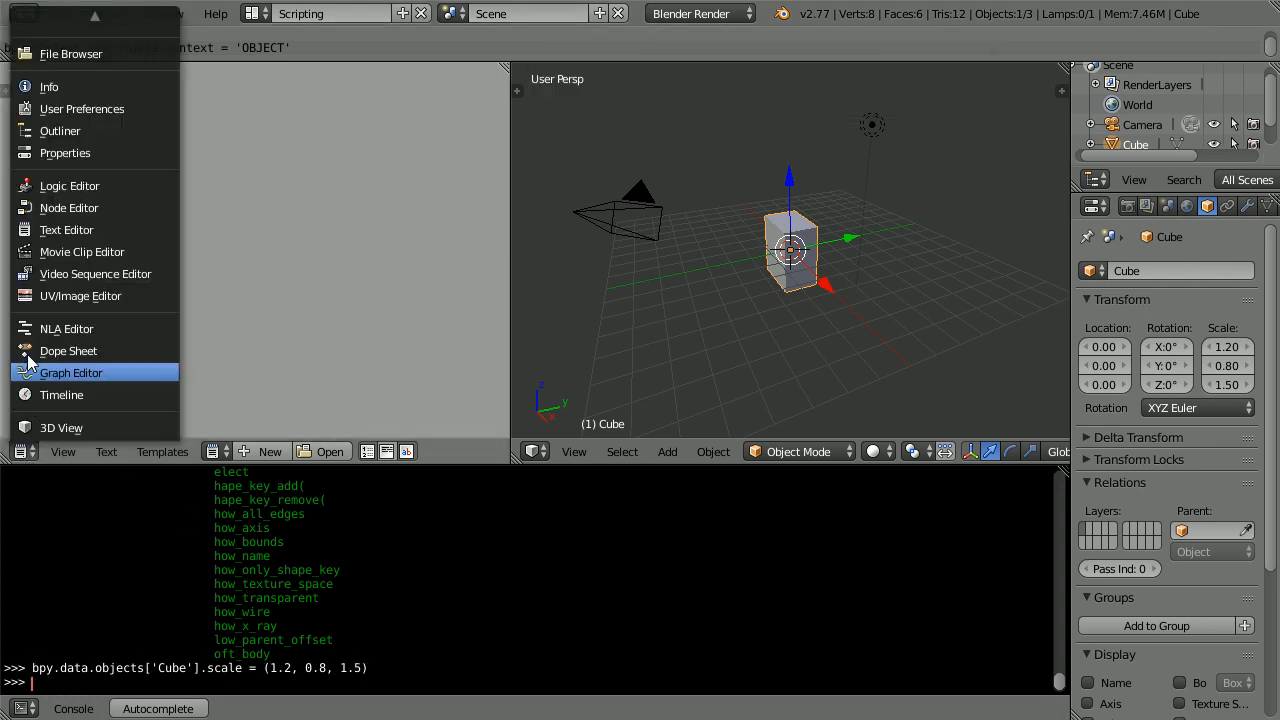
{"action": "mouse_move", "coordinate": [66, 230]}
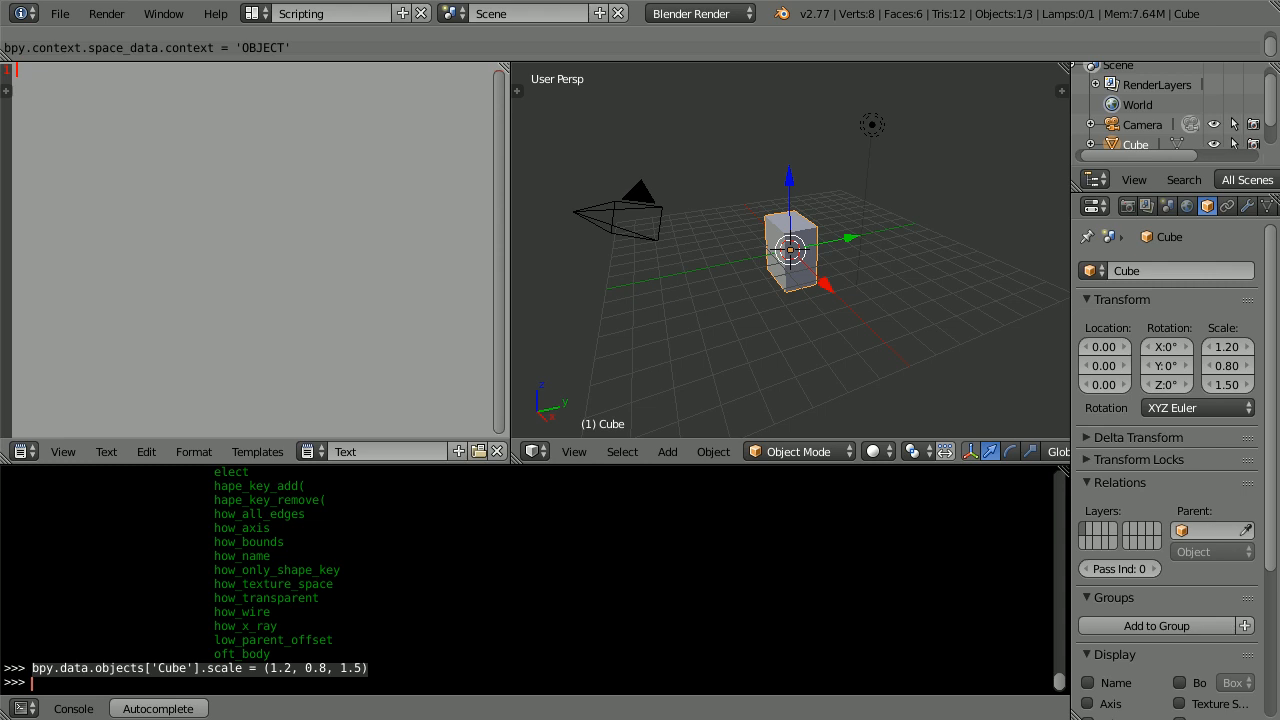
- Paste the Cube scale line into the text editor and run the script, which errors
{"action": "type", "text": "bpy.data.objects['Cube'].scale = (1.2, 0.8, 1.5)"}
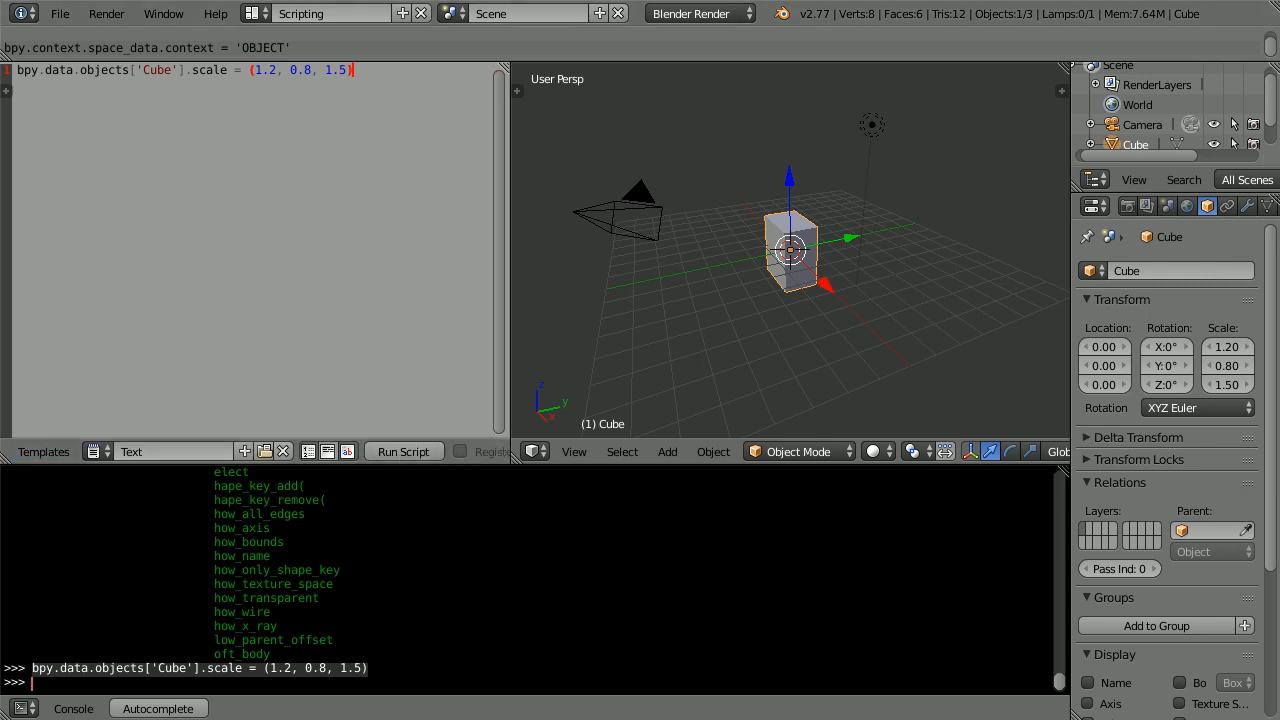
{"action": "left_click", "coordinate": [403, 451]}
{"action": "type", "text": "import "}
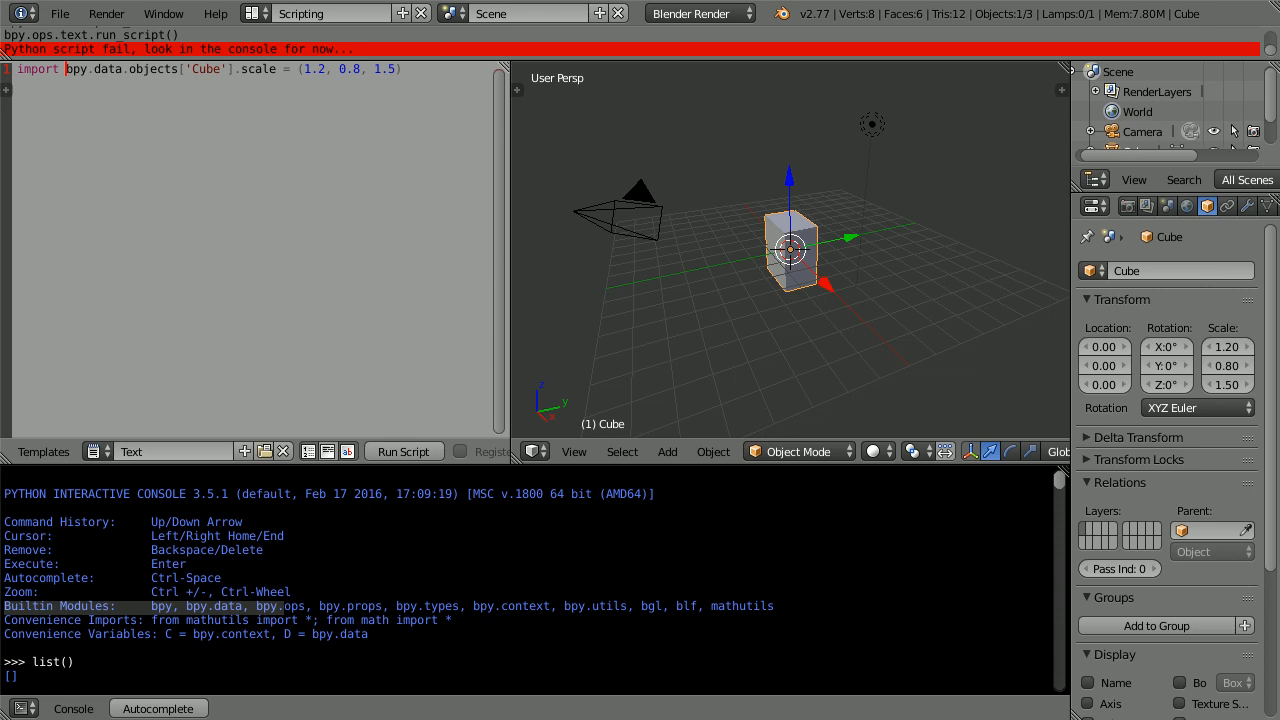
- Type import bpy on line 1, pushing the scale command onto its own line
{"action": "type", "text": "bpy"}
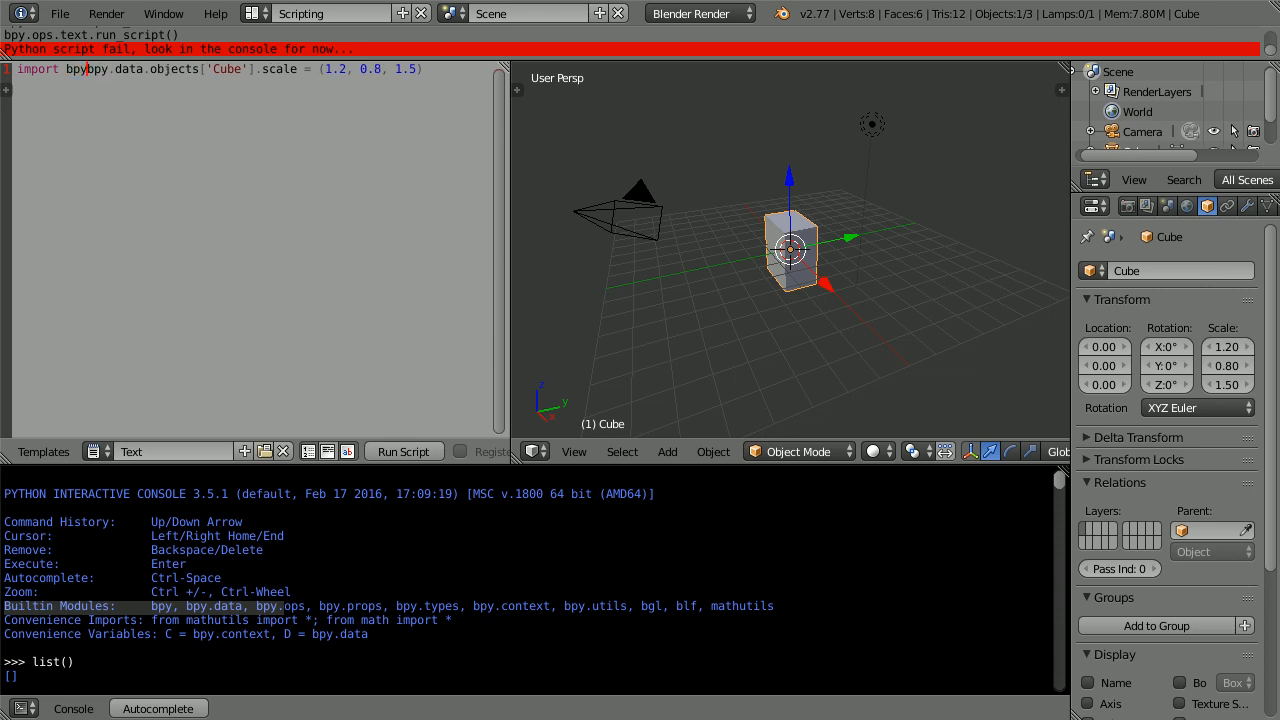
{"action": "key", "text": "Return"}
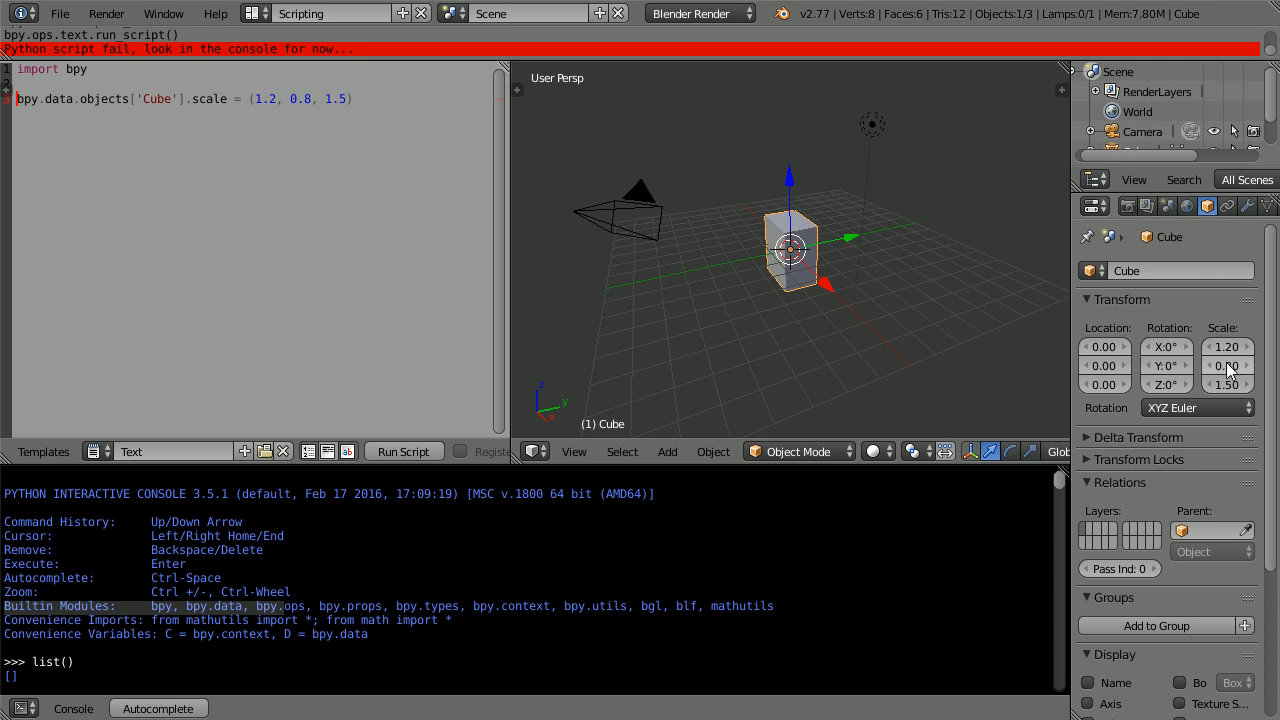
- Reset the cube's scale to defaults, then rerun the script to restore 1.2, 0.8, 1.5
{"action": "right_click", "coordinate": [1227, 365]}
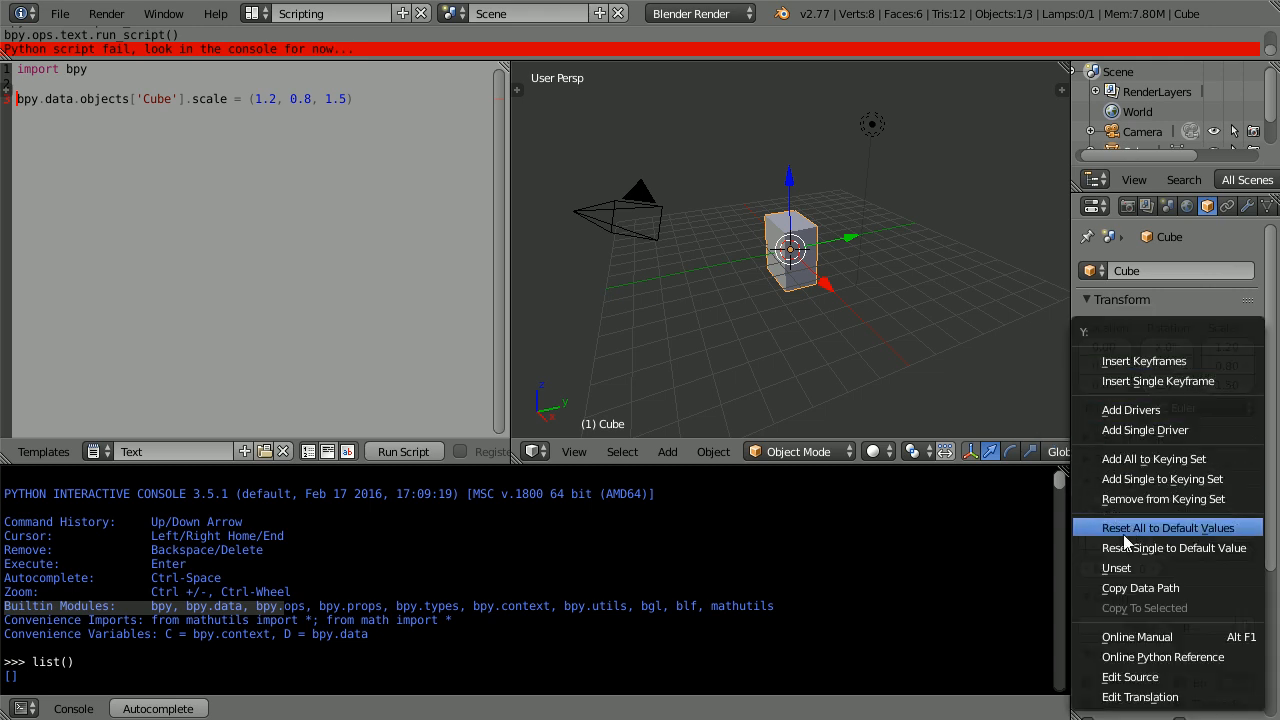
{"action": "left_click", "coordinate": [1167, 527]}
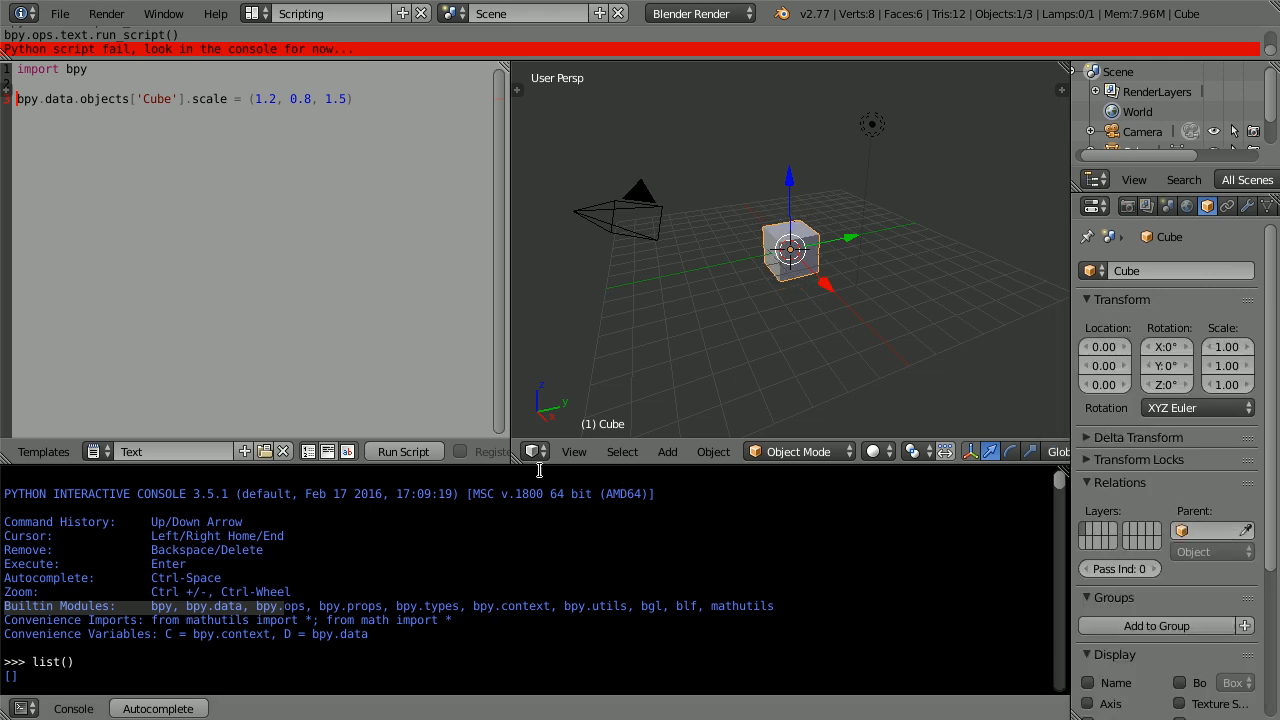
{"action": "left_click", "coordinate": [403, 451]}
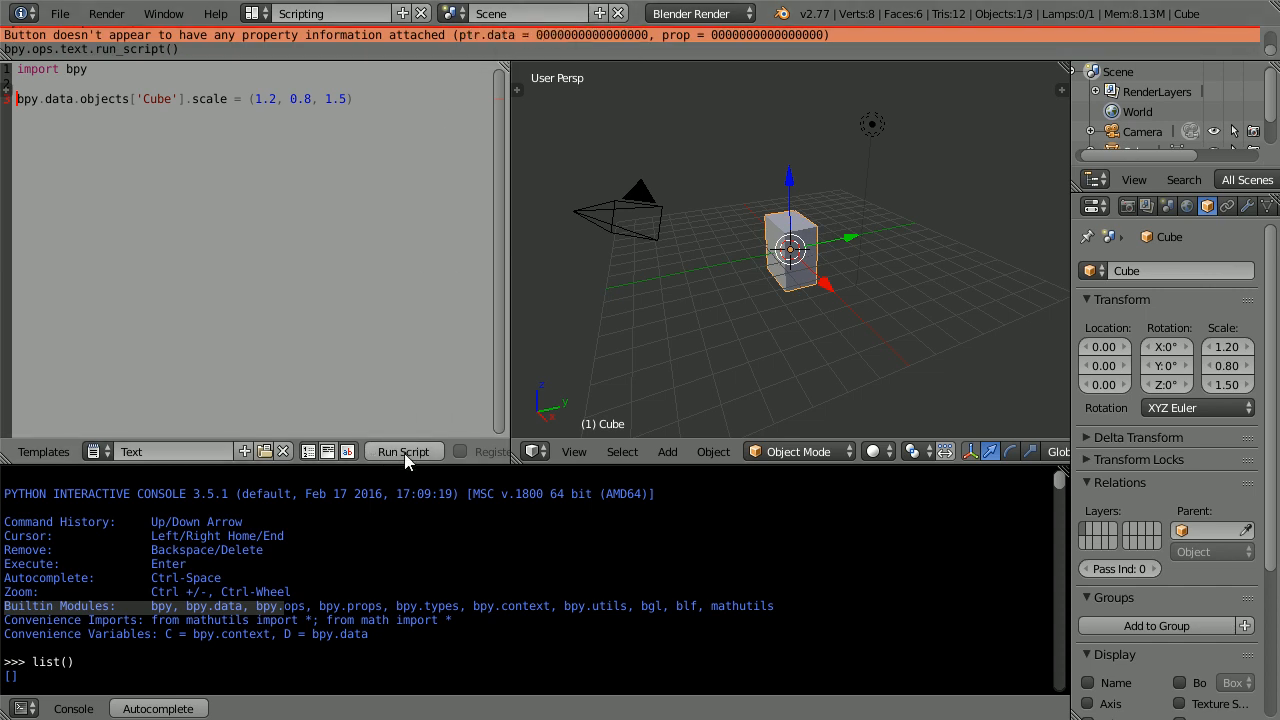
{"action": "mouse_move", "coordinate": [770, 307]}
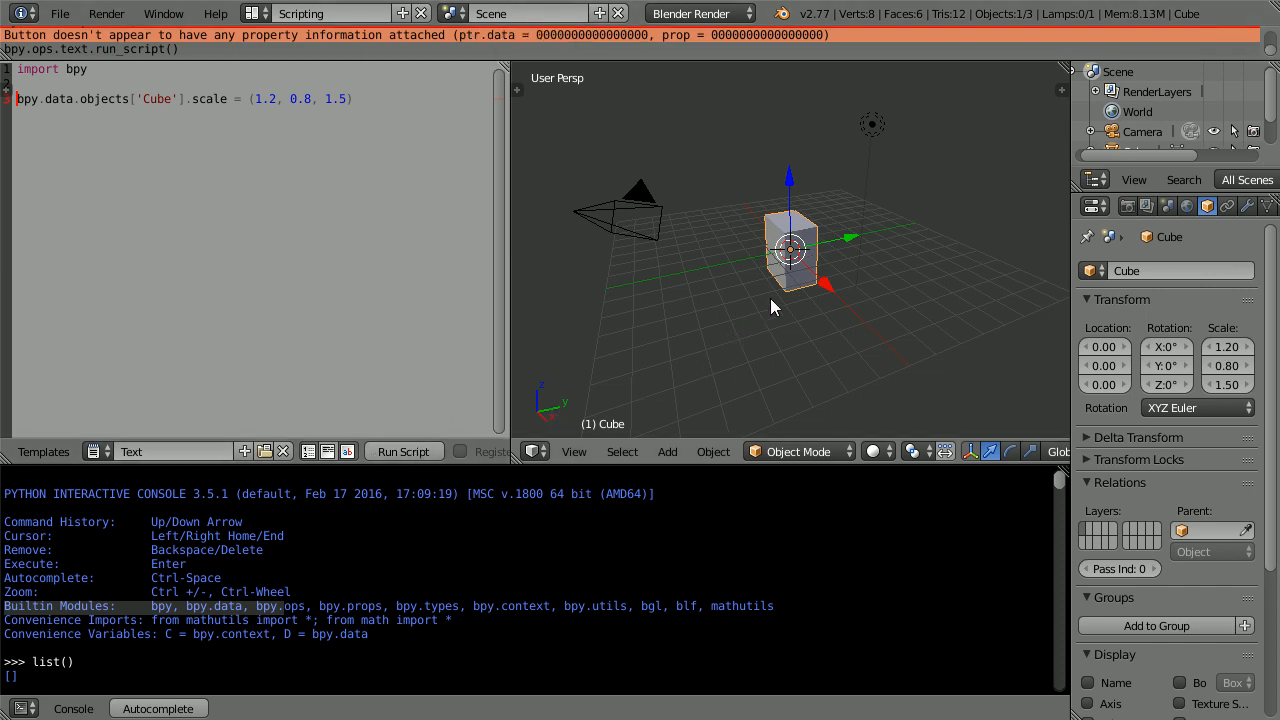
{"action": "mouse_move", "coordinate": [760, 310]}
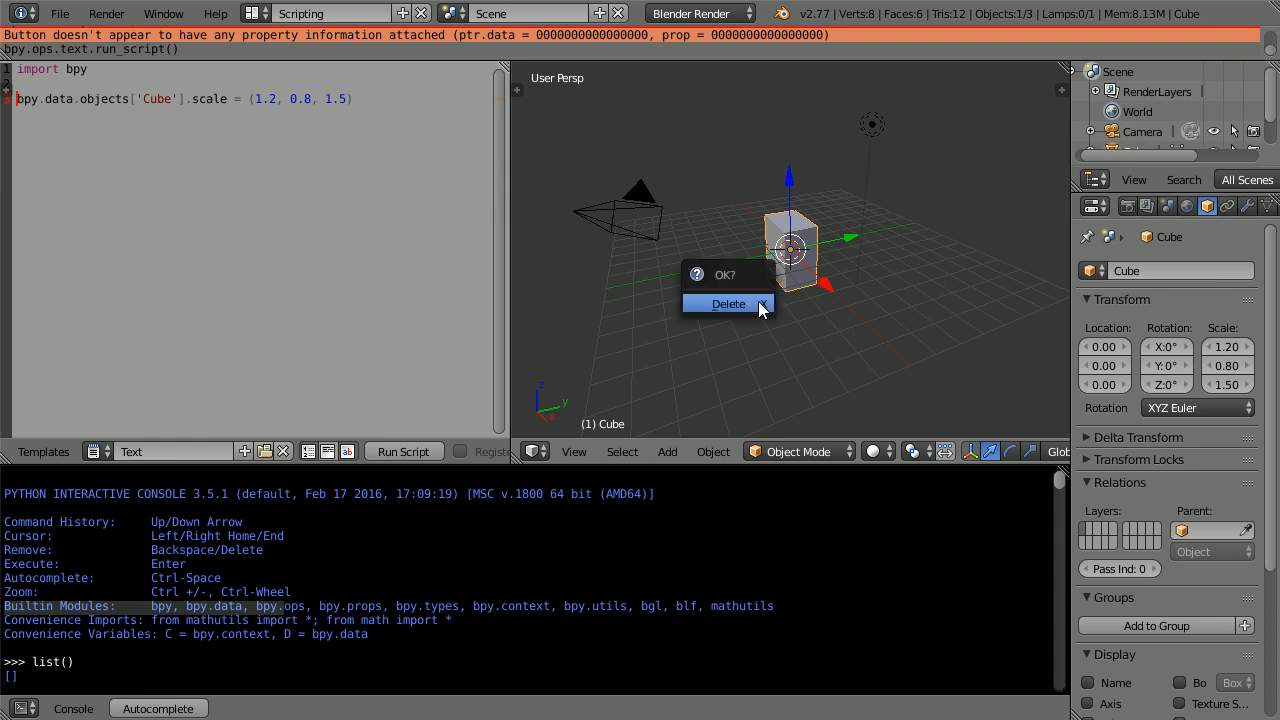
- Confirm deleting the cube and add a new default cube mesh
{"action": "left_click", "coordinate": [728, 303]}
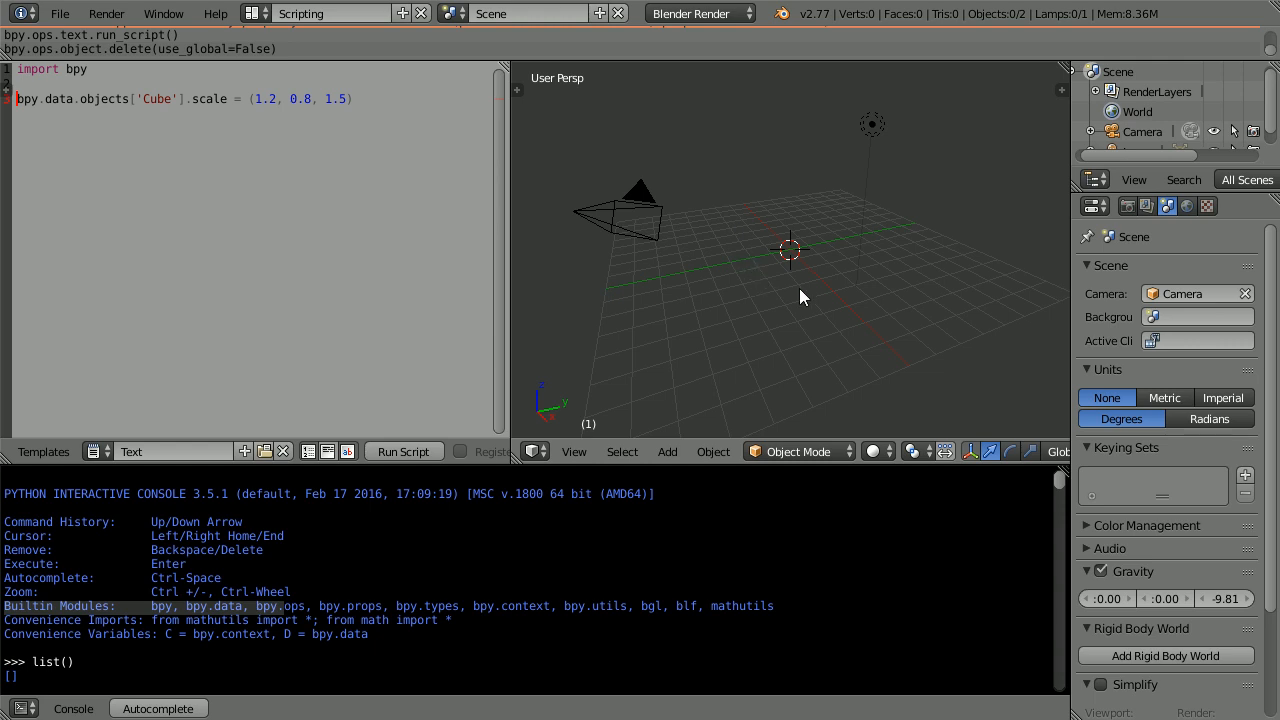
{"action": "left_click", "coordinate": [667, 451]}
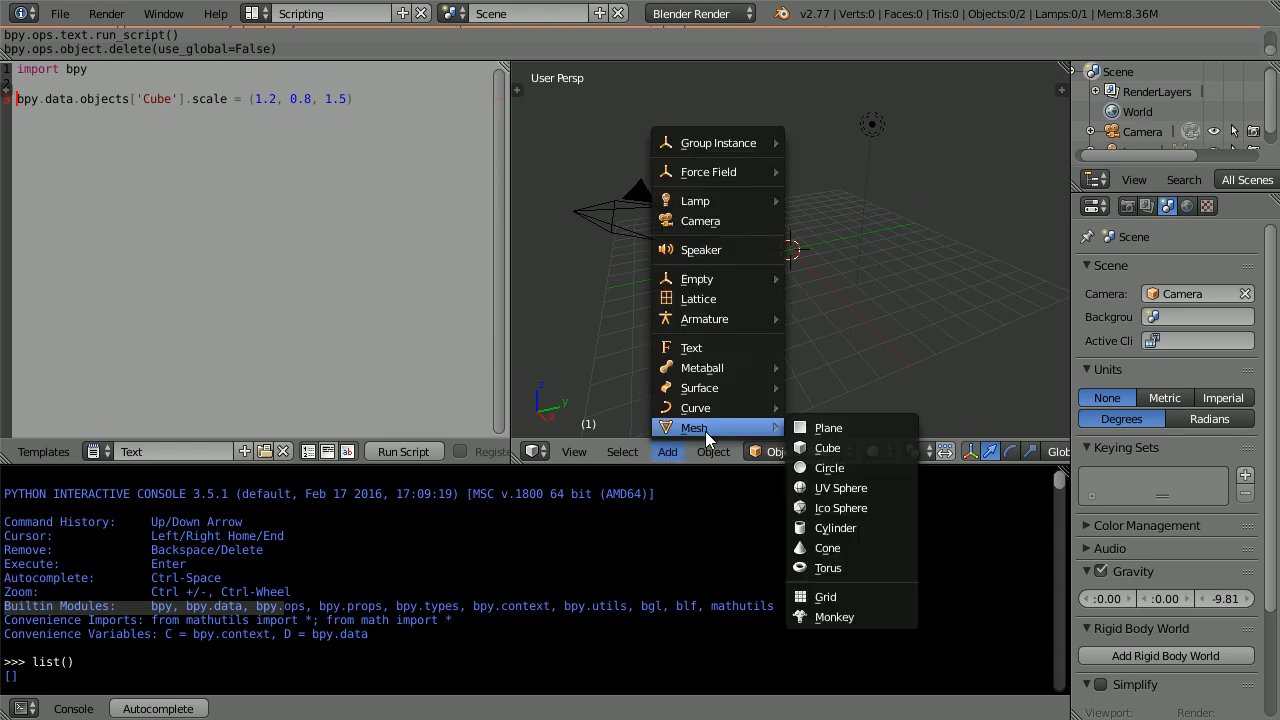
{"action": "mouse_move", "coordinate": [828, 447]}
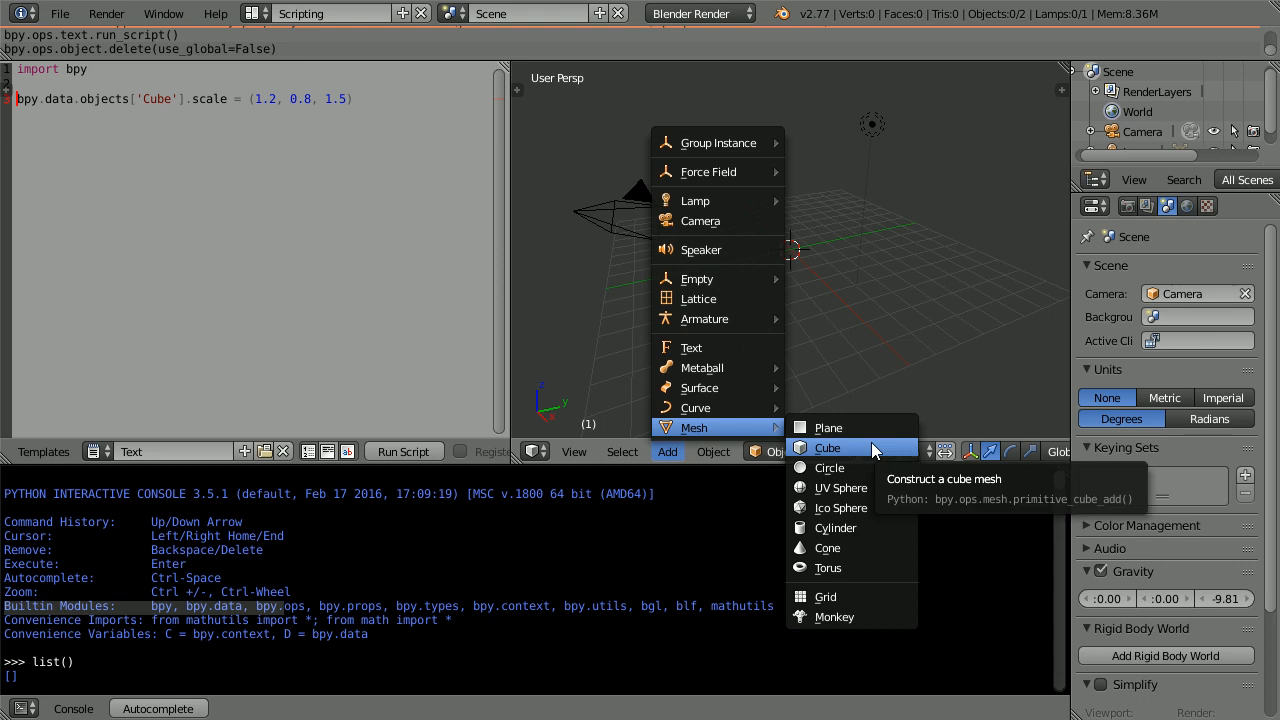
{"action": "left_click", "coordinate": [827, 447]}
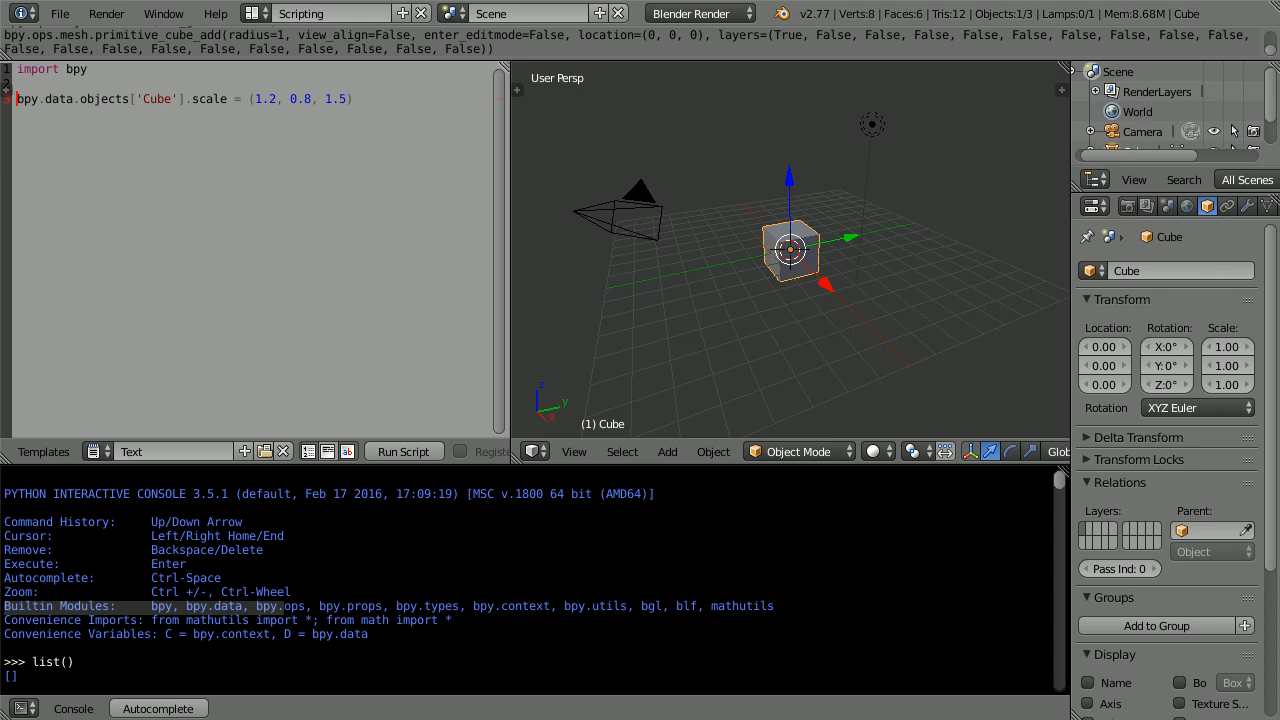
{"action": "mouse_move", "coordinate": [425, 69]}
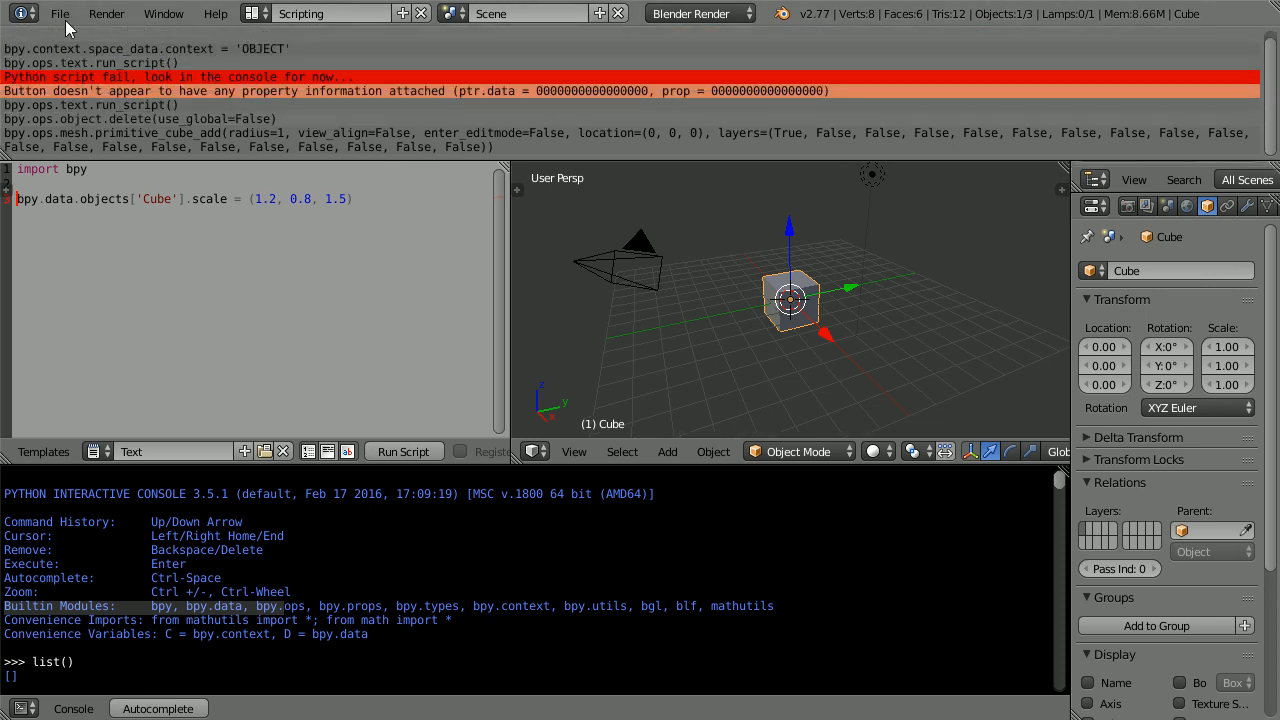
{"action": "mouse_move", "coordinate": [300, 117]}
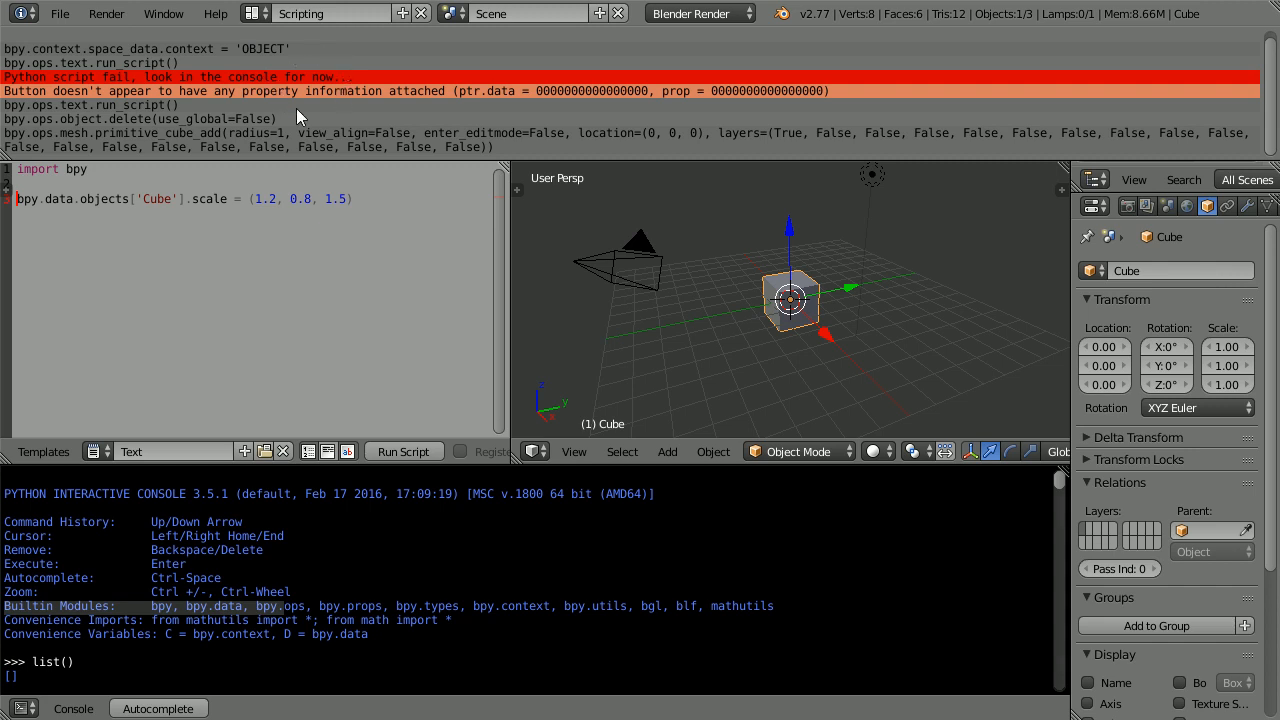
{"action": "mouse_move", "coordinate": [42, 153]}
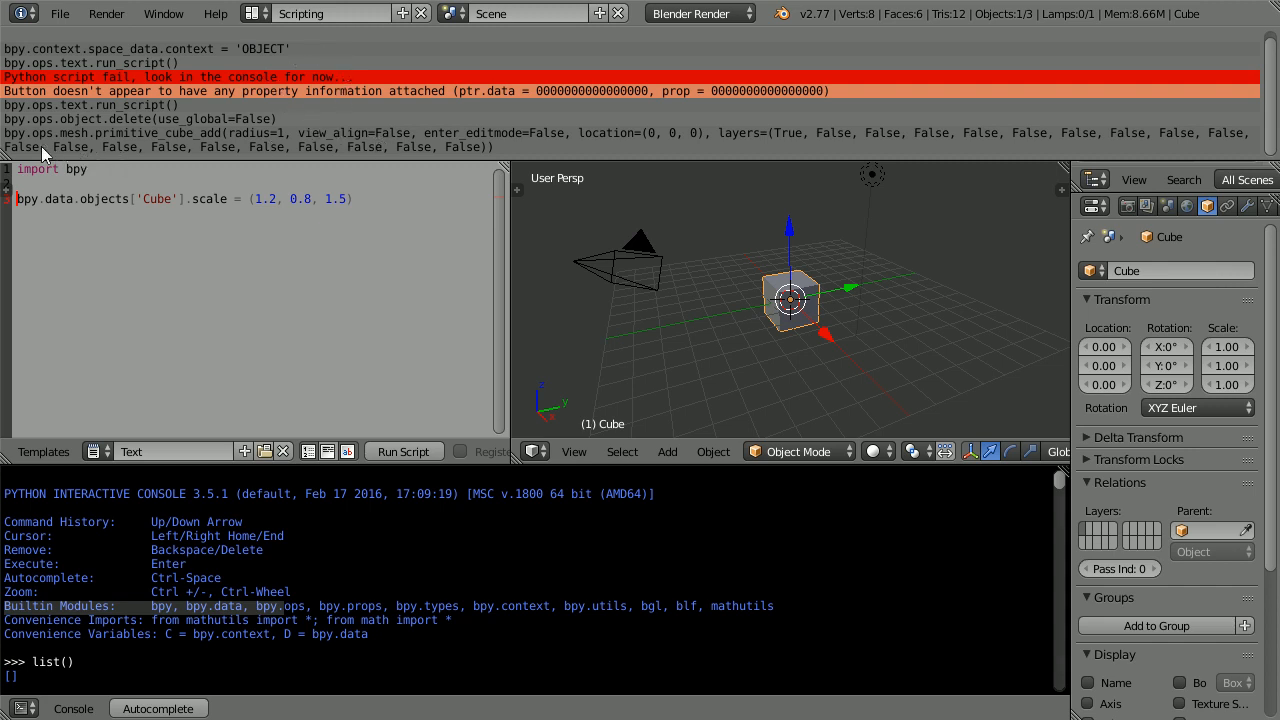
{"action": "mouse_move", "coordinate": [44, 152]}
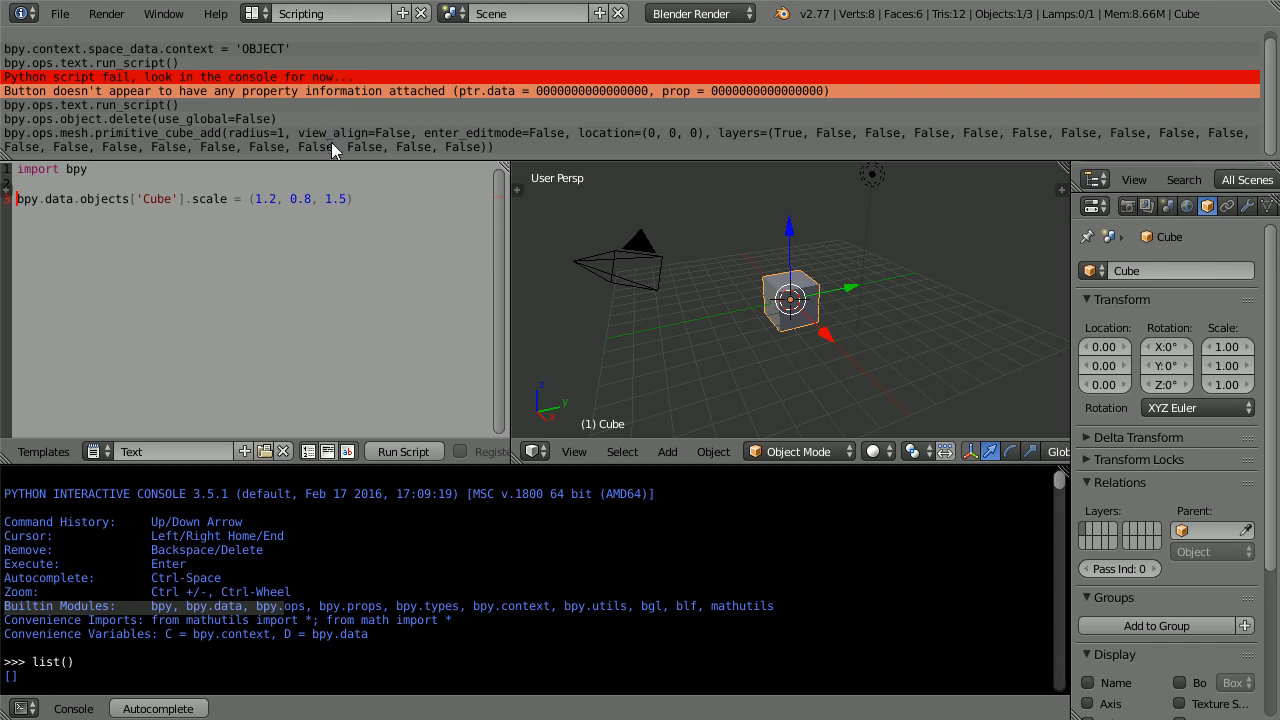
- Copy the logged primitive_cube_add() command from the Info editor into script line 3
{"action": "left_click", "coordinate": [330, 140]}
{"action": "type", "text": "bpy.ops.mesh.primitive_cube_add()"}
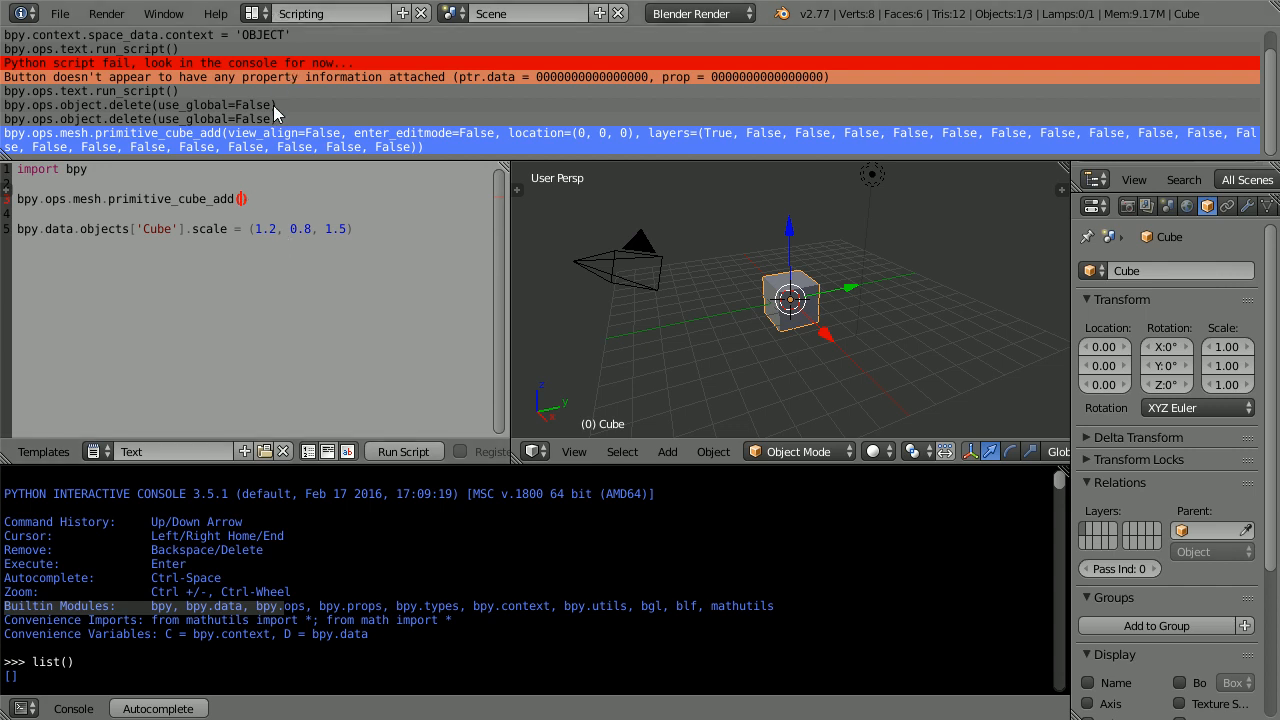
{"action": "mouse_move", "coordinate": [378, 147]}
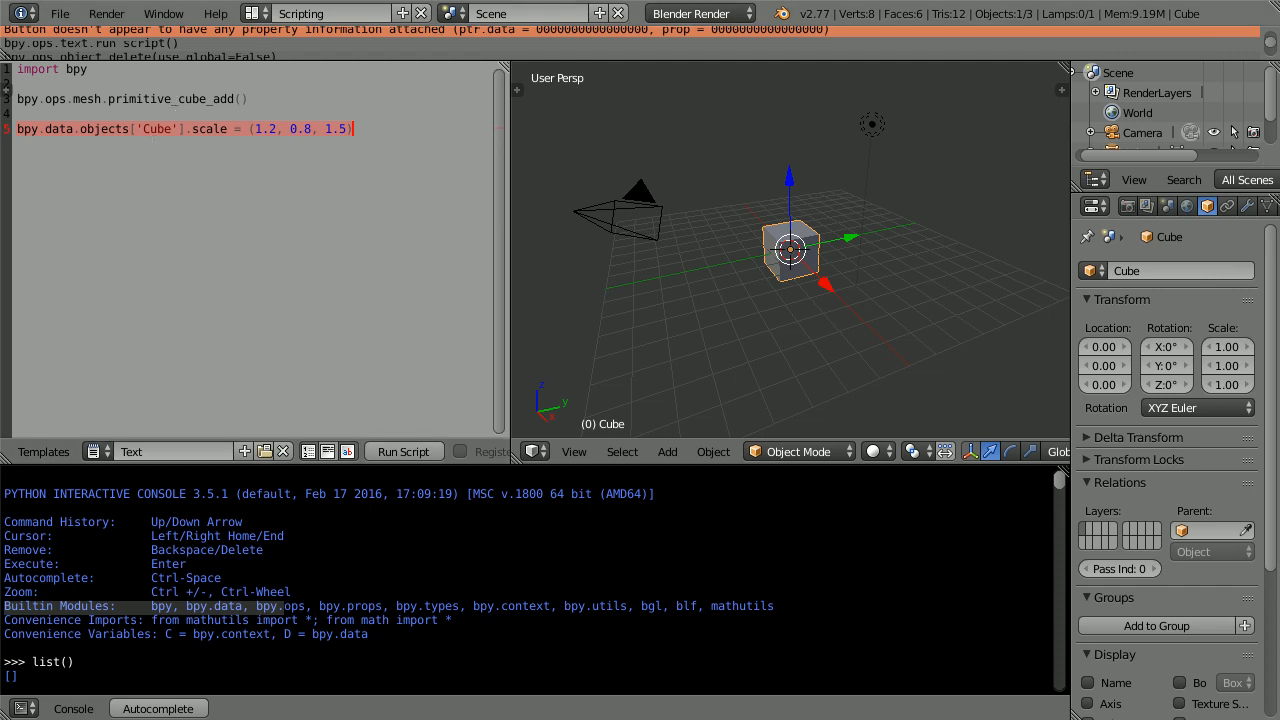
{"action": "mouse_move", "coordinate": [879, 329]}
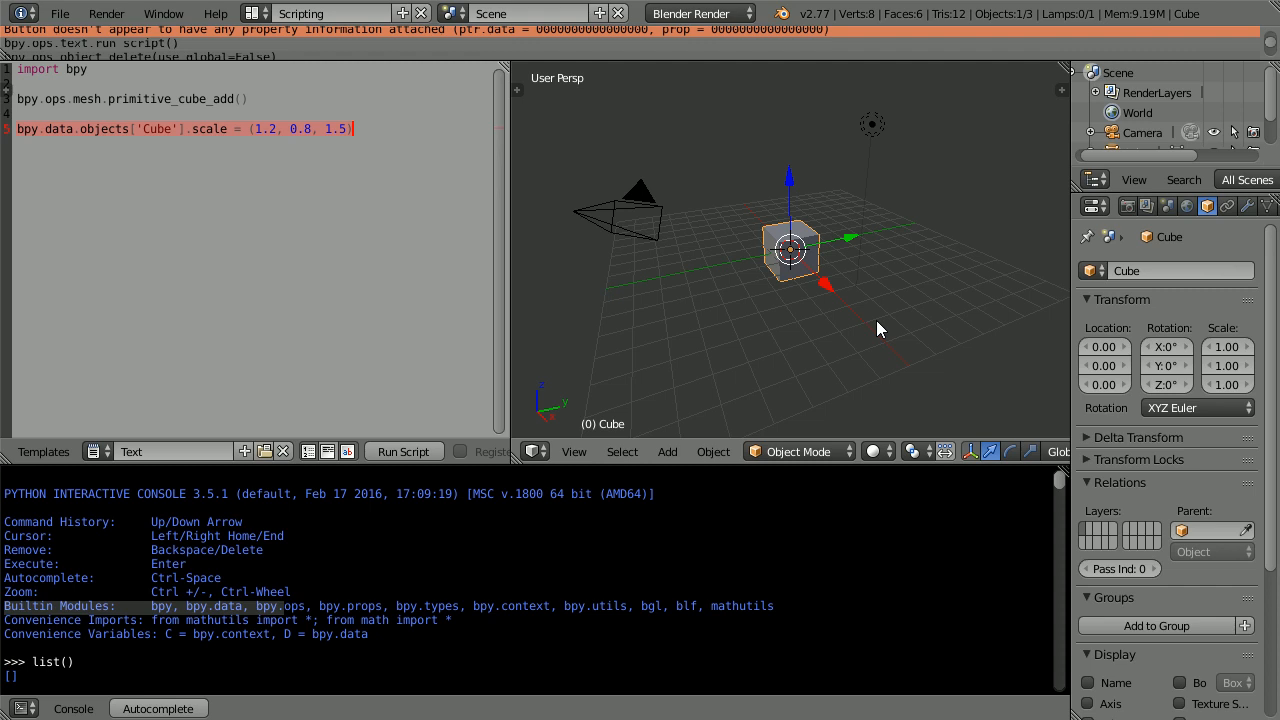
- Run the script to create the cube and resize it by (1.2, 0.8, 1.5)
{"action": "left_click", "coordinate": [403, 451]}
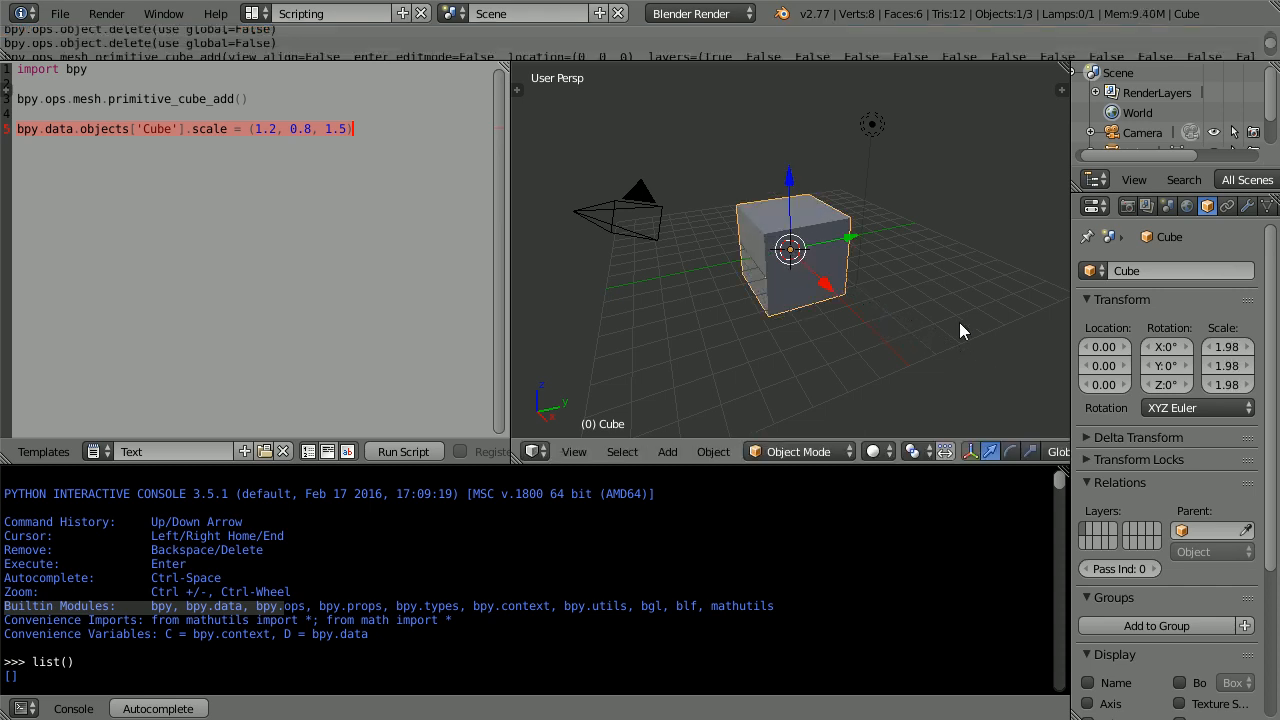
{"action": "mouse_move", "coordinate": [1253, 55]}
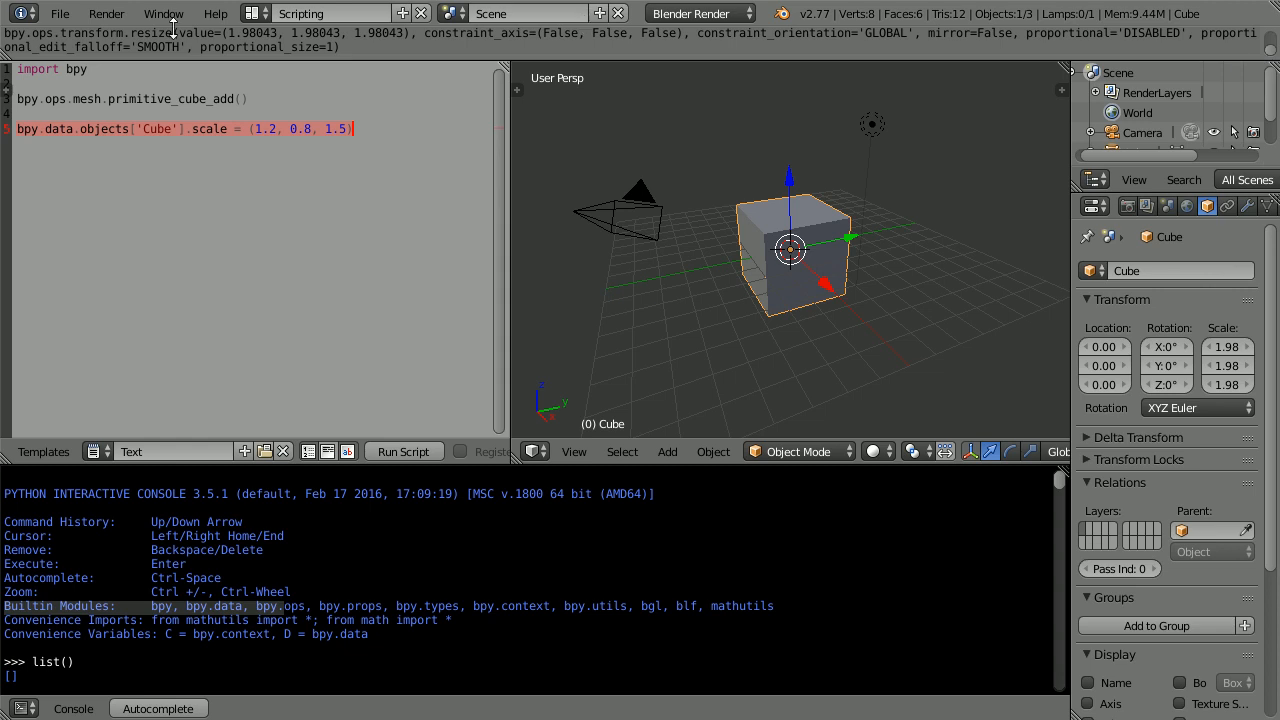
{"action": "mouse_move", "coordinate": [160, 40]}
{"action": "type", "text": "bpy.ops.transform.resize(value=(1.2, 0.8, 1.5))"}
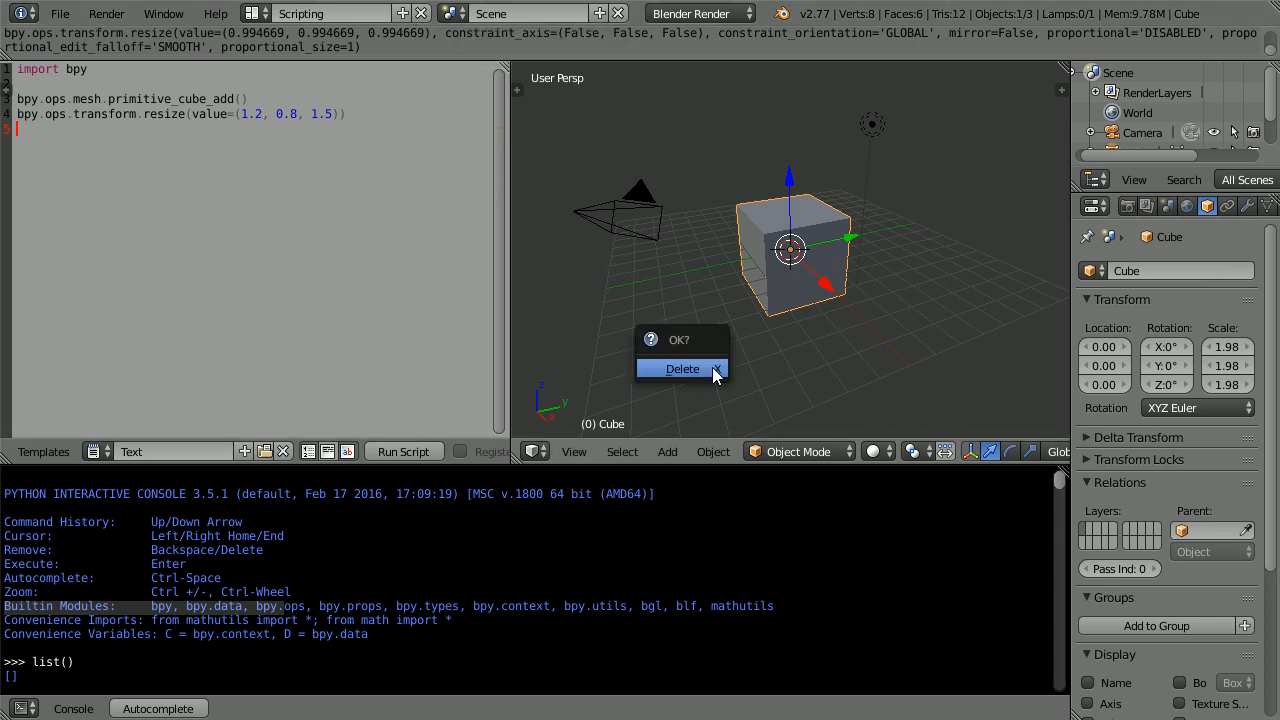
- Delete the cube and append a bpy.ops.mesh.primitive_monkey_add() line to the script
{"action": "left_click", "coordinate": [683, 368]}
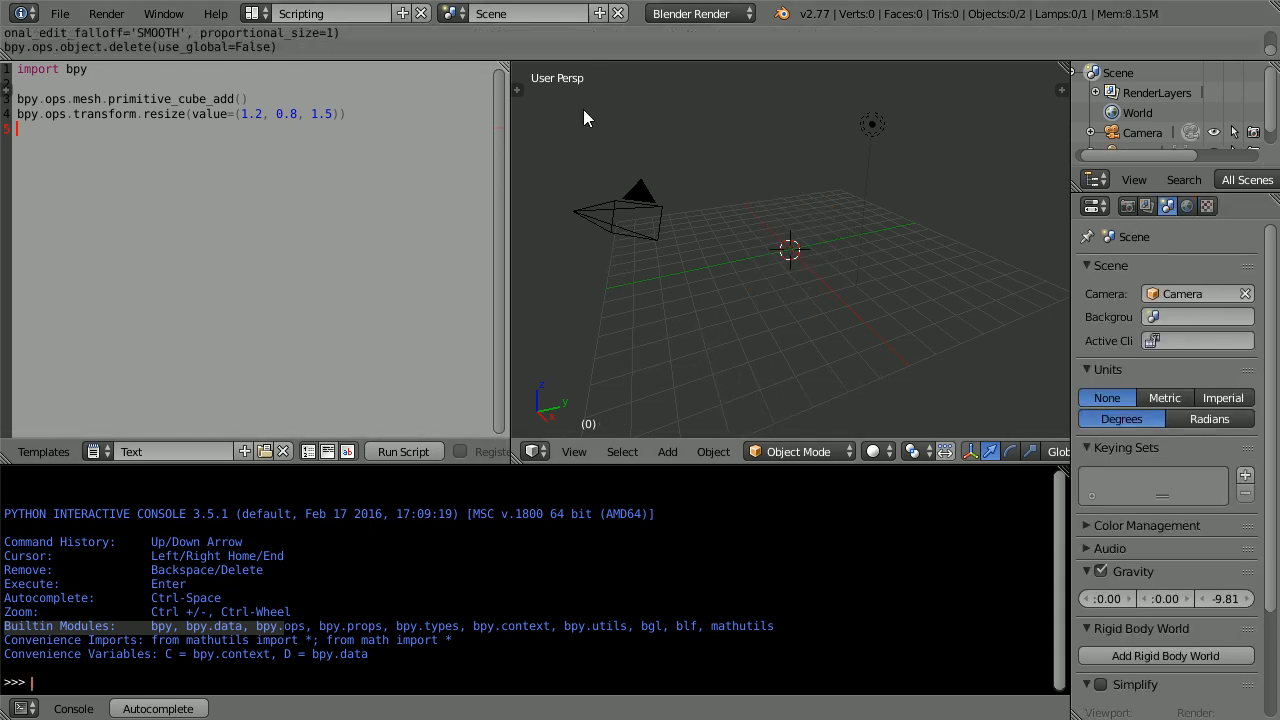
{"action": "left_click", "coordinate": [667, 451]}
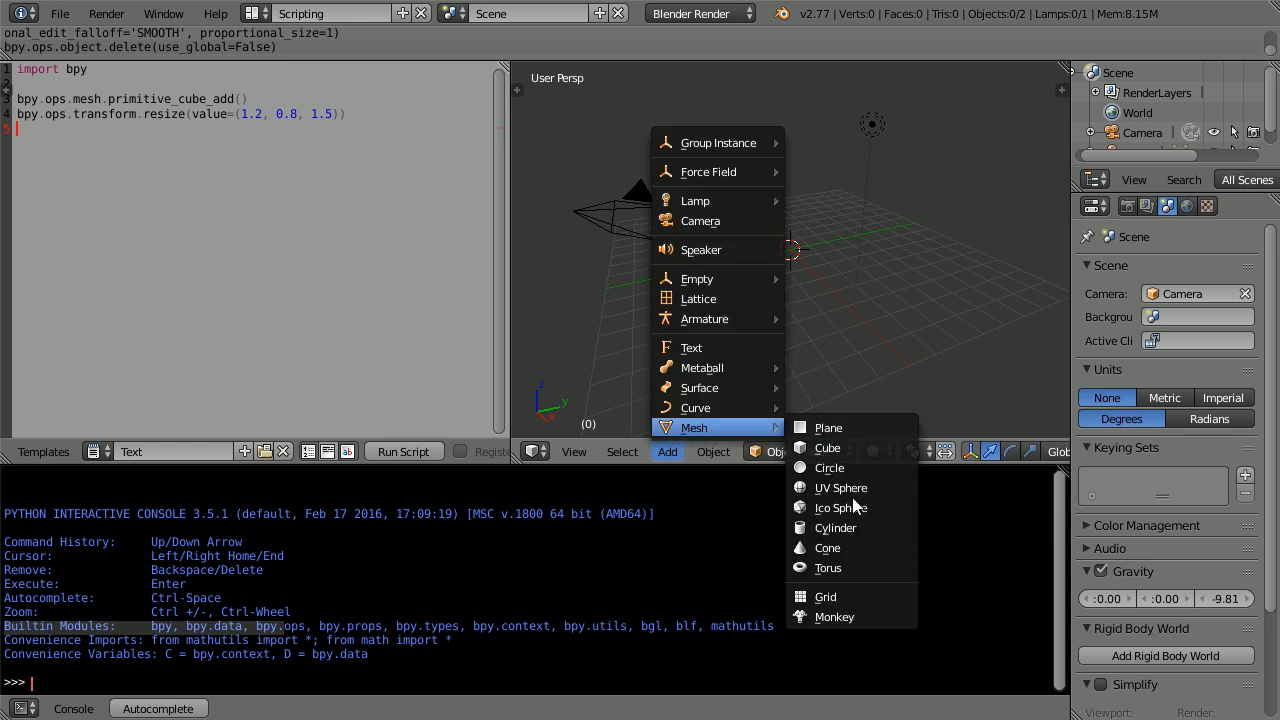
{"action": "mouse_move", "coordinate": [834, 617]}
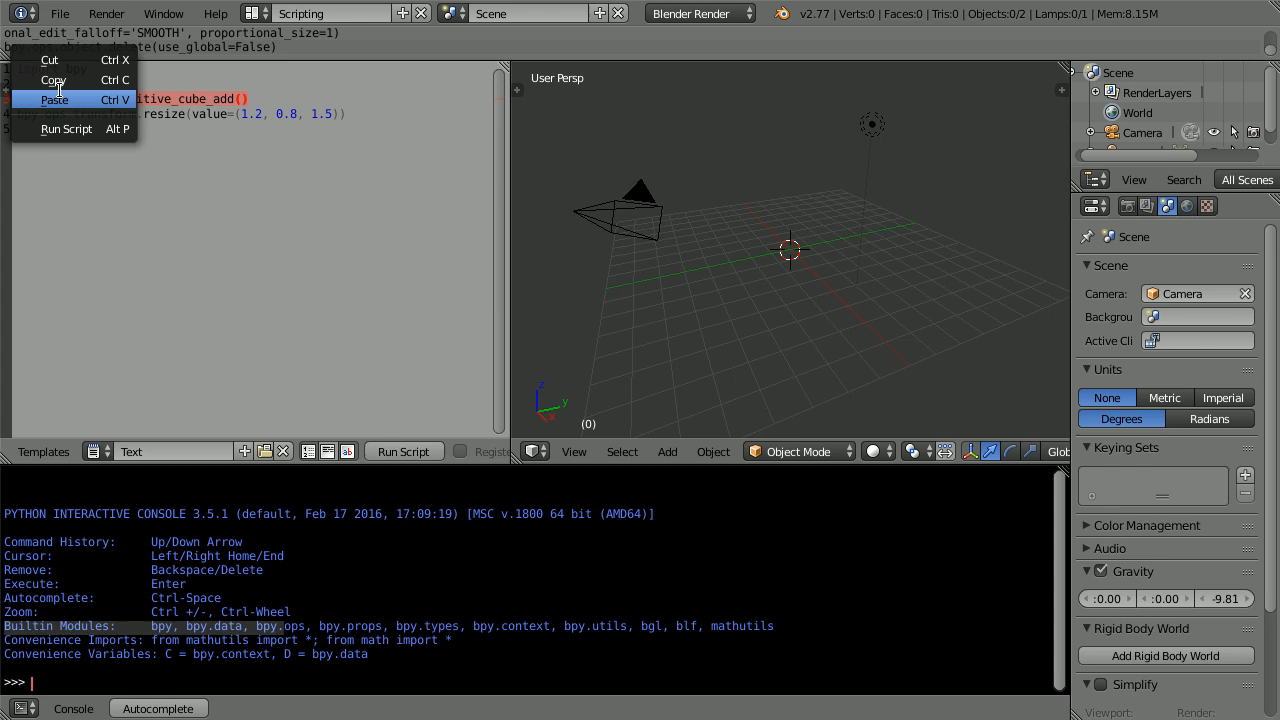
{"action": "left_click", "coordinate": [55, 99]}
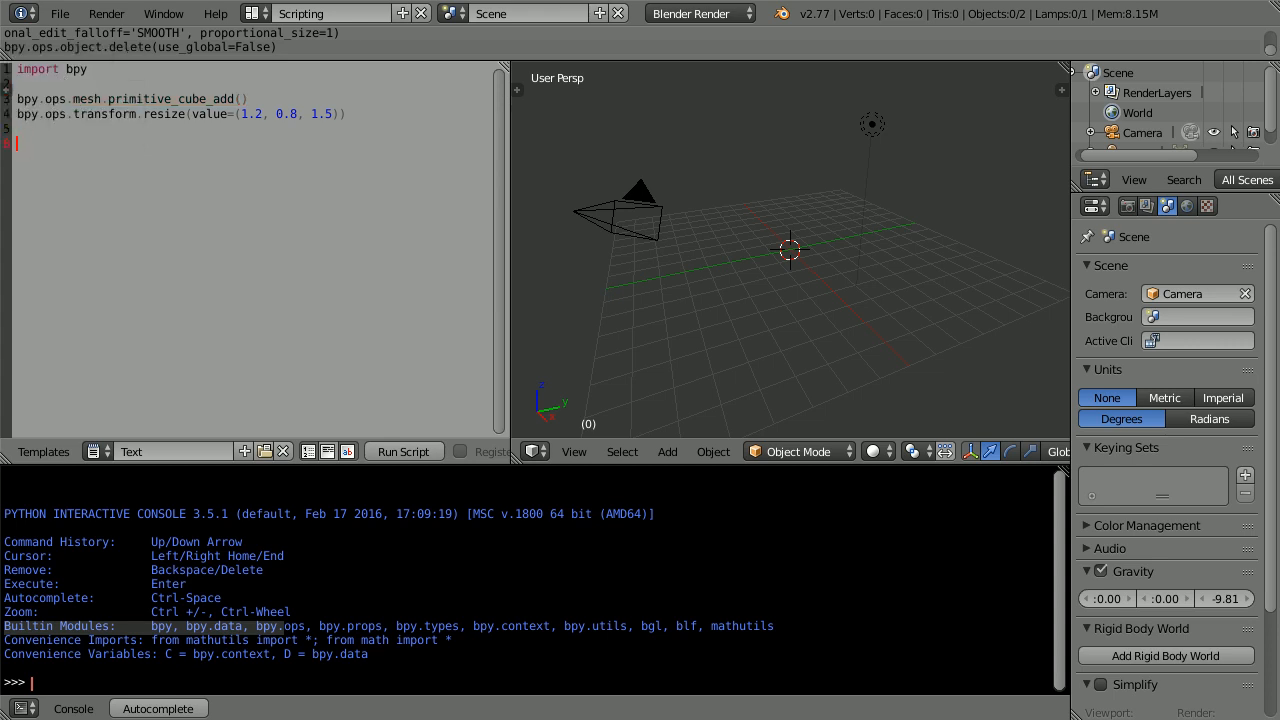
{"action": "type", "text": "bpy.ops.mesh.primitive_cube_add()"}
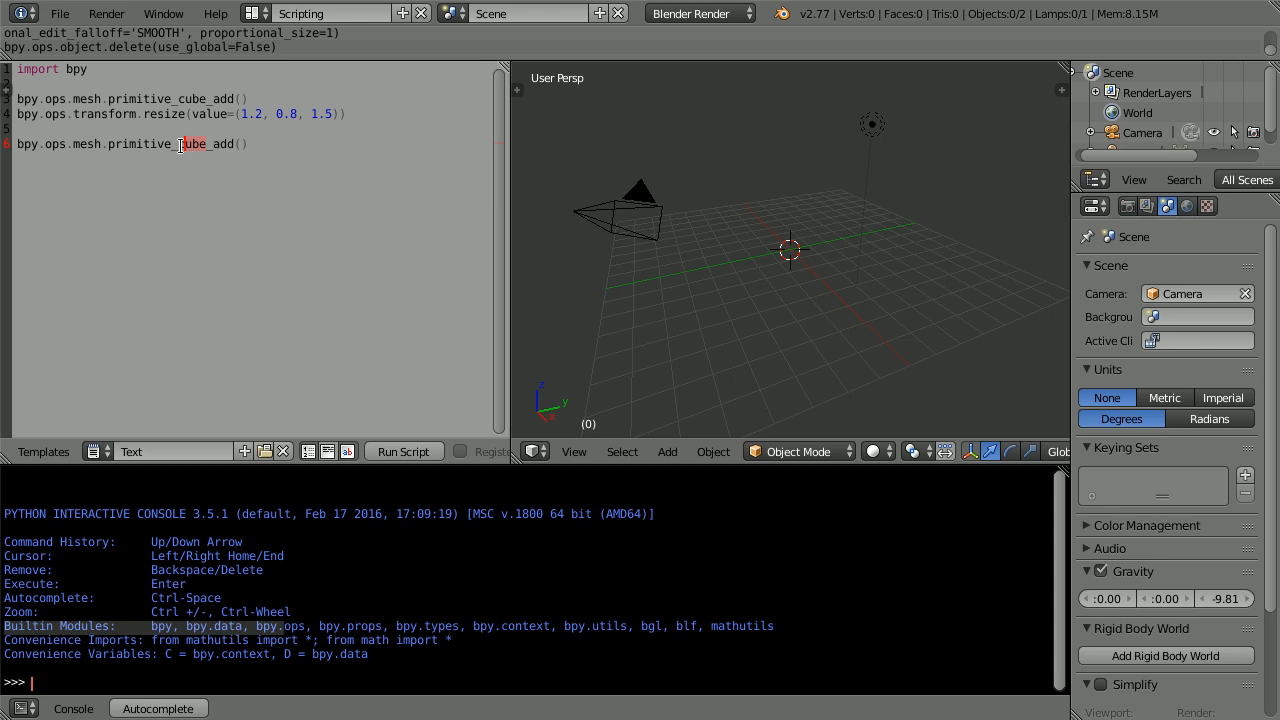
{"action": "key", "text": "Backspace"}
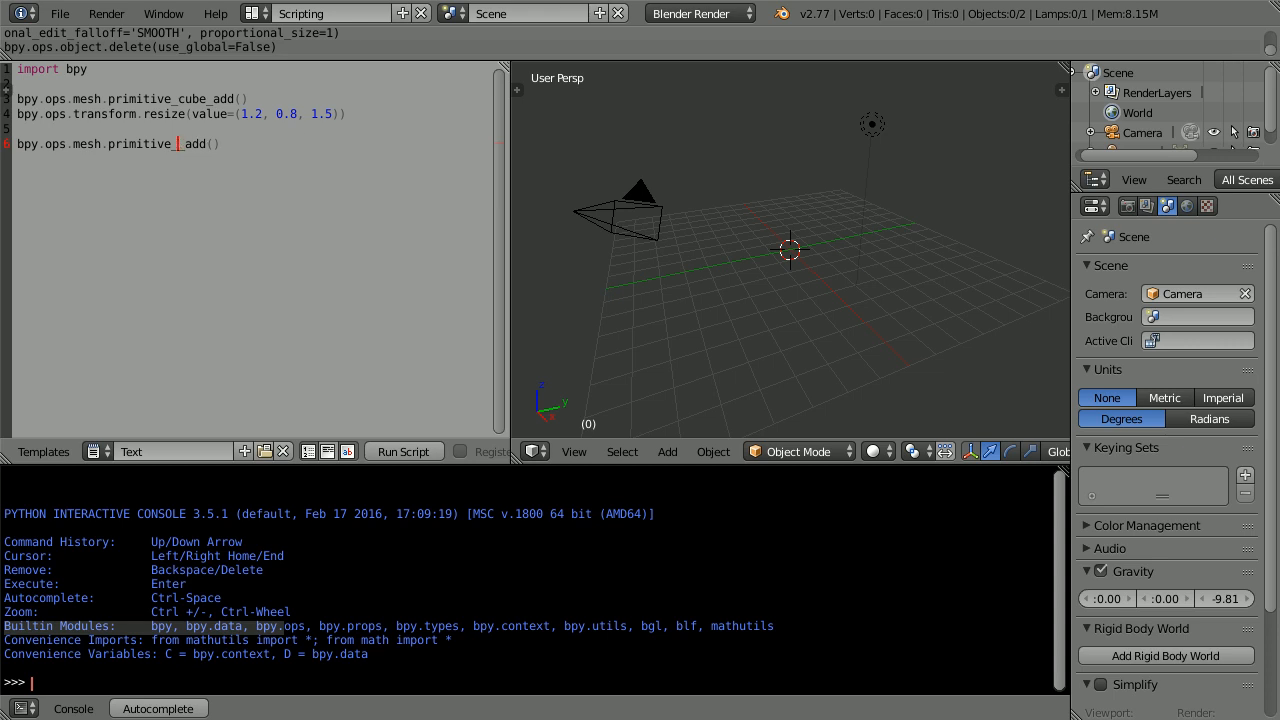
{"action": "type", "text": "monke_"}
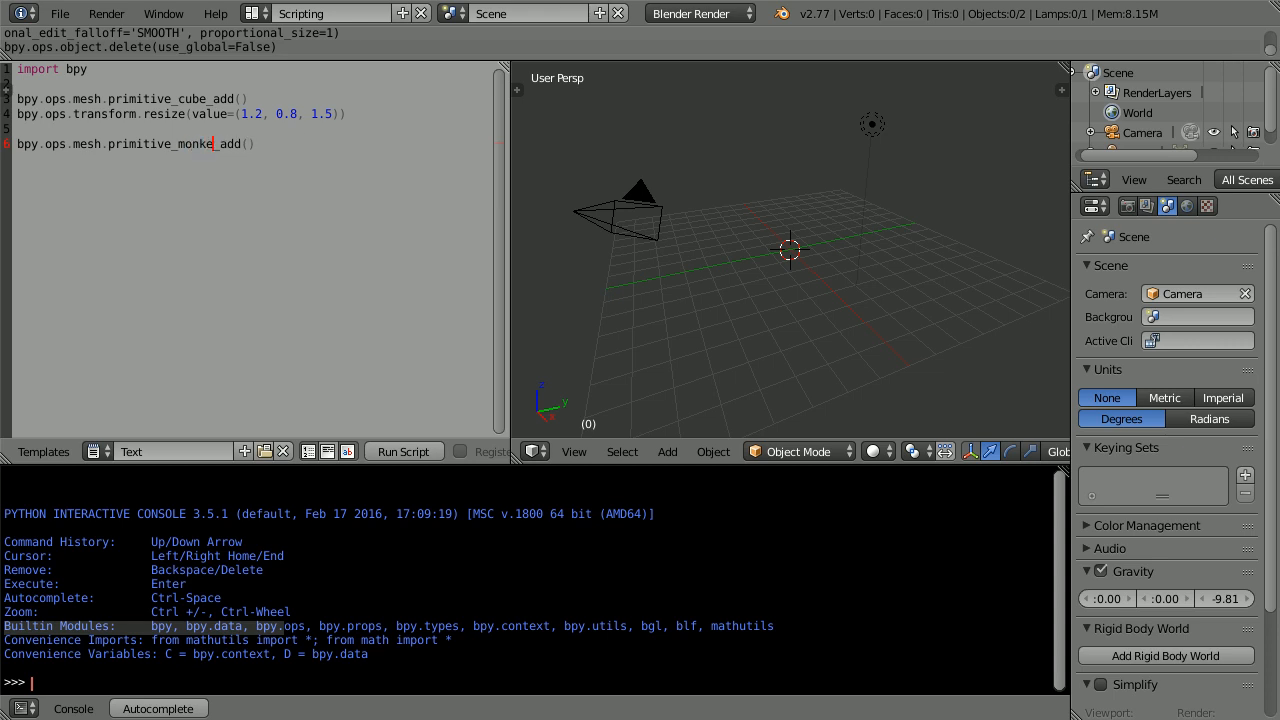
{"action": "type", "text": "y"}
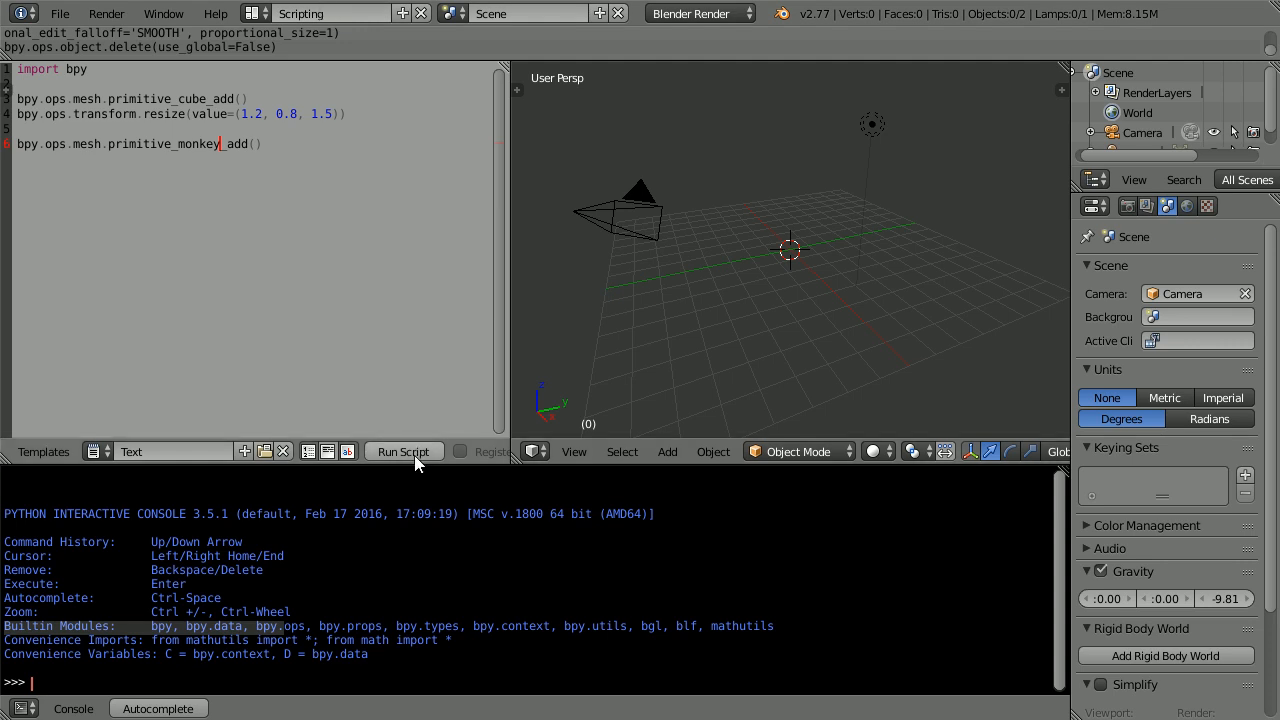
- Run the script, then add translate(value=(0, -0.3, 2)) to raise the monkey head
{"action": "left_click", "coordinate": [403, 451]}
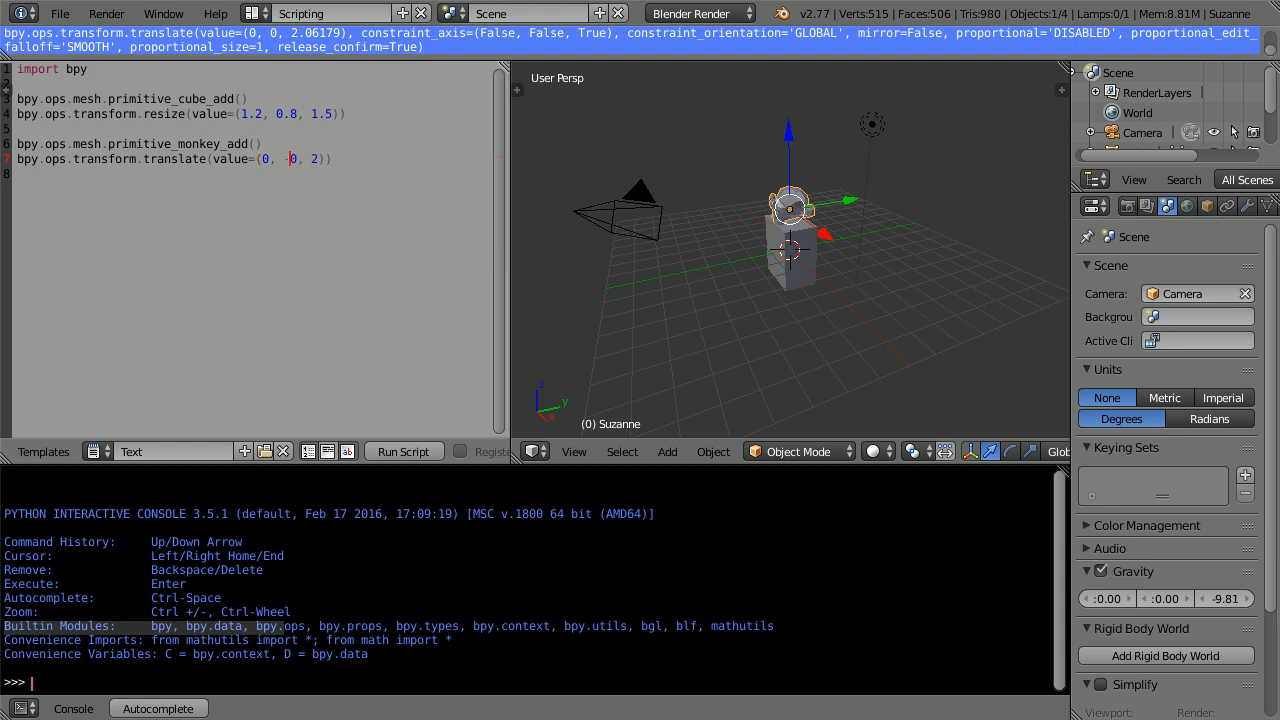
{"action": "type", "text": "-0.3"}
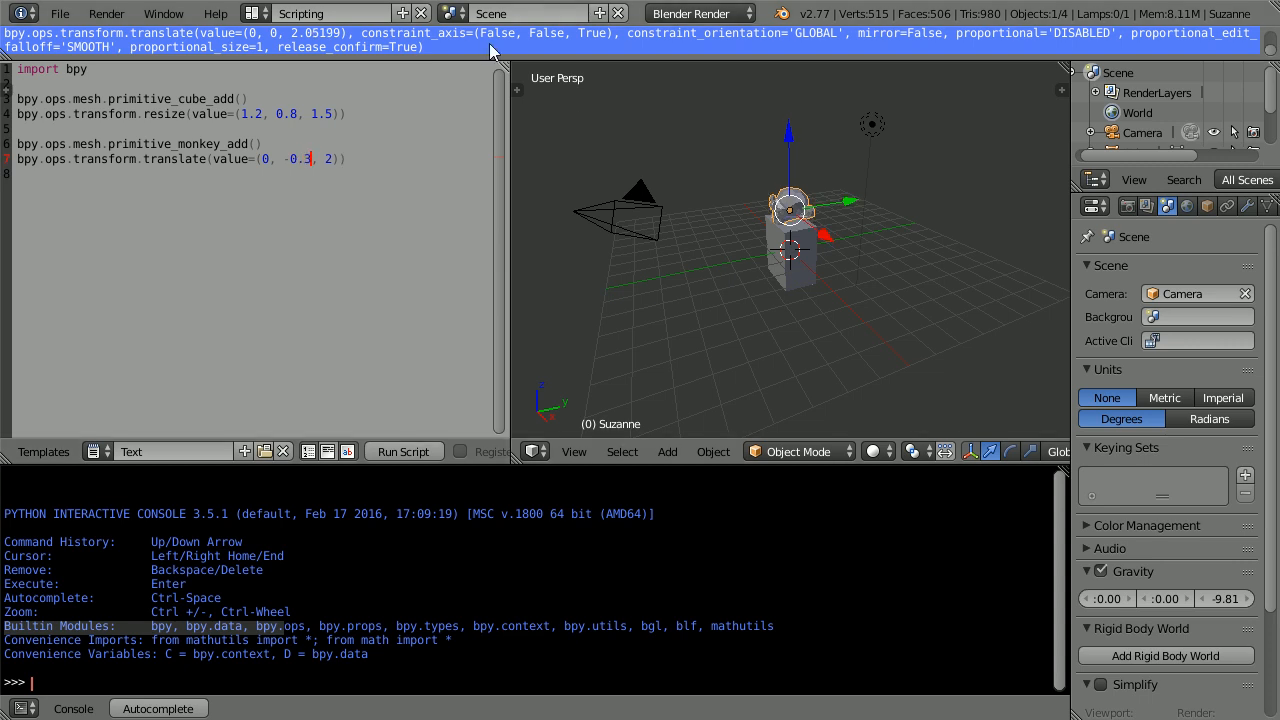
- Duplicate the monkey lines as primitive_cylinder_add with translate(value=(2, 0, 0))
{"action": "left_click", "coordinate": [667, 451]}
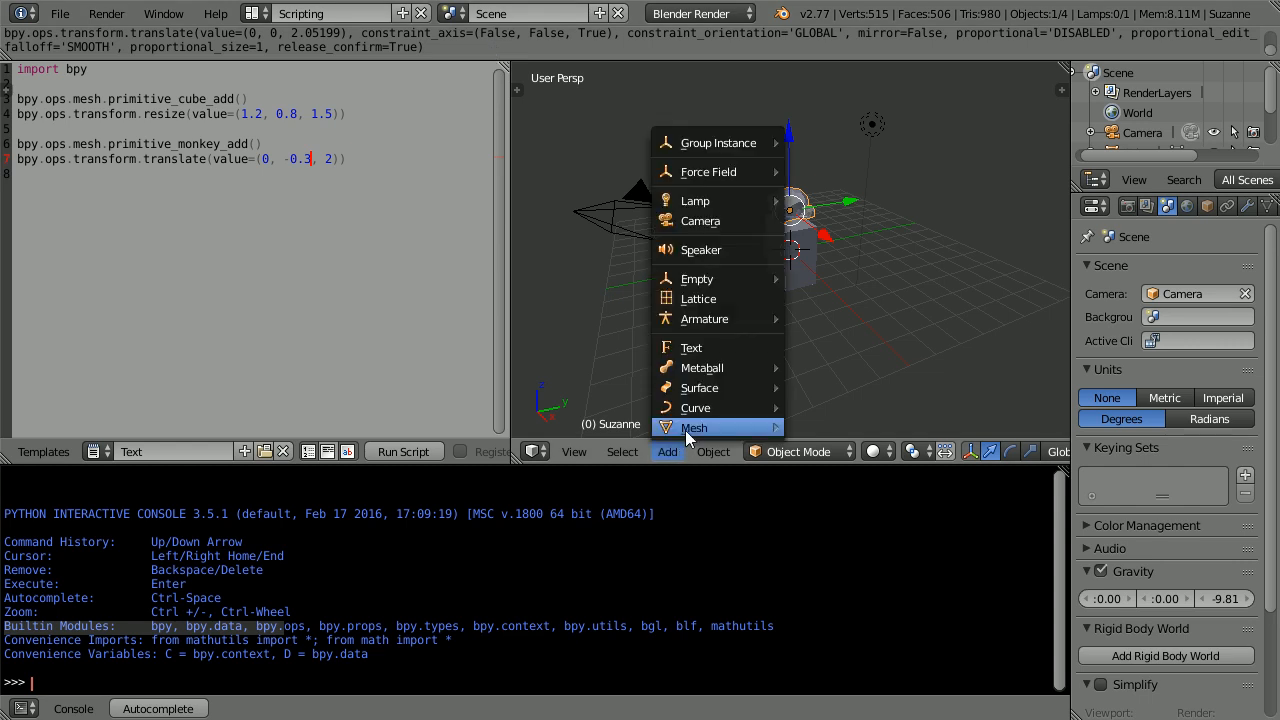
{"action": "mouse_move", "coordinate": [693, 427]}
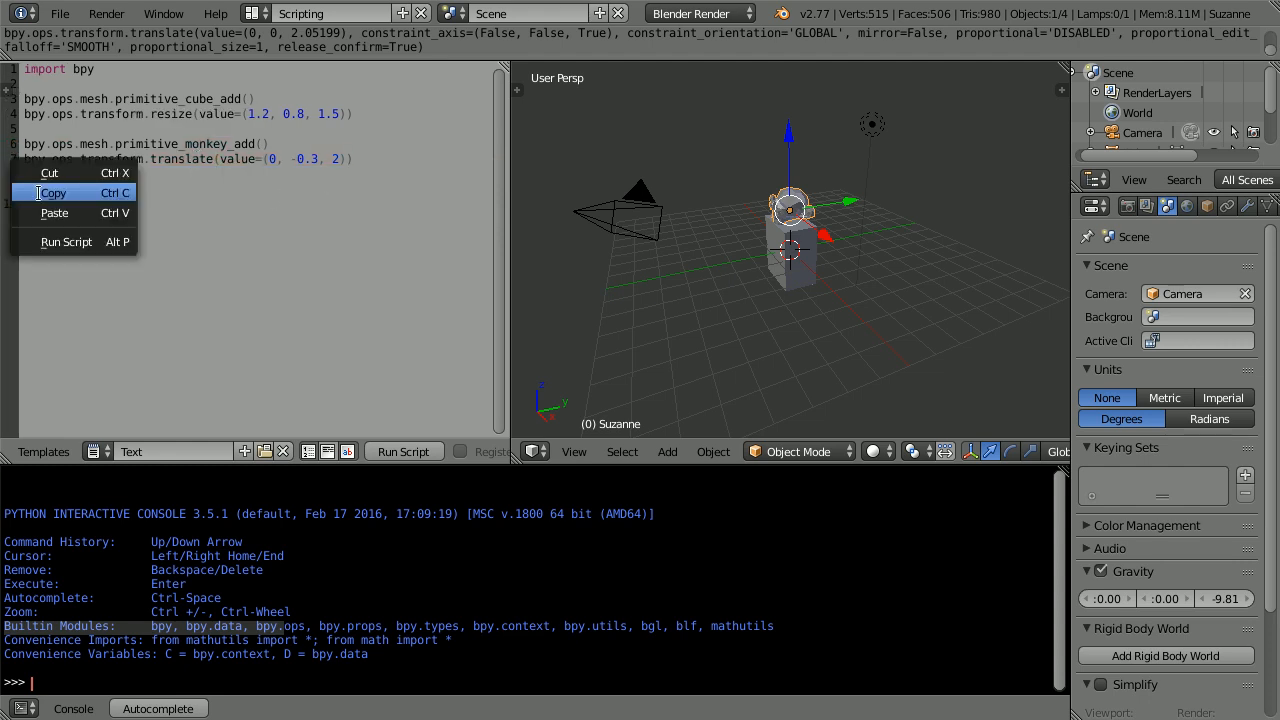
{"action": "left_click", "coordinate": [54, 213]}
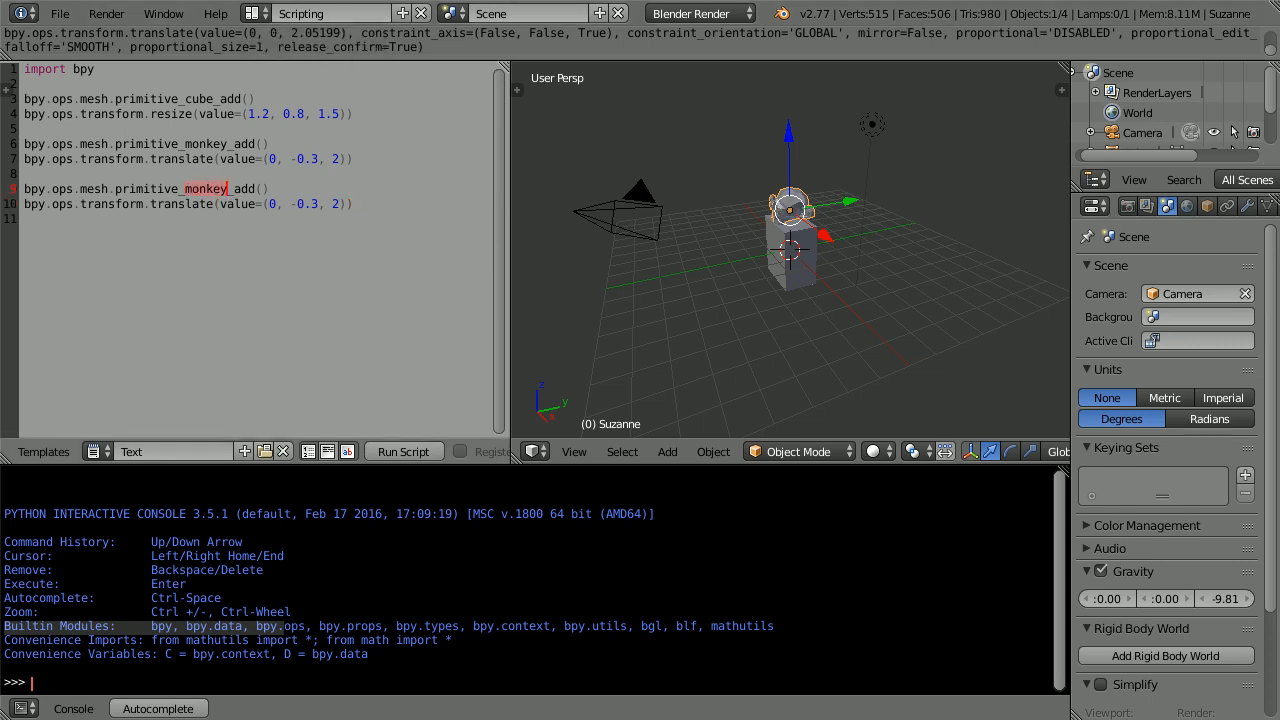
{"action": "type", "text": "cylinder"}
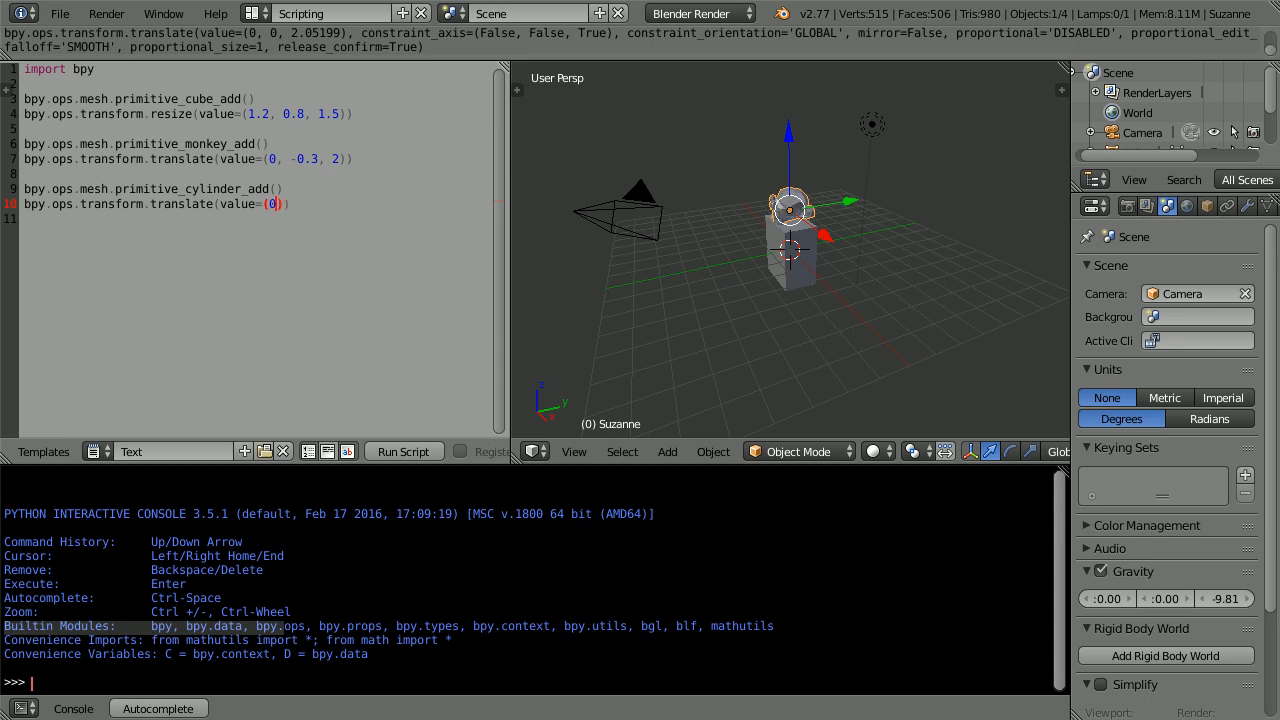
{"action": "type", "text": "2,"}
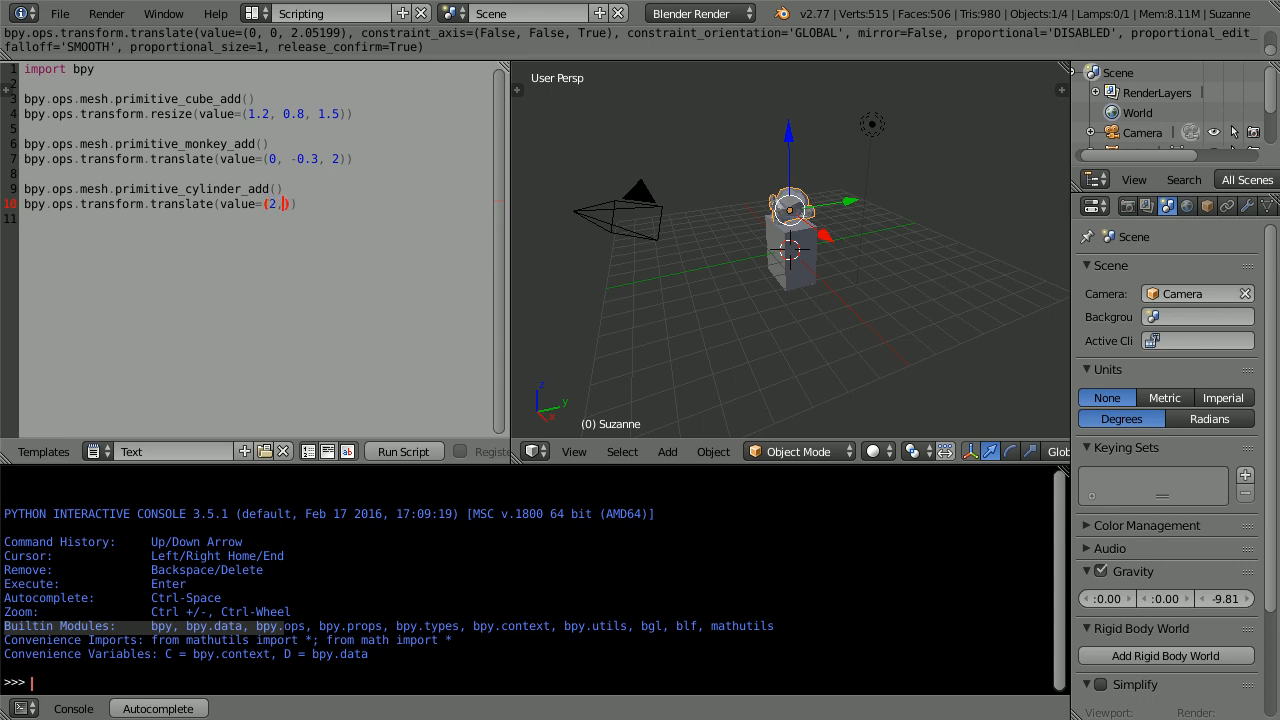
{"action": "type", "text": "0,"}
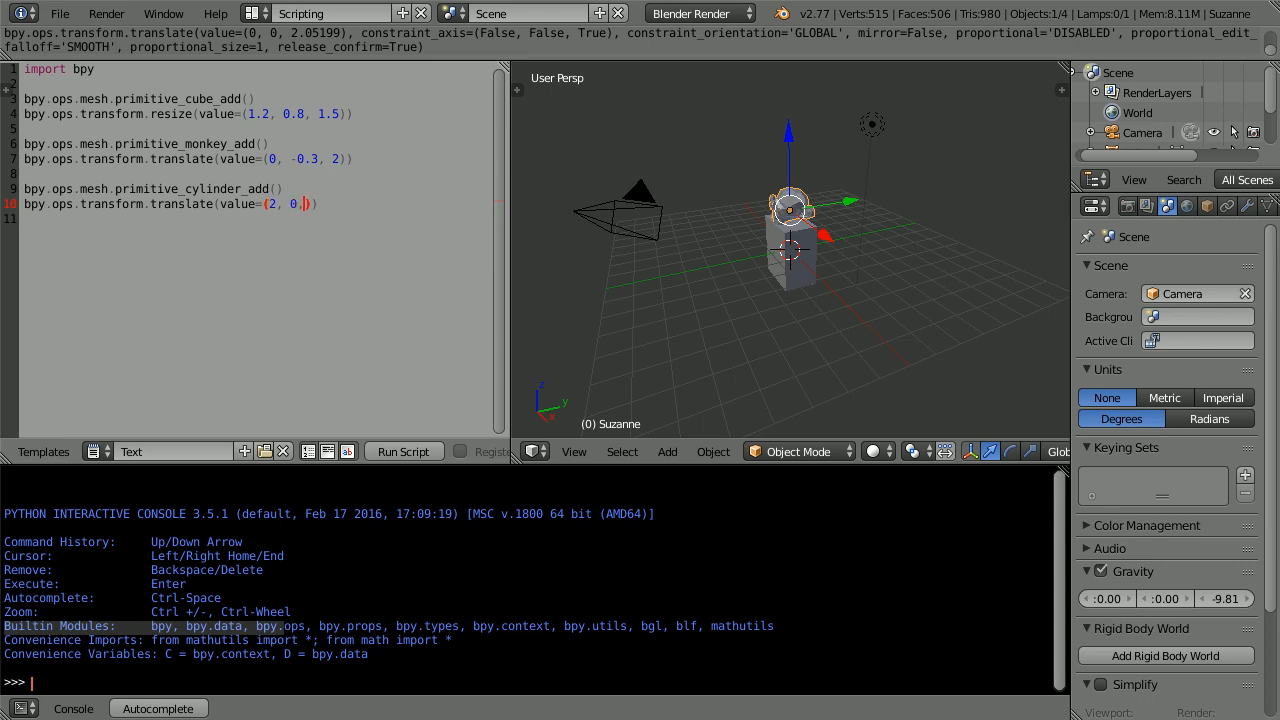
{"action": "type", "text": "0"}
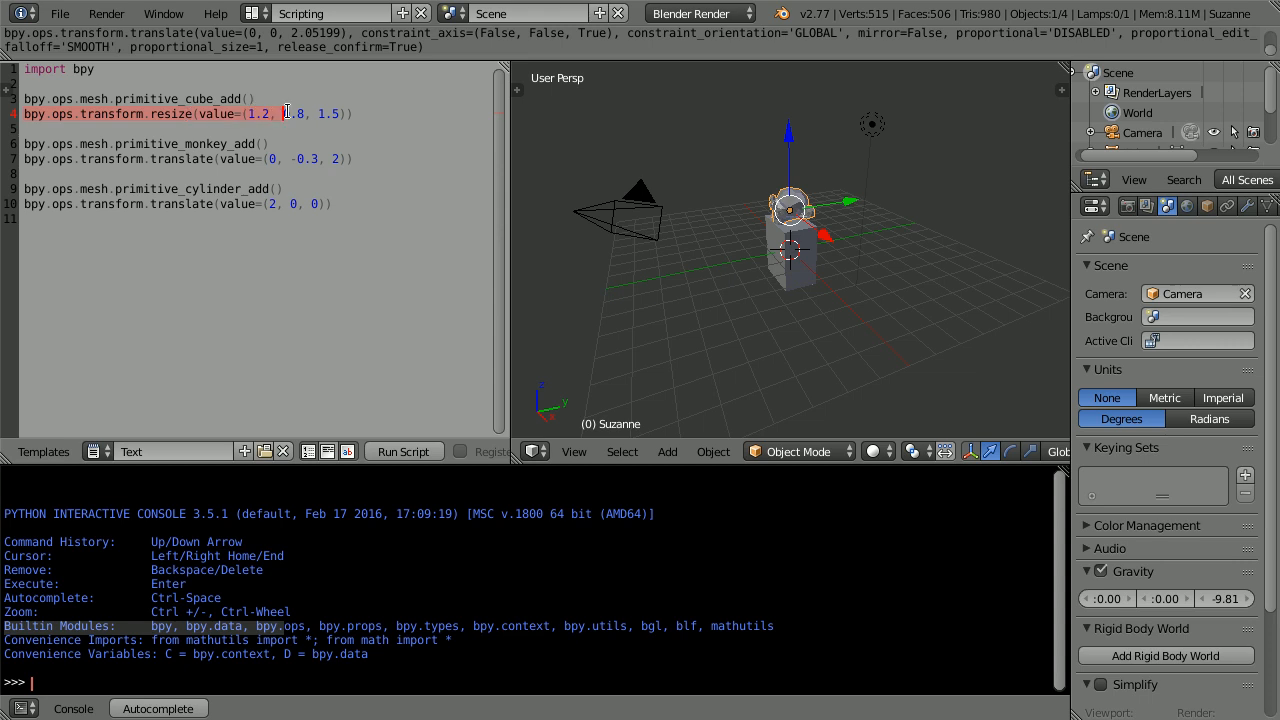
- Copy the resize line onto line 11 for the cylinder, using (0.5, 0.5, 1.5)
{"action": "right_click", "coordinate": [285, 113]}
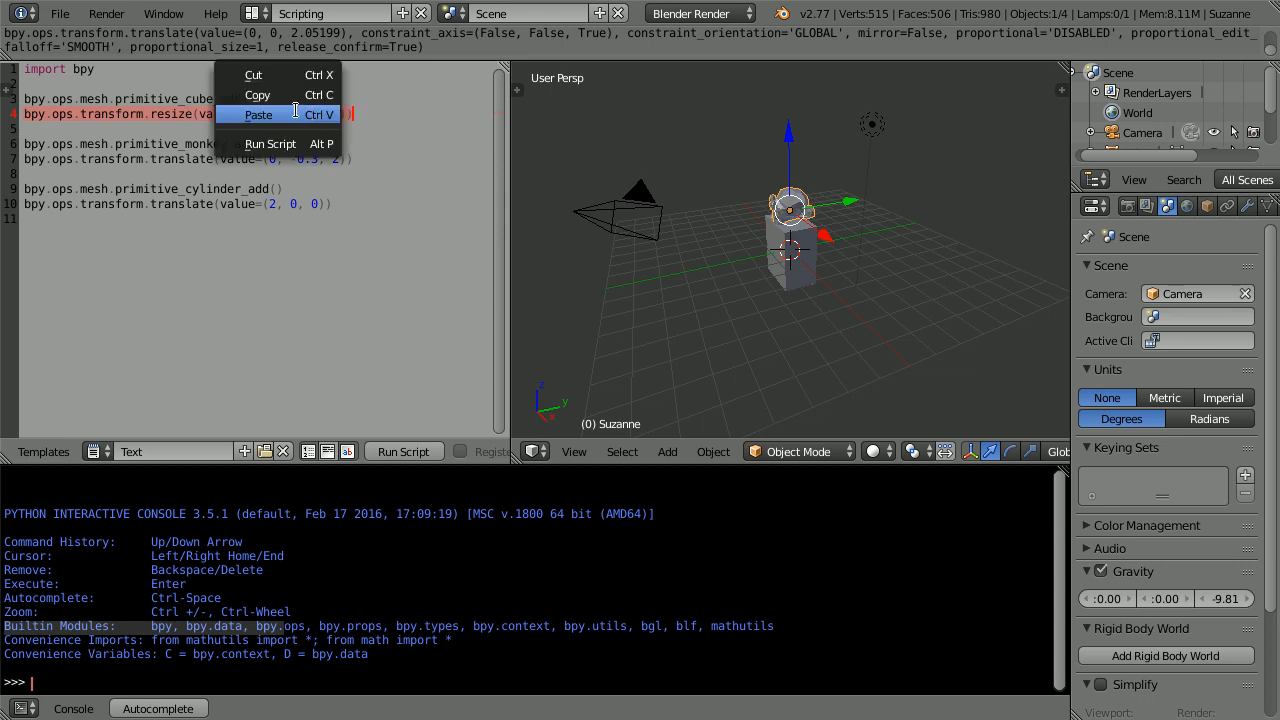
{"action": "left_click", "coordinate": [258, 114]}
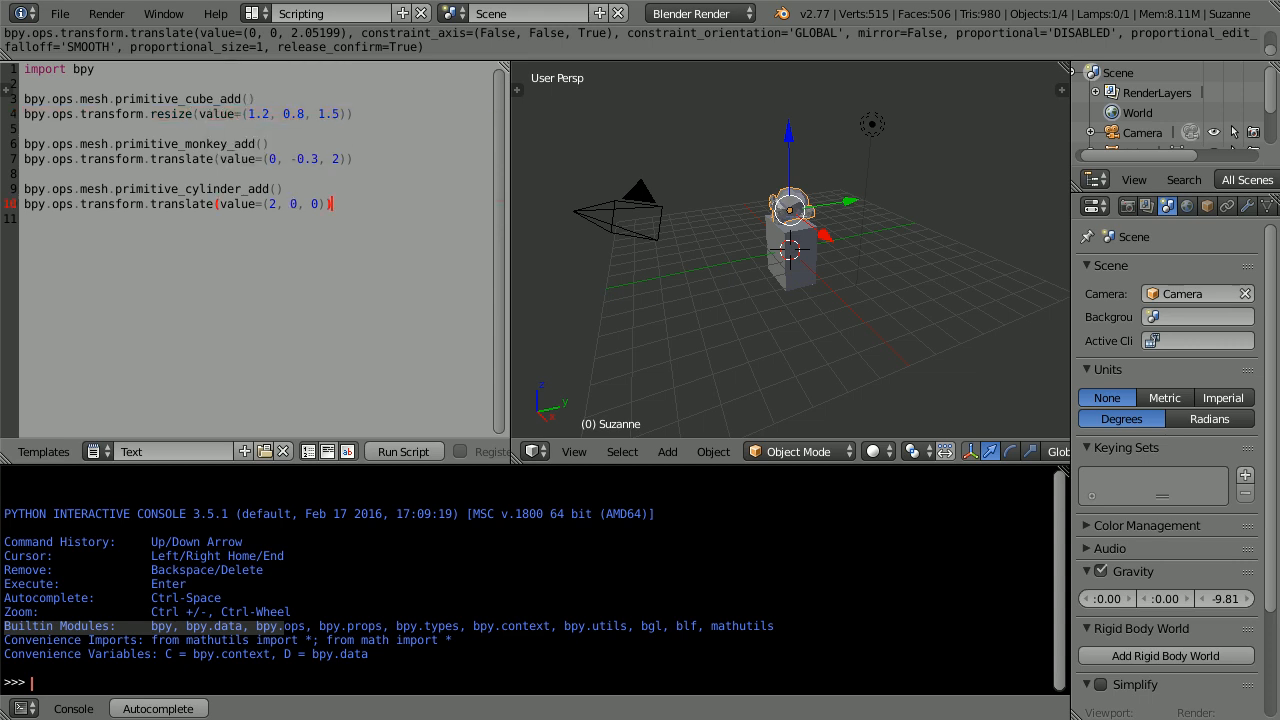
{"action": "key", "text": "Return"}
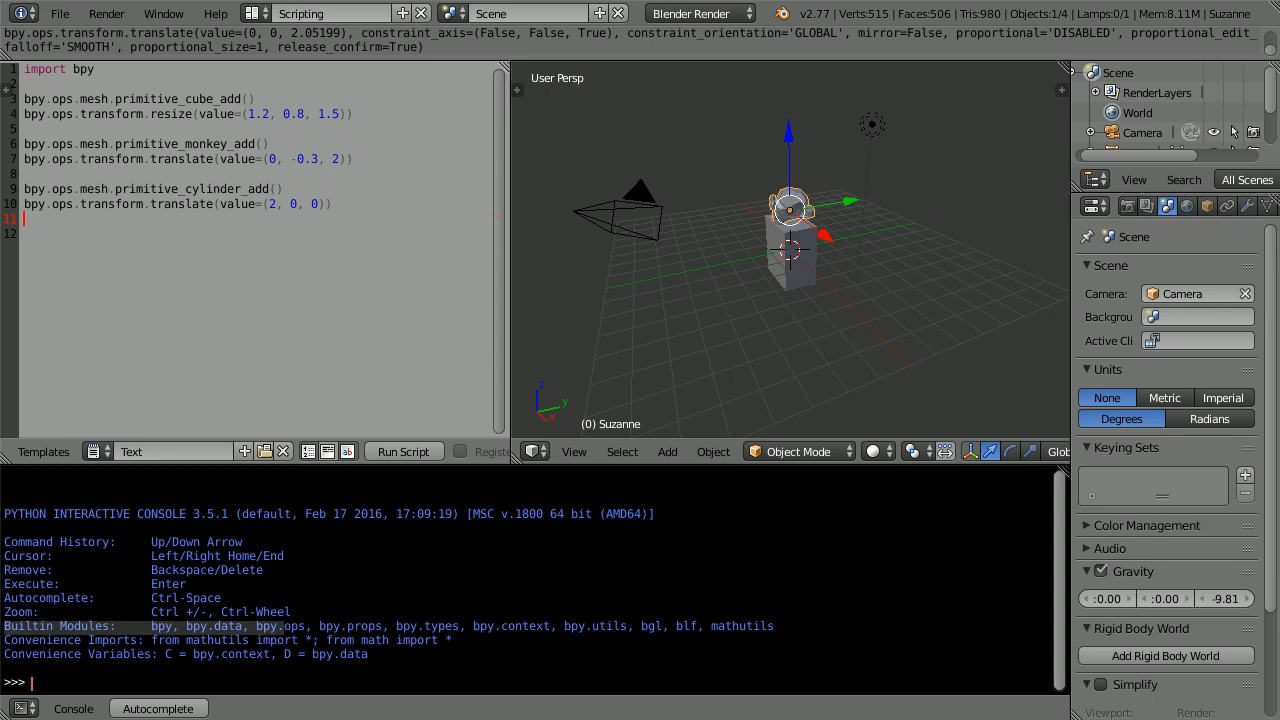
{"action": "type", "text": "bpy.ops.transform.resize(value=(1.2, 0.8, 1.5))"}
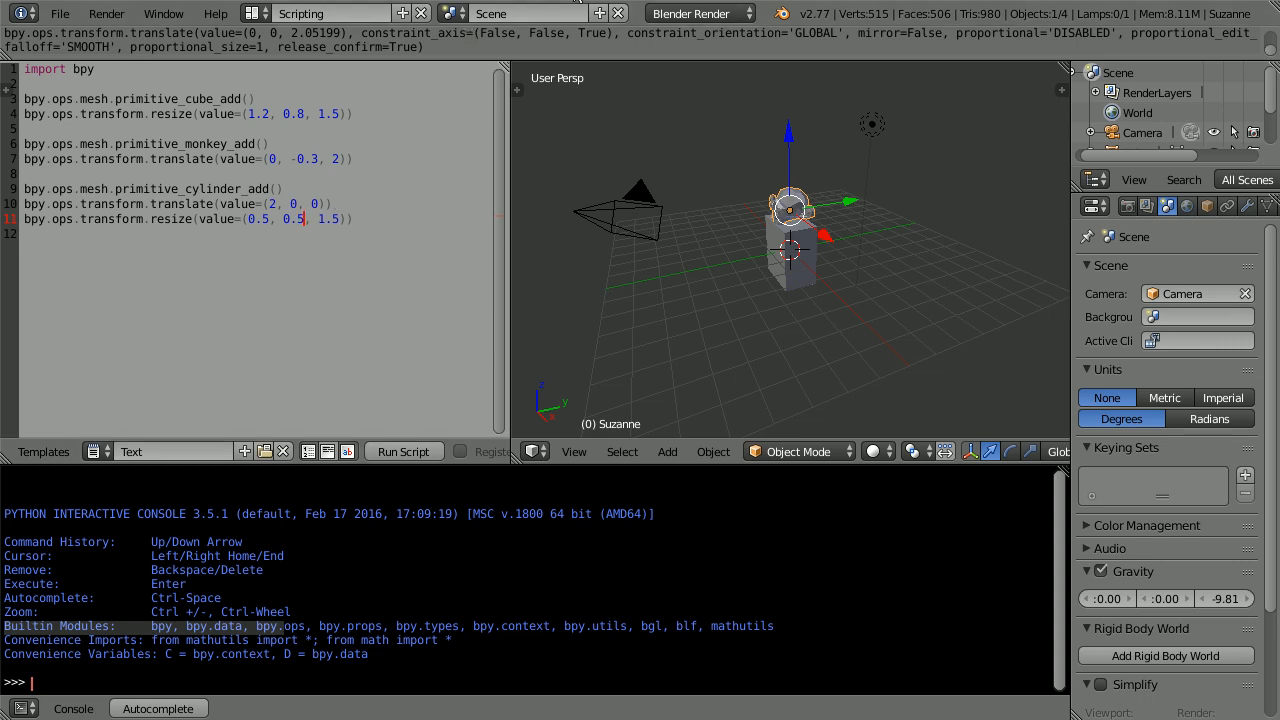
{"action": "mouse_move", "coordinate": [669, 182]}
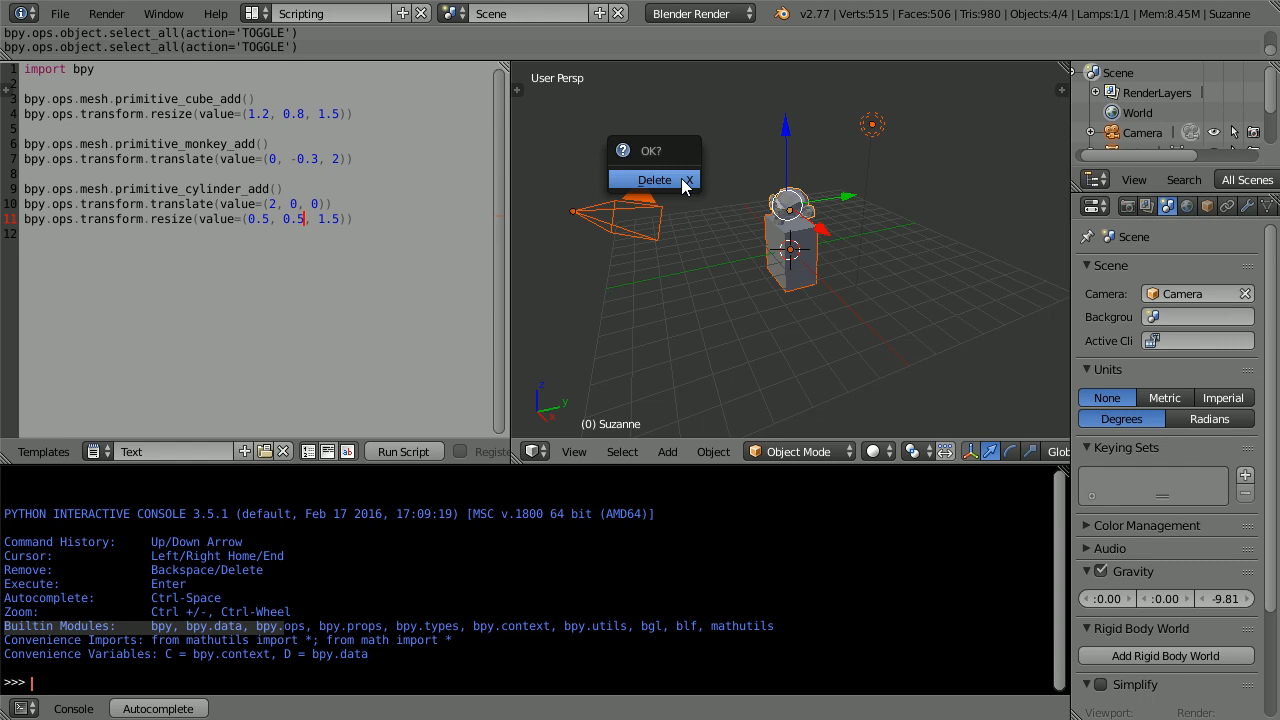
- Delete all scene objects and rerun the script to rebuild body, head and cylinder
{"action": "left_click", "coordinate": [654, 179]}
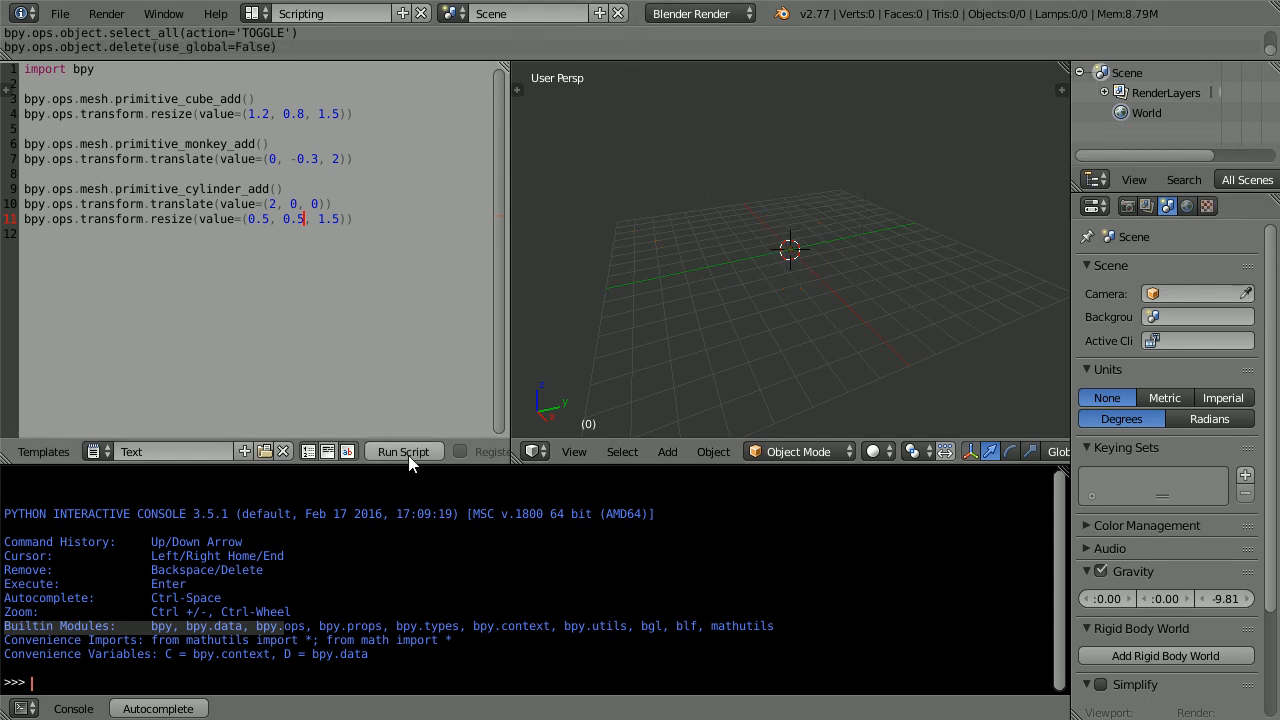
{"action": "left_click", "coordinate": [403, 451]}
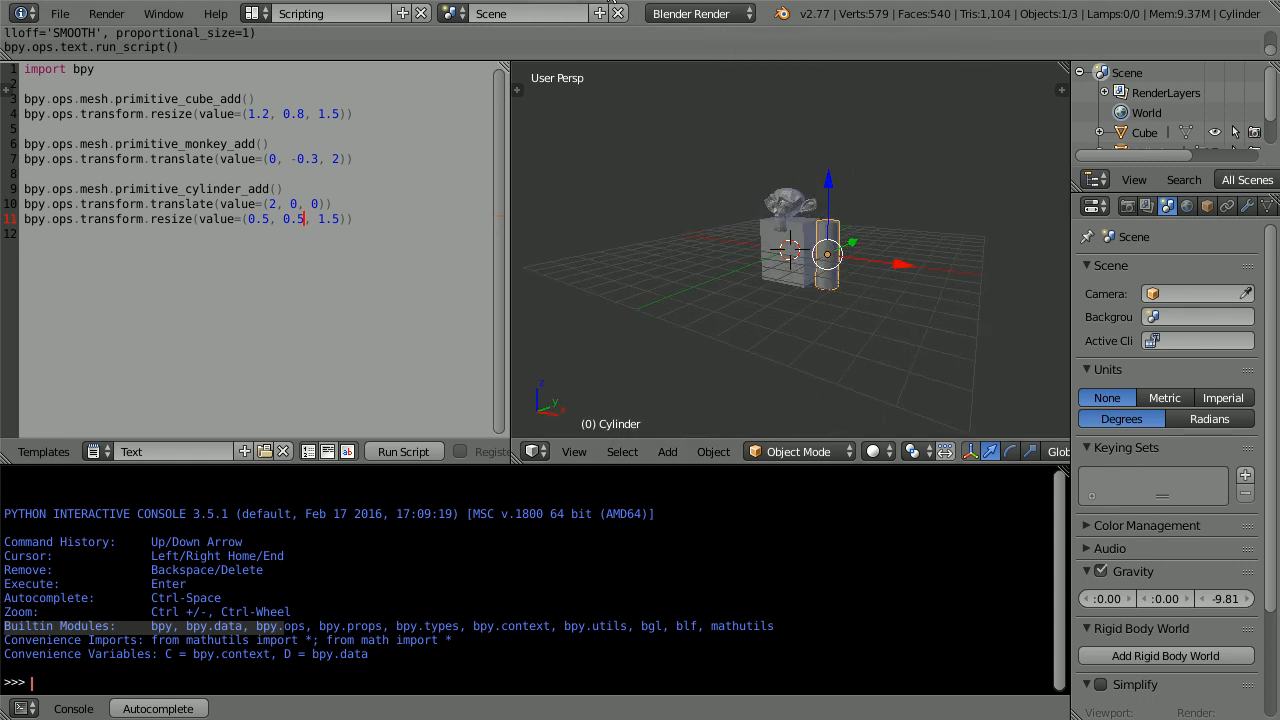
- Tilt the cylinder and add rotate(value=-0.523599, axis=(0, 1, 0)) to the script
{"action": "left_click_drag", "start_coordinate": [790, 250], "coordinate": [895, 325]}
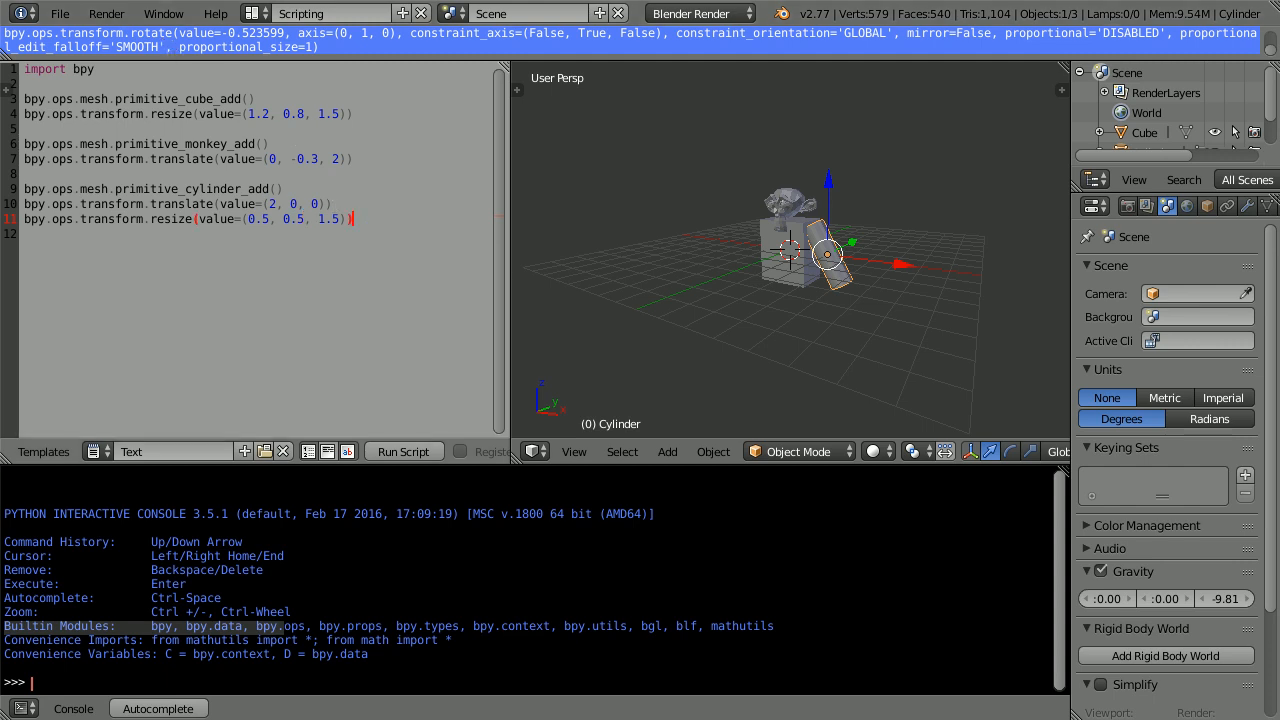
{"action": "key", "text": "enter"}
{"action": "type", "text": "bpy.ops.transform.rotate(value=-0.523599, axis=(0, 1, 0)"}
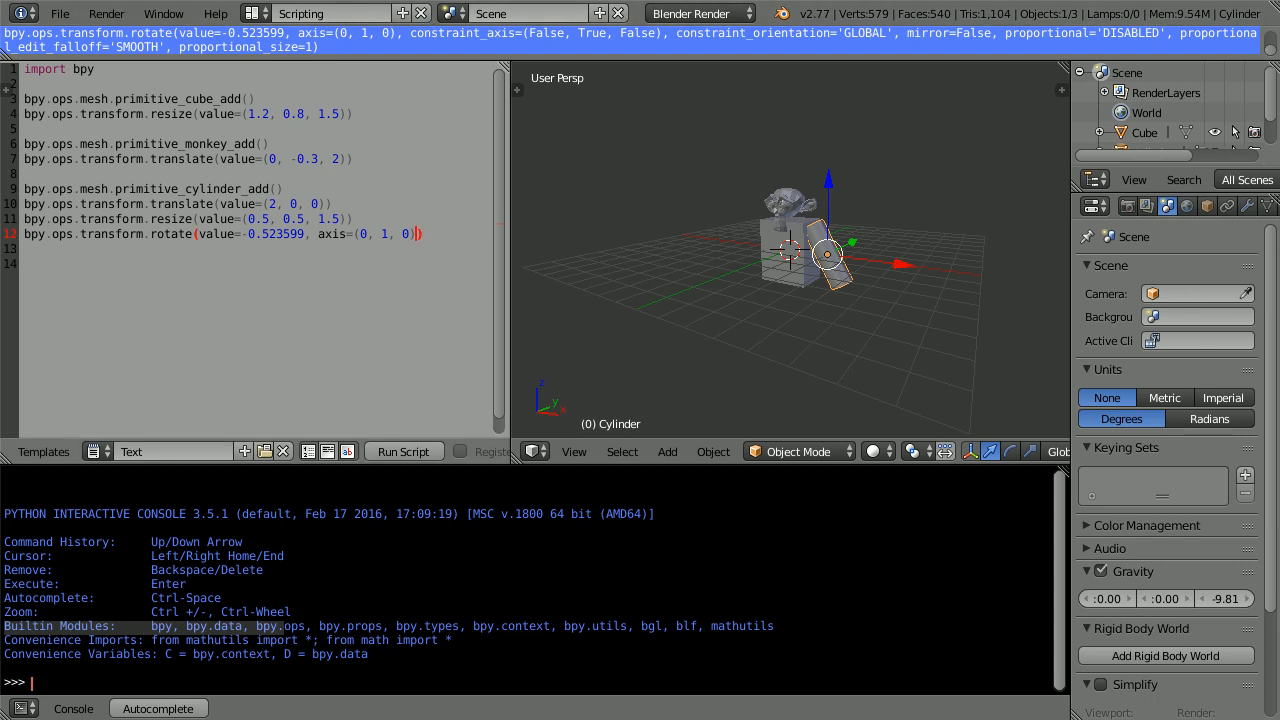
{"action": "mouse_move", "coordinate": [467, 237]}
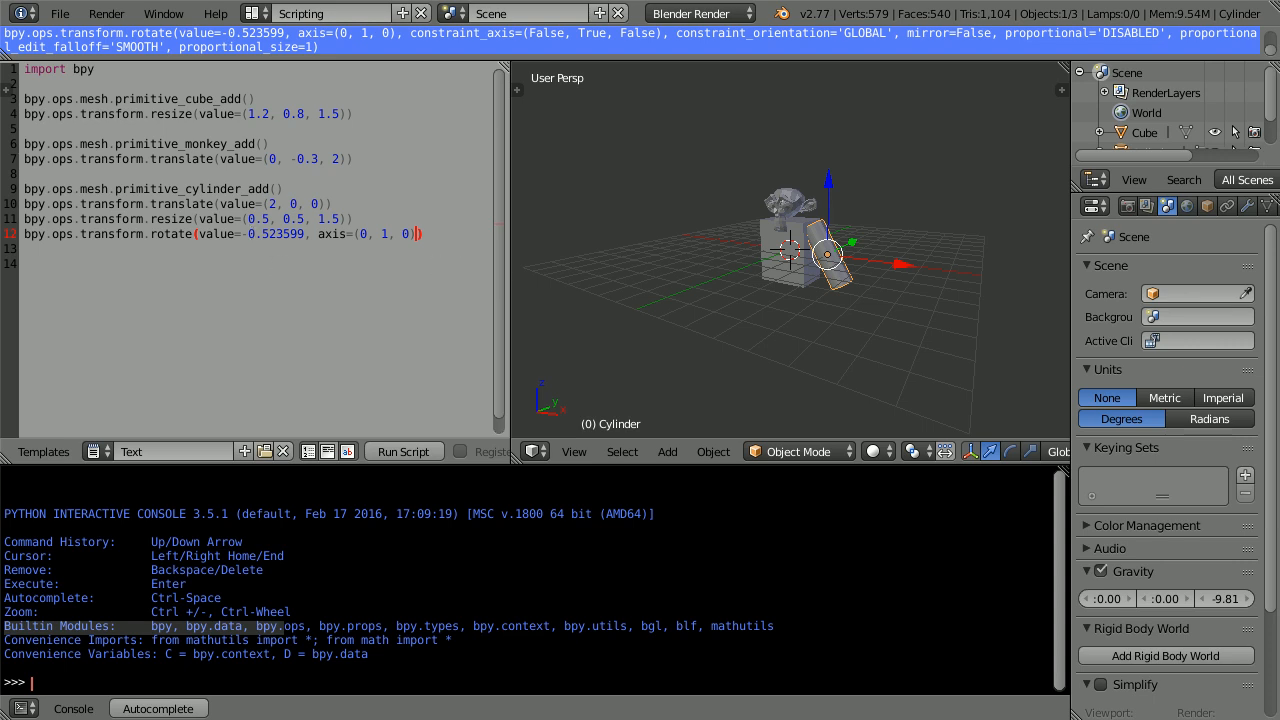
{"action": "mouse_move", "coordinate": [248, 57]}
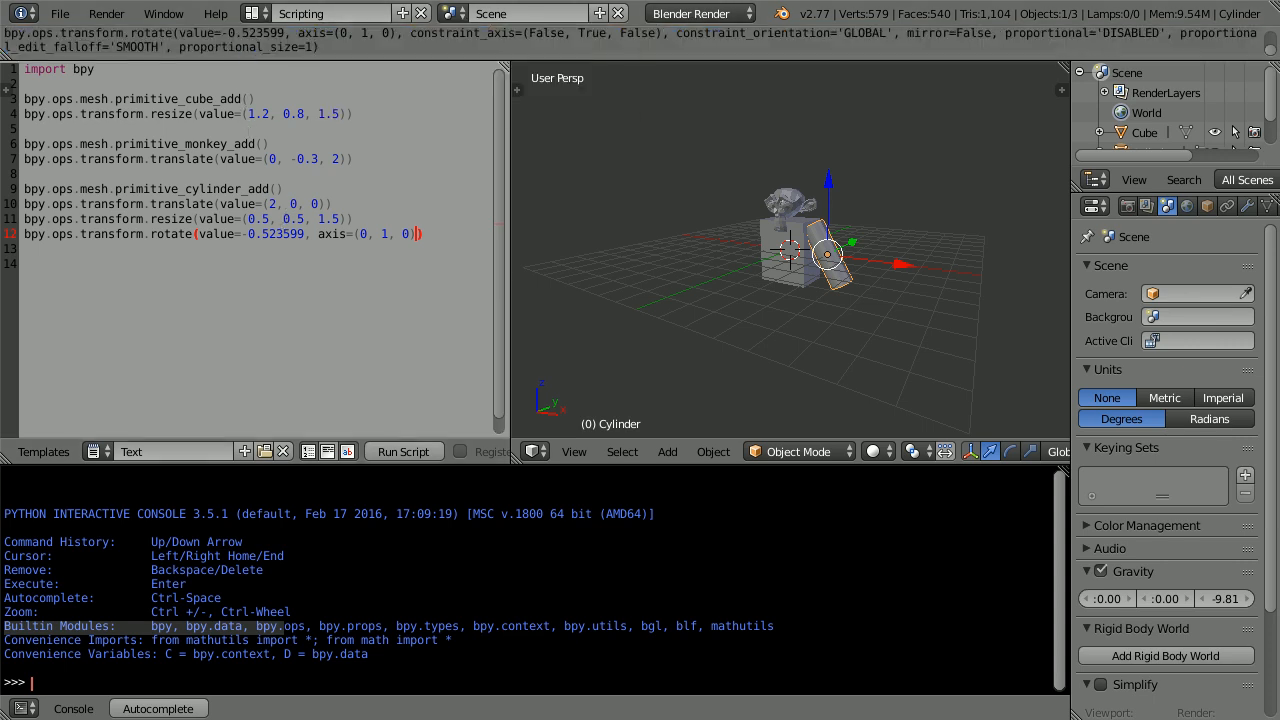
{"action": "mouse_move", "coordinate": [798, 230]}
{"action": "type", "text": ")"}
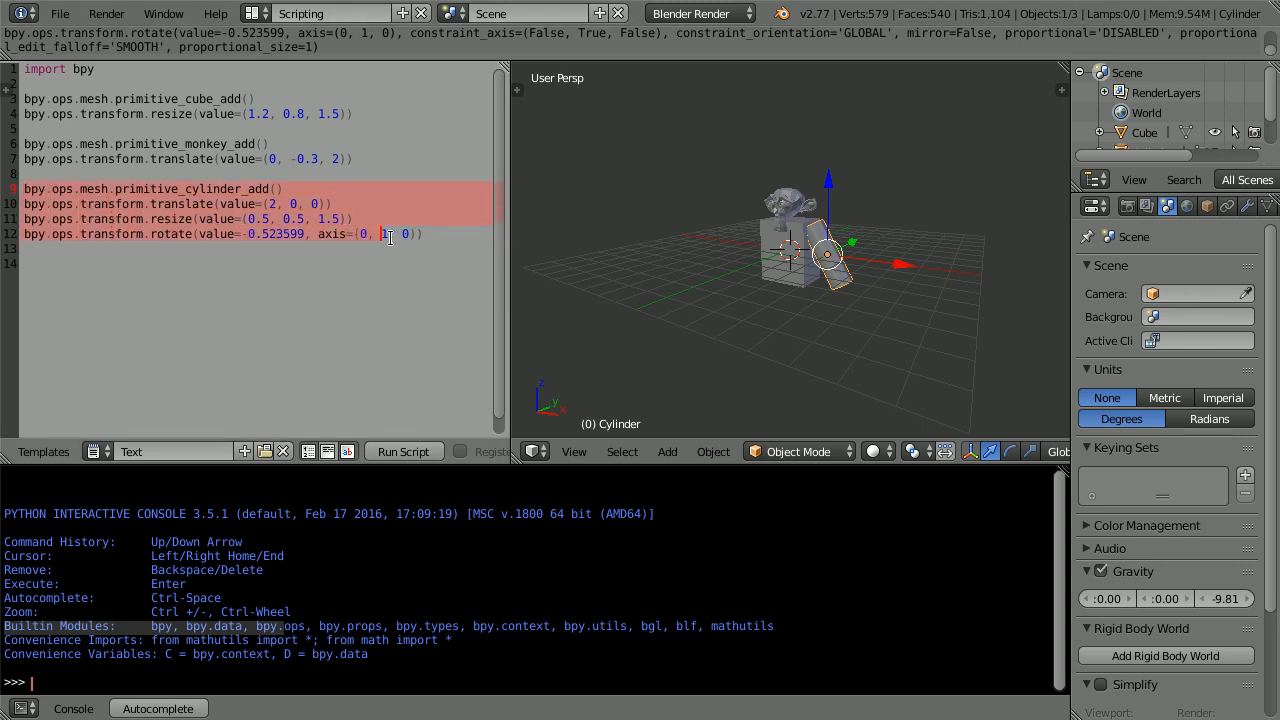
- Paste the arm lines again for a (-2, 0, 0) arm rotated 0.523599, and rerun
{"action": "right_click", "coordinate": [390, 234]}
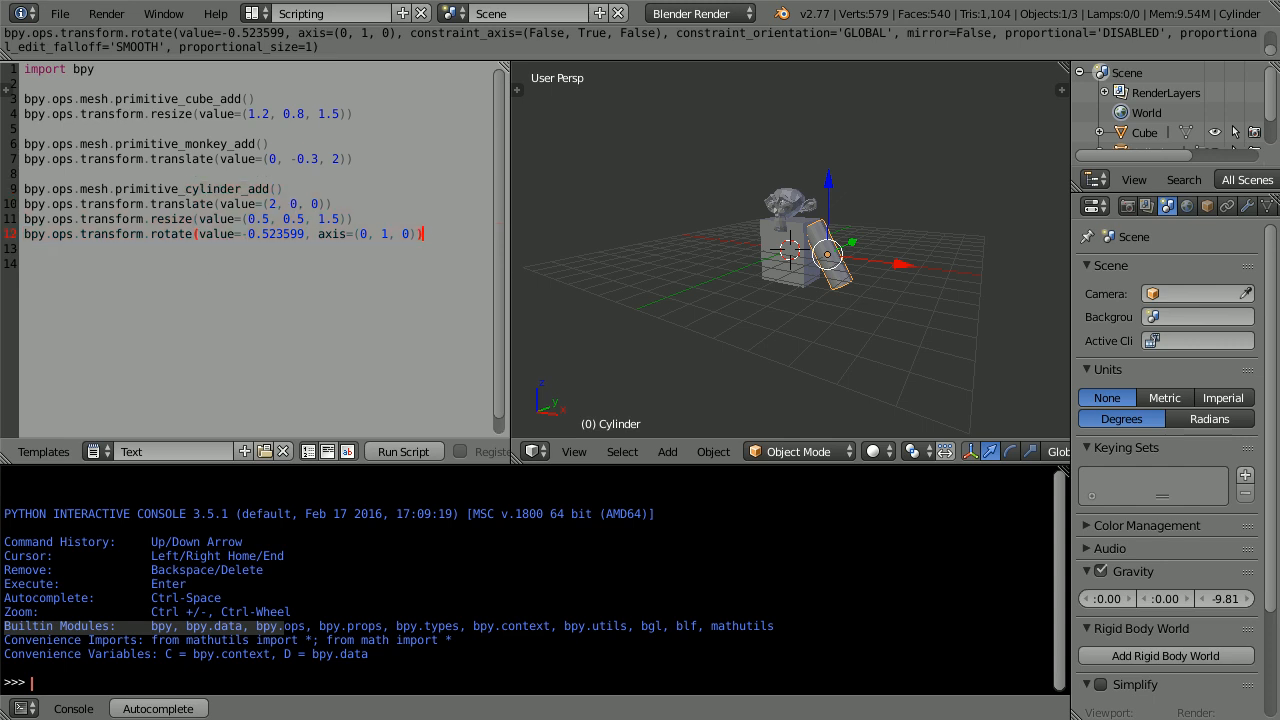
{"action": "right_click", "coordinate": [75, 234]}
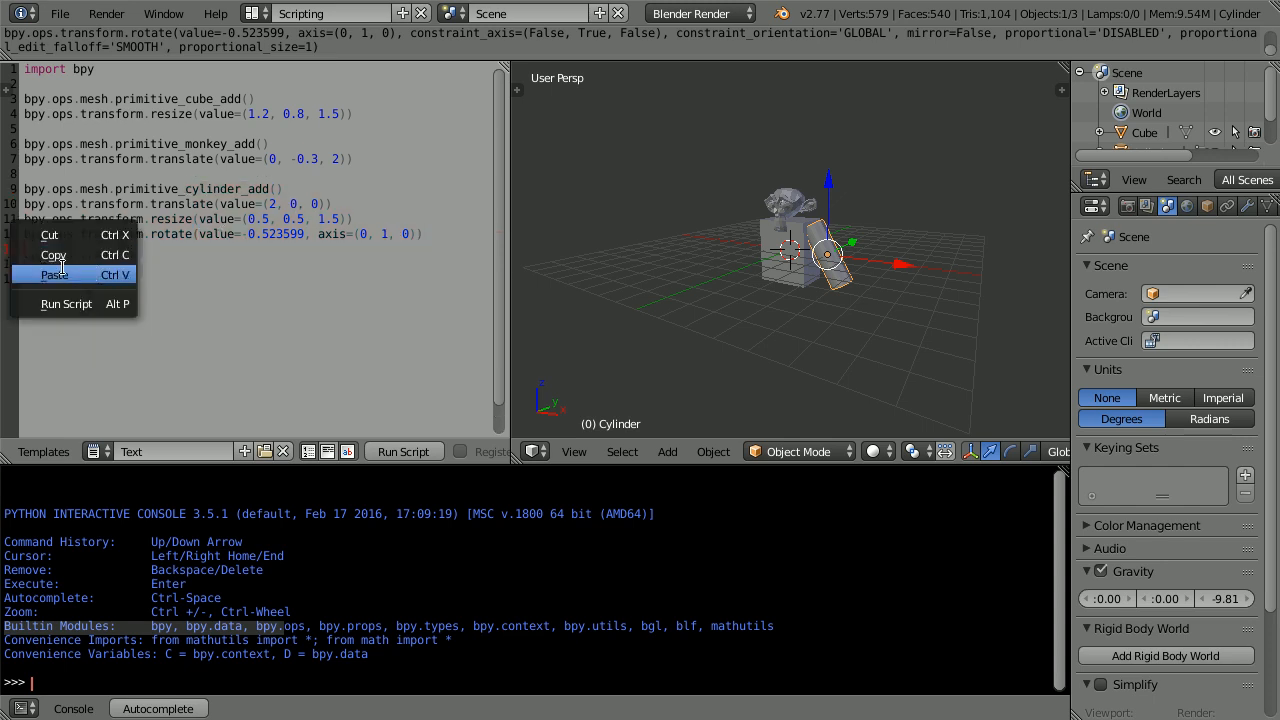
{"action": "left_click", "coordinate": [54, 274]}
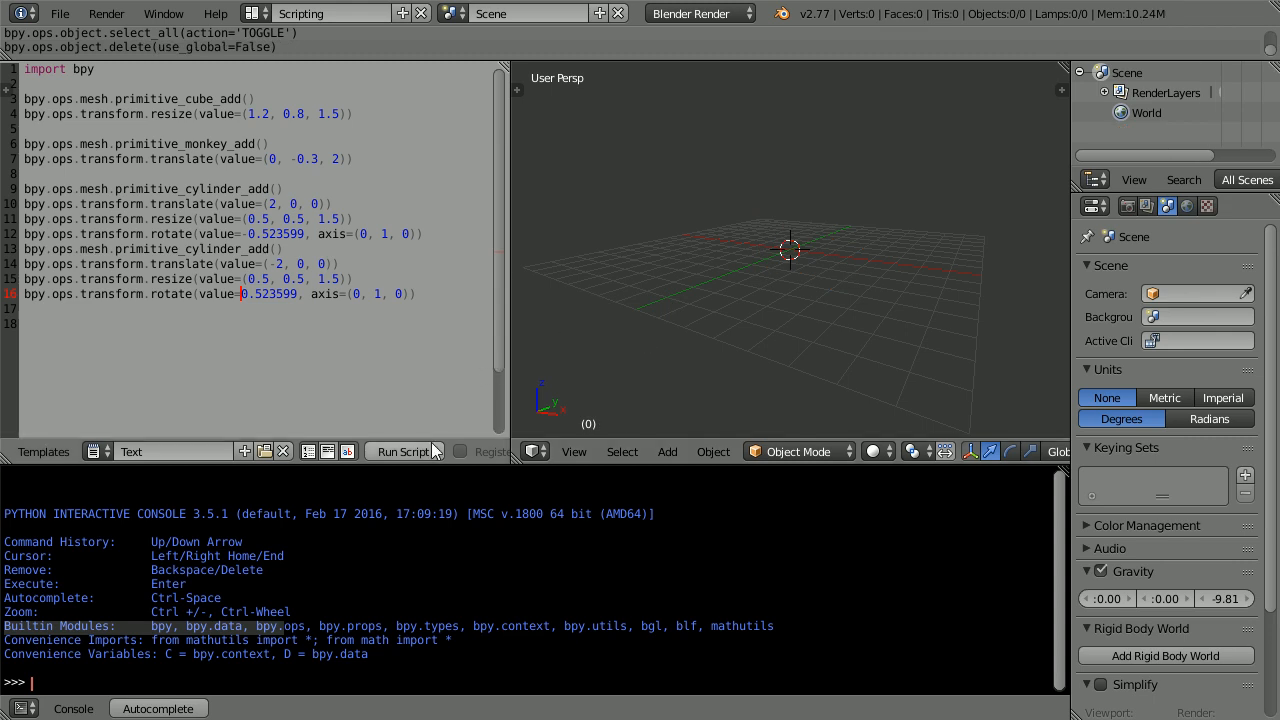
{"action": "left_click", "coordinate": [403, 451]}
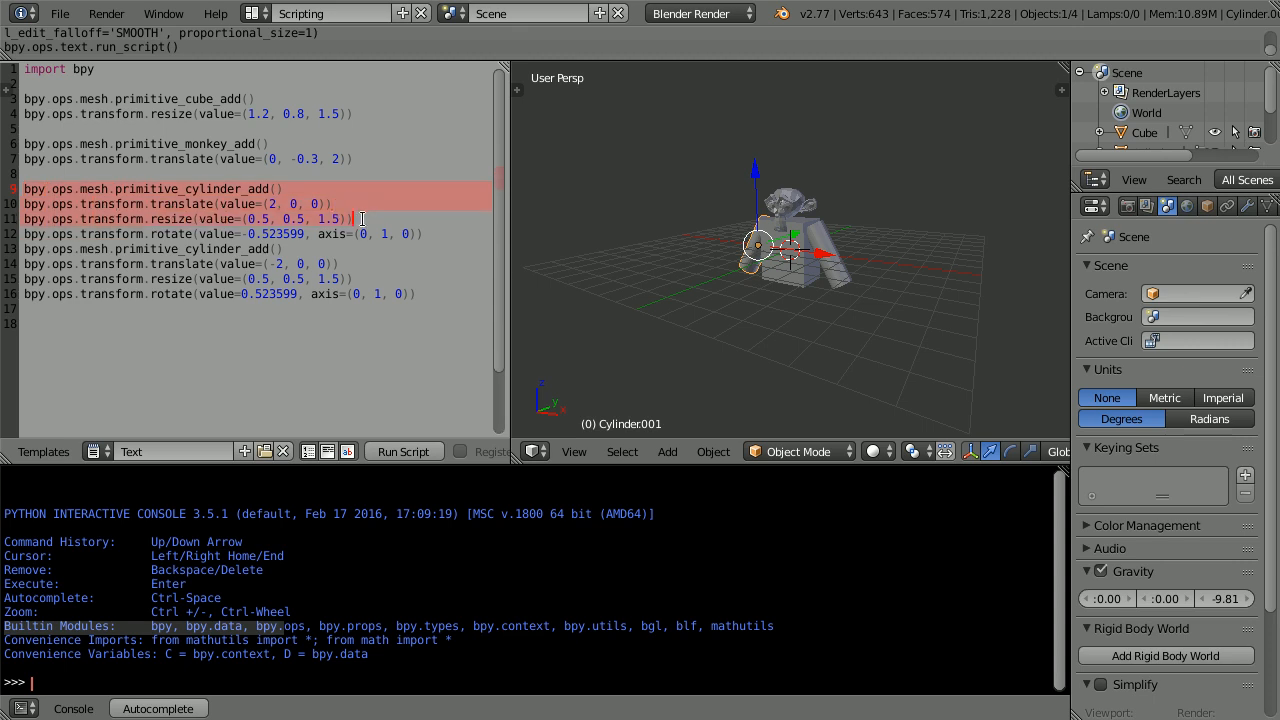
- Paste cylinder lines as a leg at (0.7, 0, -3.5), resize (0.5, 0.5, 2), and run
{"action": "right_click", "coordinate": [360, 219]}
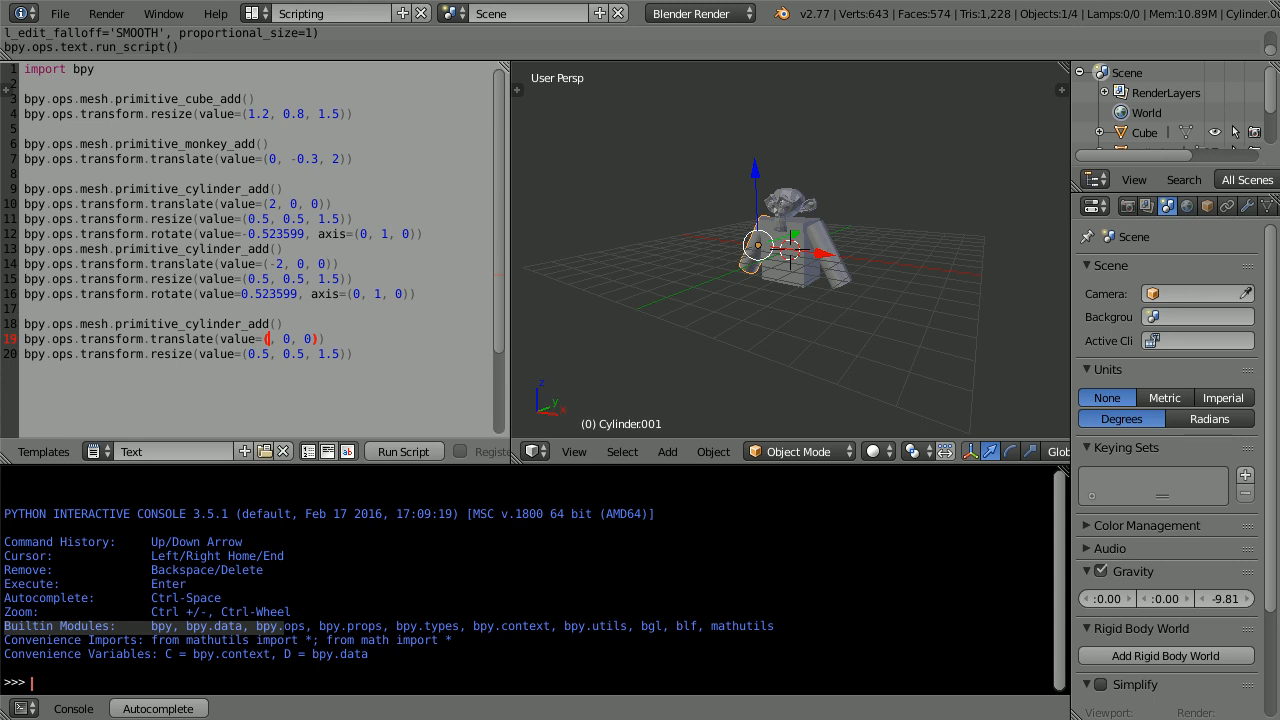
{"action": "type", "text": "0.7"}
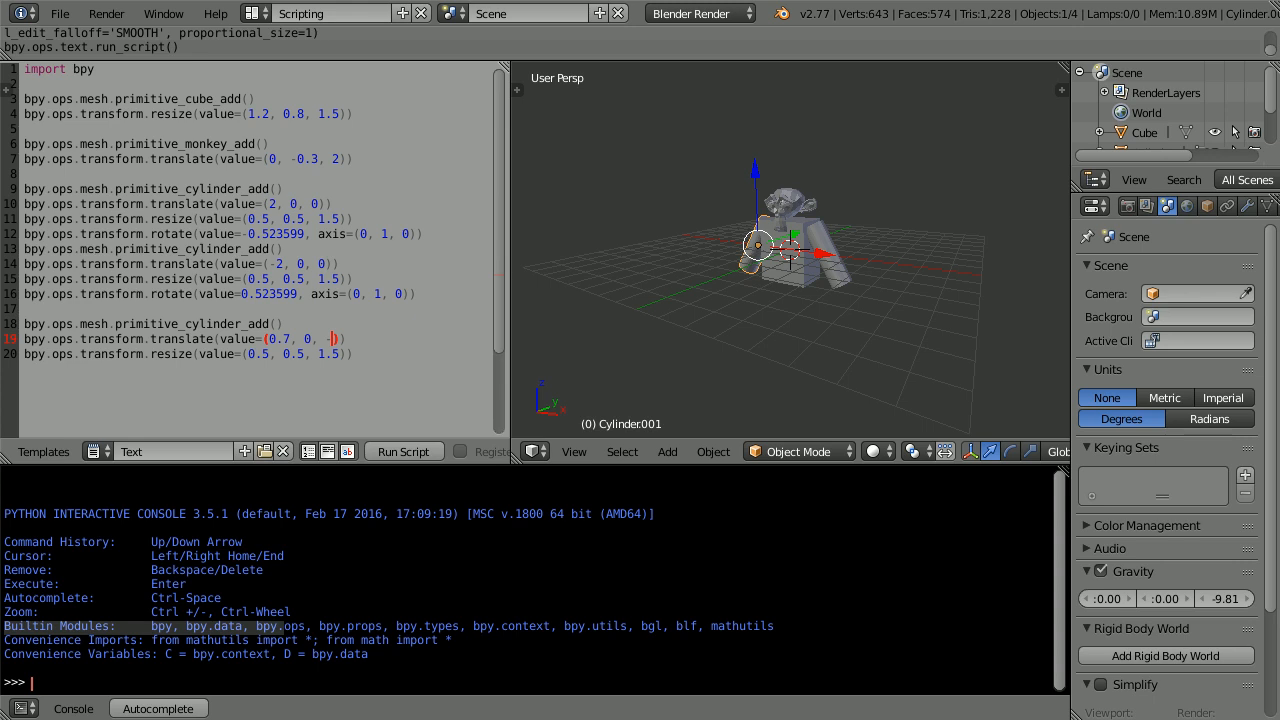
{"action": "type", "text": "3.5"}
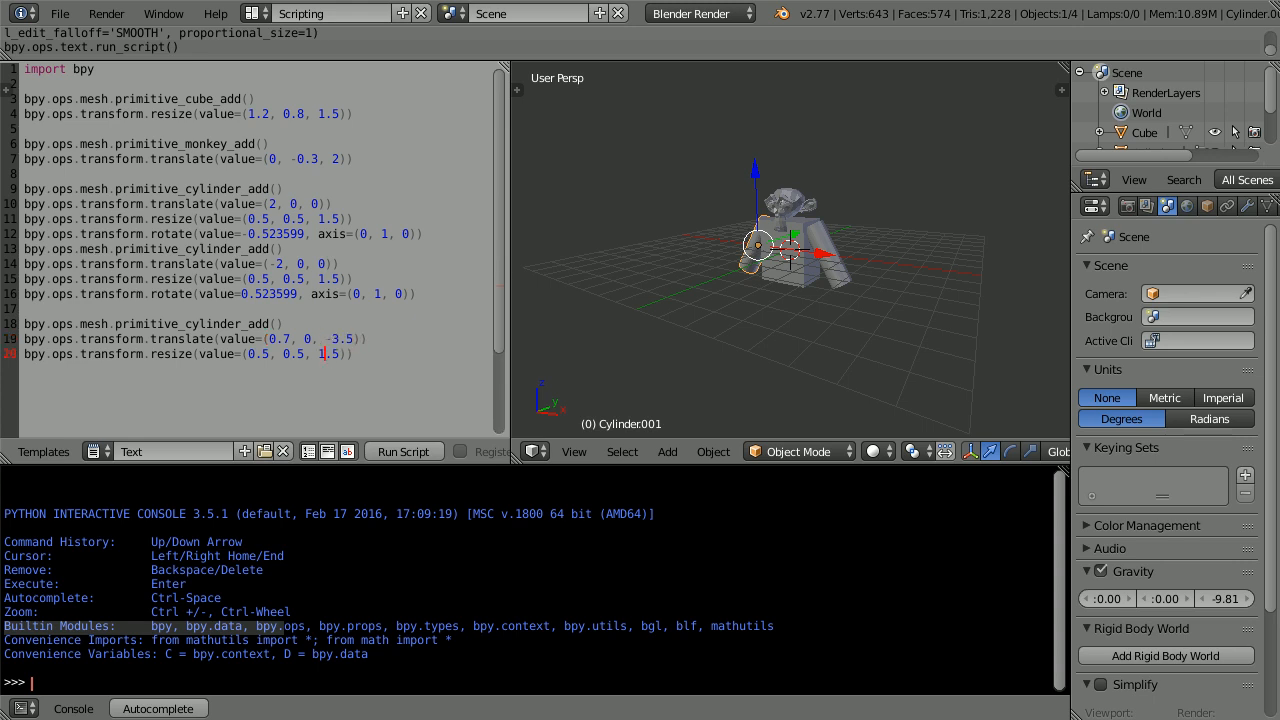
{"action": "key", "text": "BackSpace"}
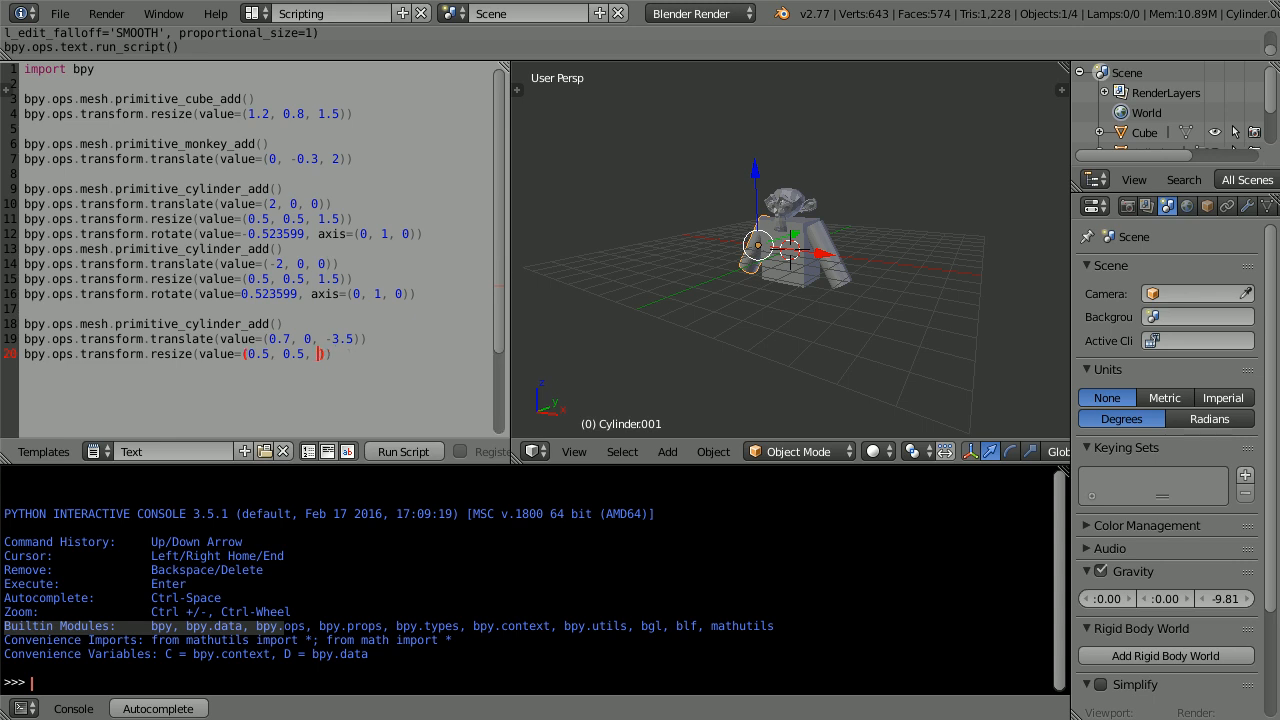
{"action": "type", "text": "2"}
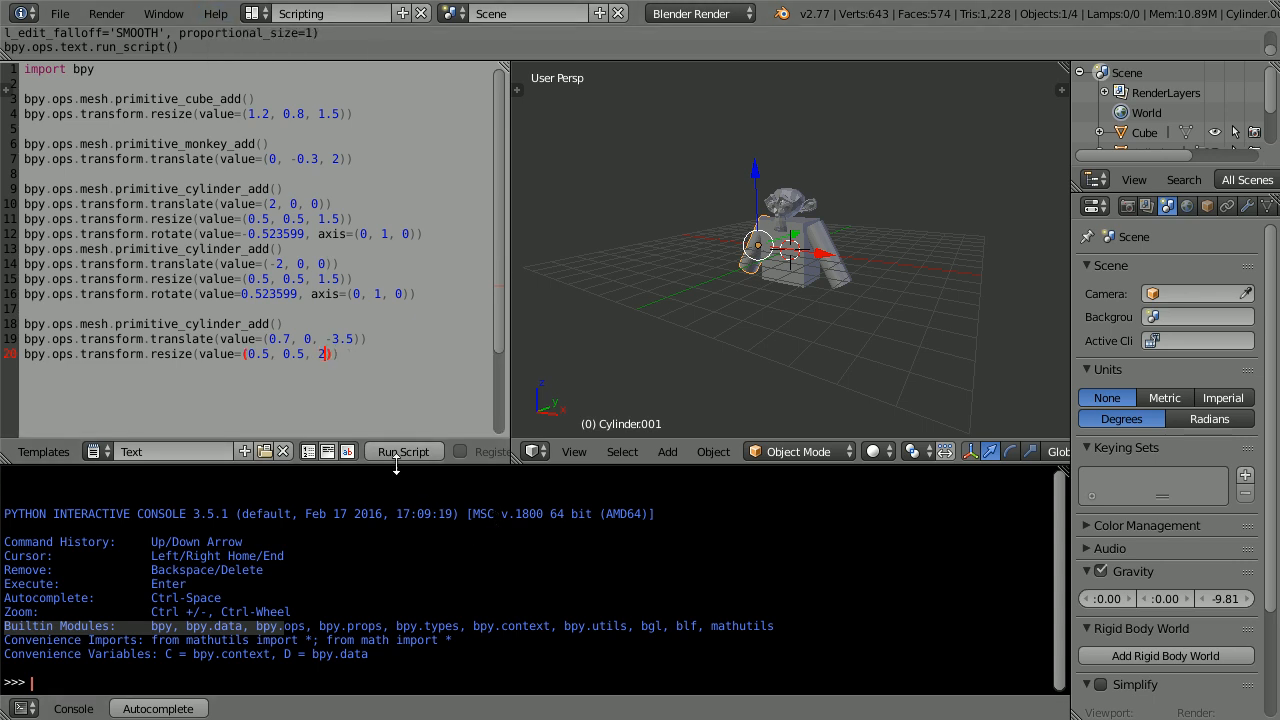
{"action": "left_click", "coordinate": [403, 451]}
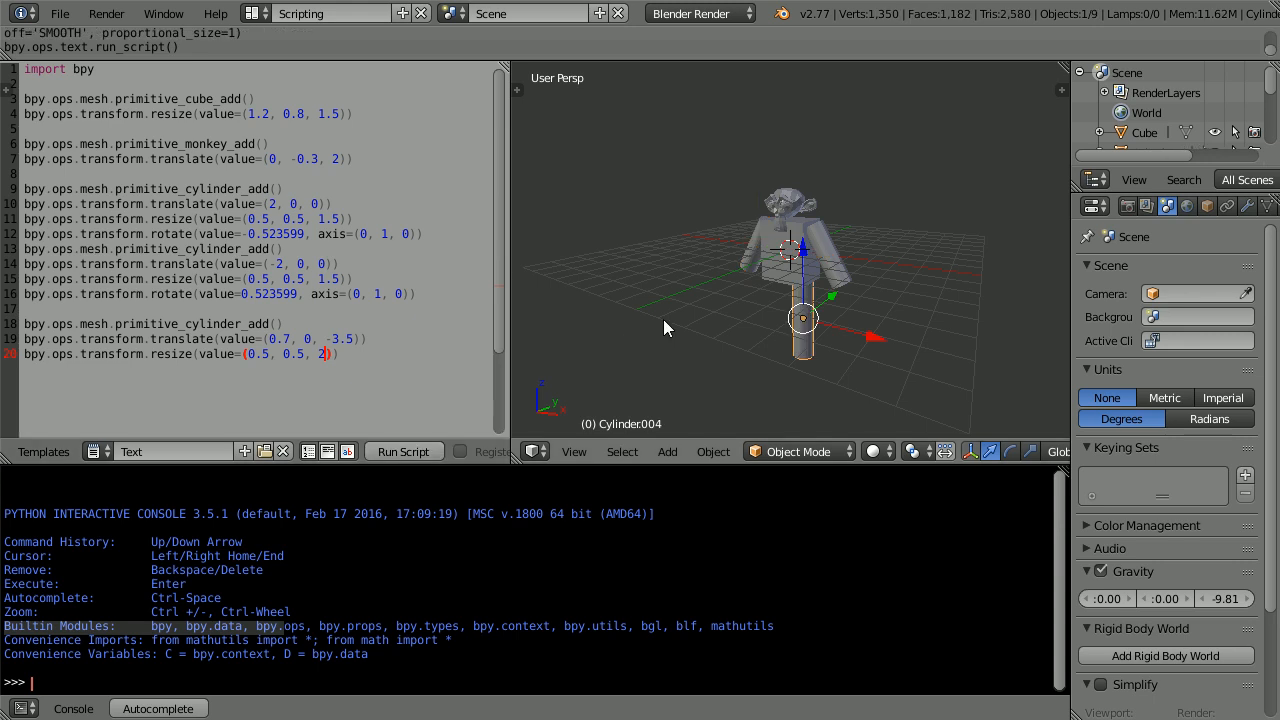
- Paste the leg duplicate_move command as script line 21 and run the script
{"action": "left_click", "coordinate": [403, 451]}
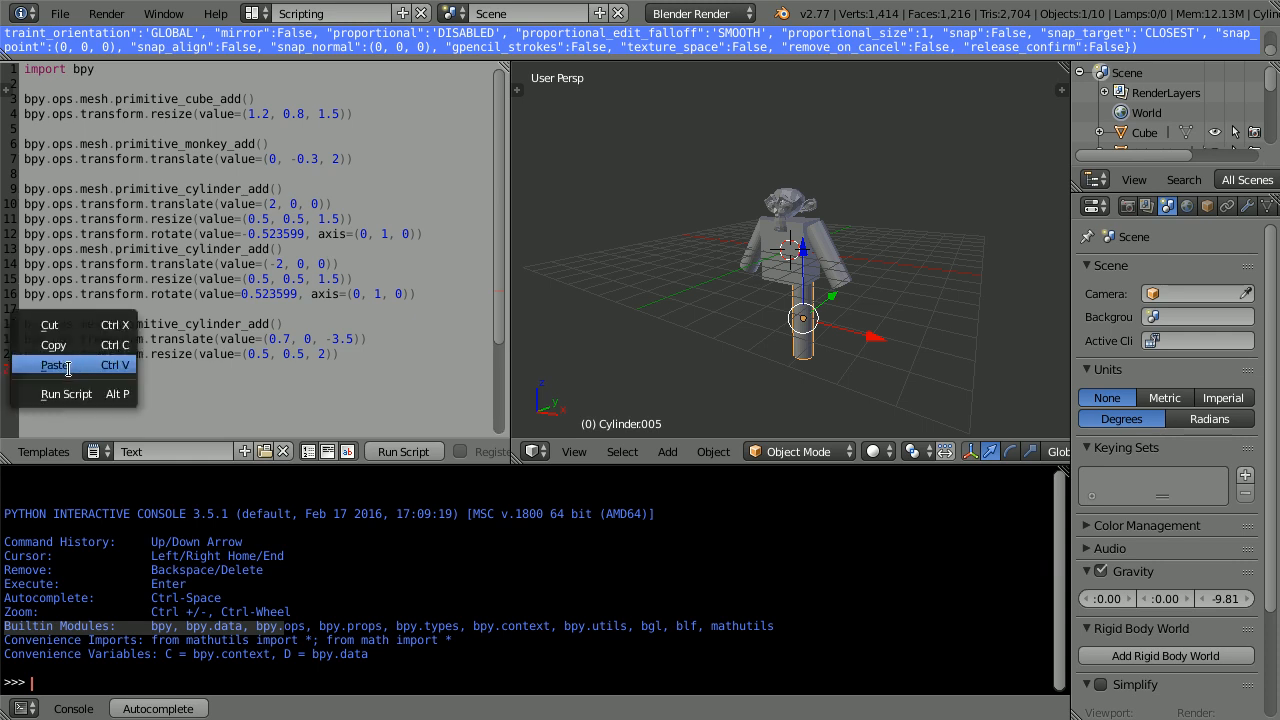
{"action": "left_click", "coordinate": [55, 365]}
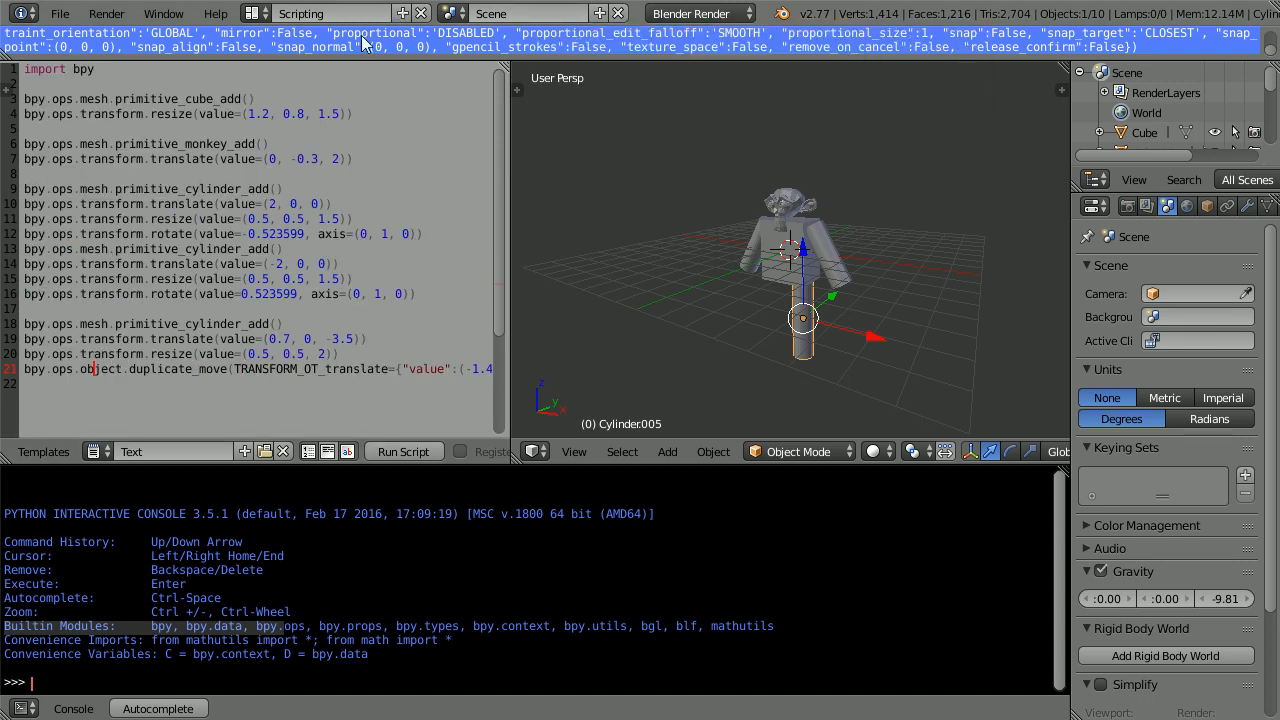
{"action": "left_click", "coordinate": [403, 451]}
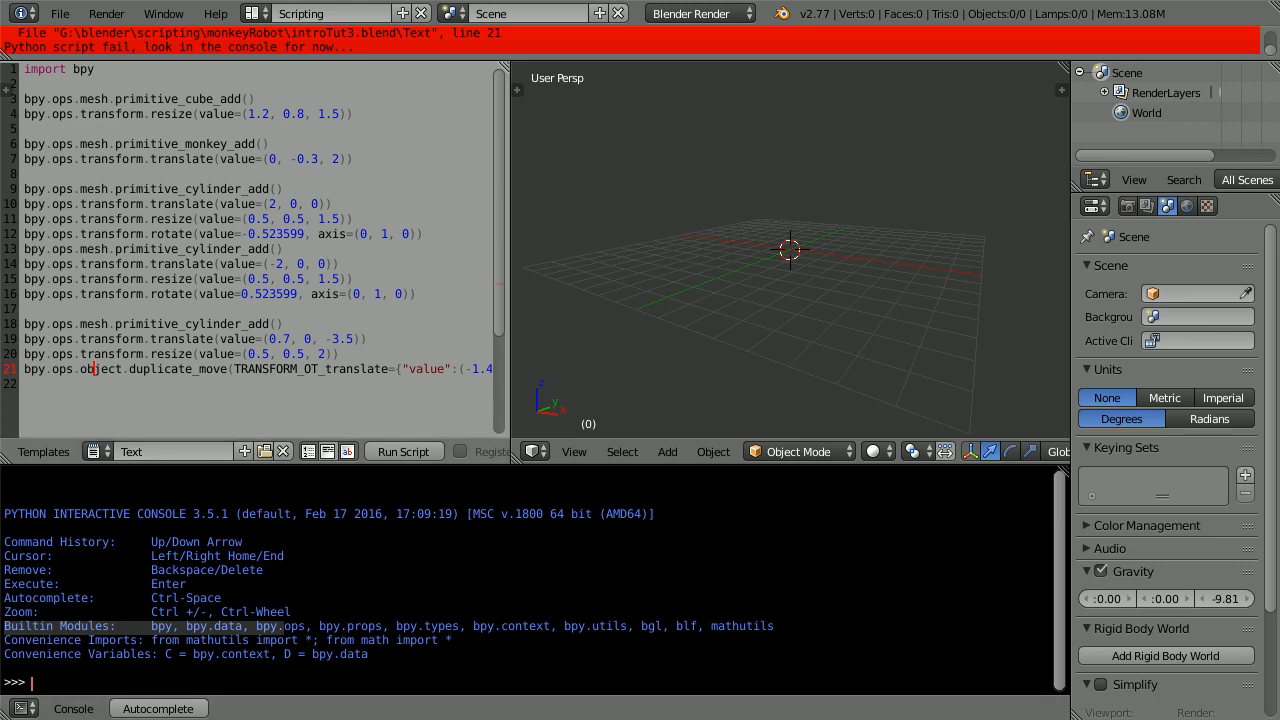
- Show the system console to read the SyntaxError on line 21
{"action": "left_click", "coordinate": [163, 13]}
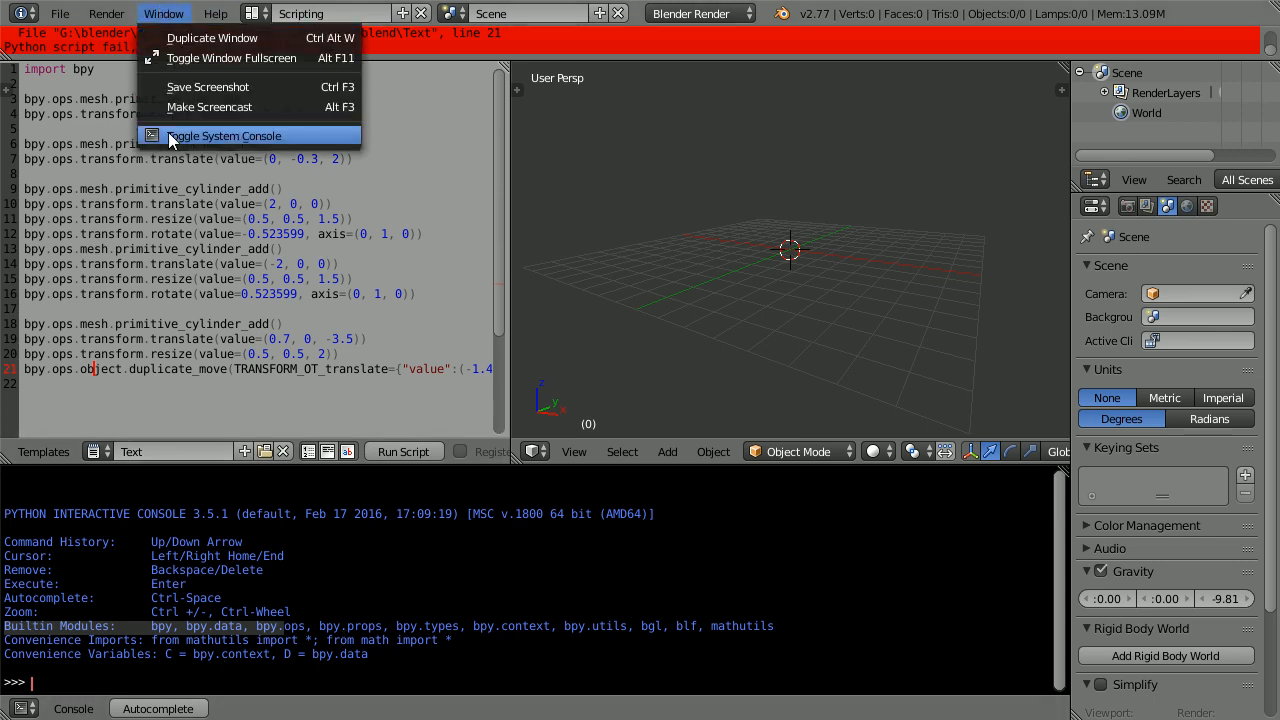
{"action": "left_click", "coordinate": [224, 135]}
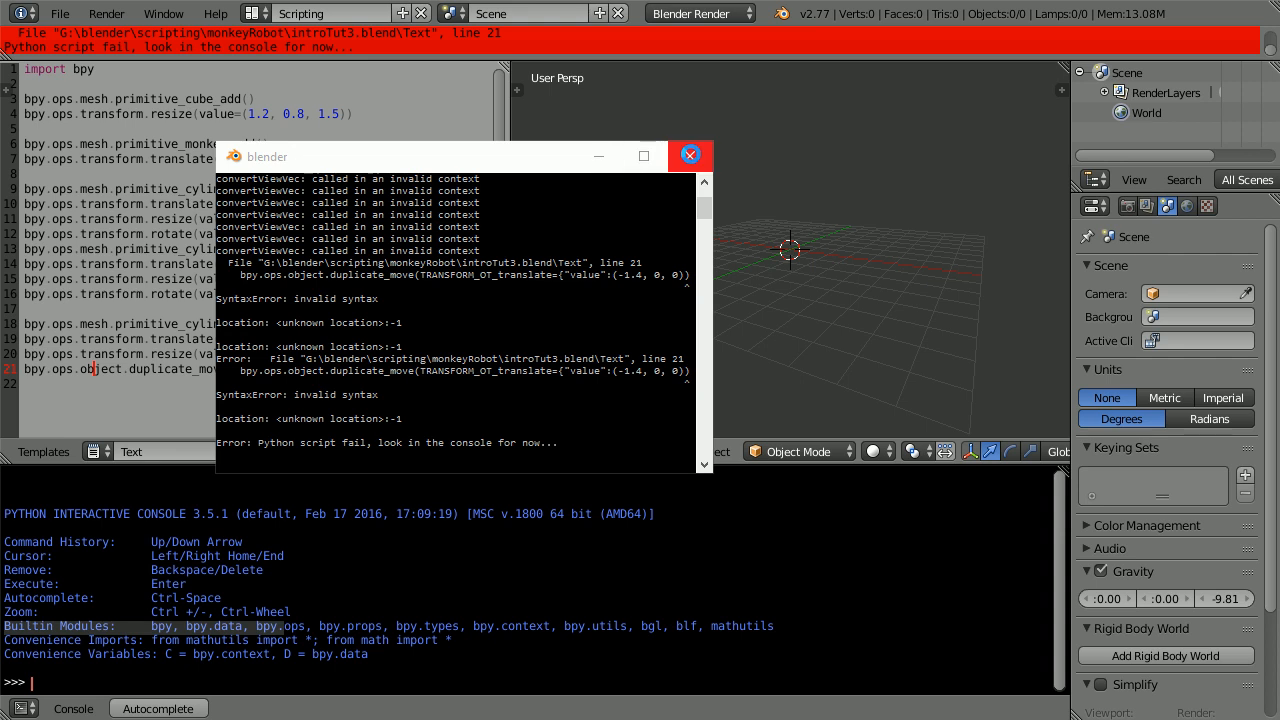
{"action": "mouse_move", "coordinate": [689, 155]}
{"action": "type", "text": "}"}
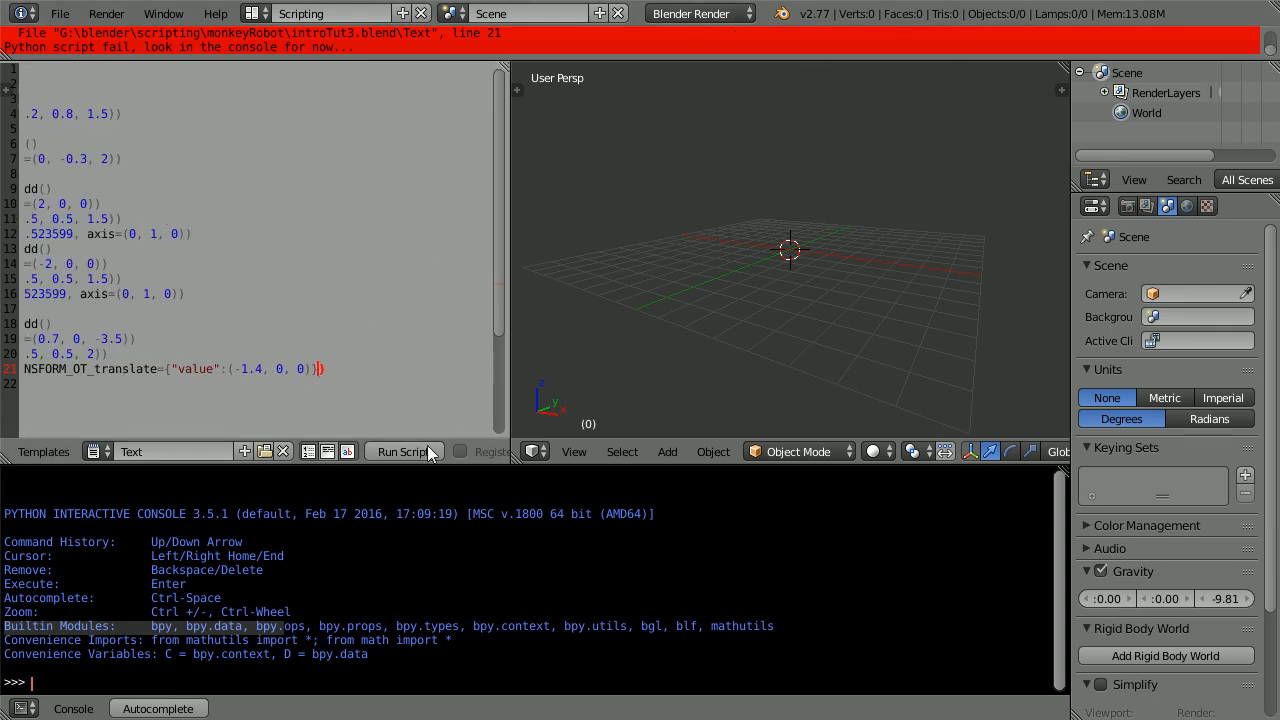
- Run the corrected script to build both legs, and turn on word wrap
{"action": "left_click", "coordinate": [404, 451]}
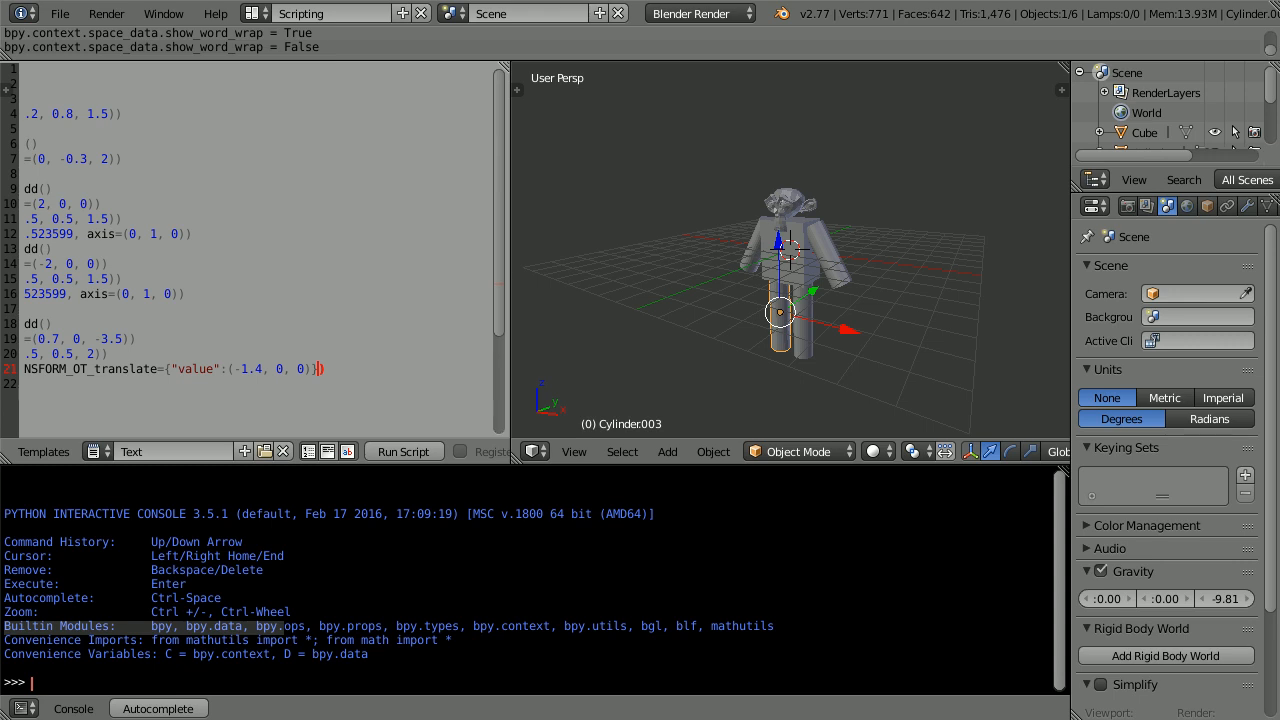
{"action": "mouse_move", "coordinate": [328, 451]}
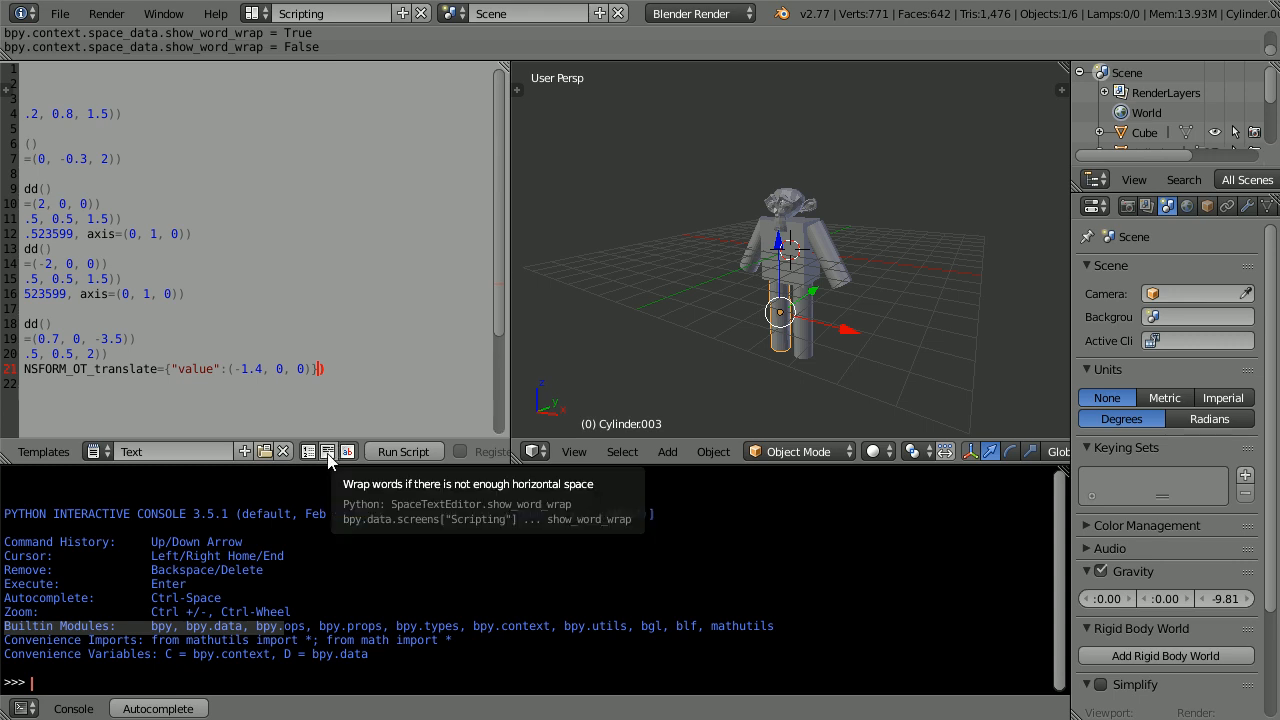
{"action": "left_click", "coordinate": [327, 451]}
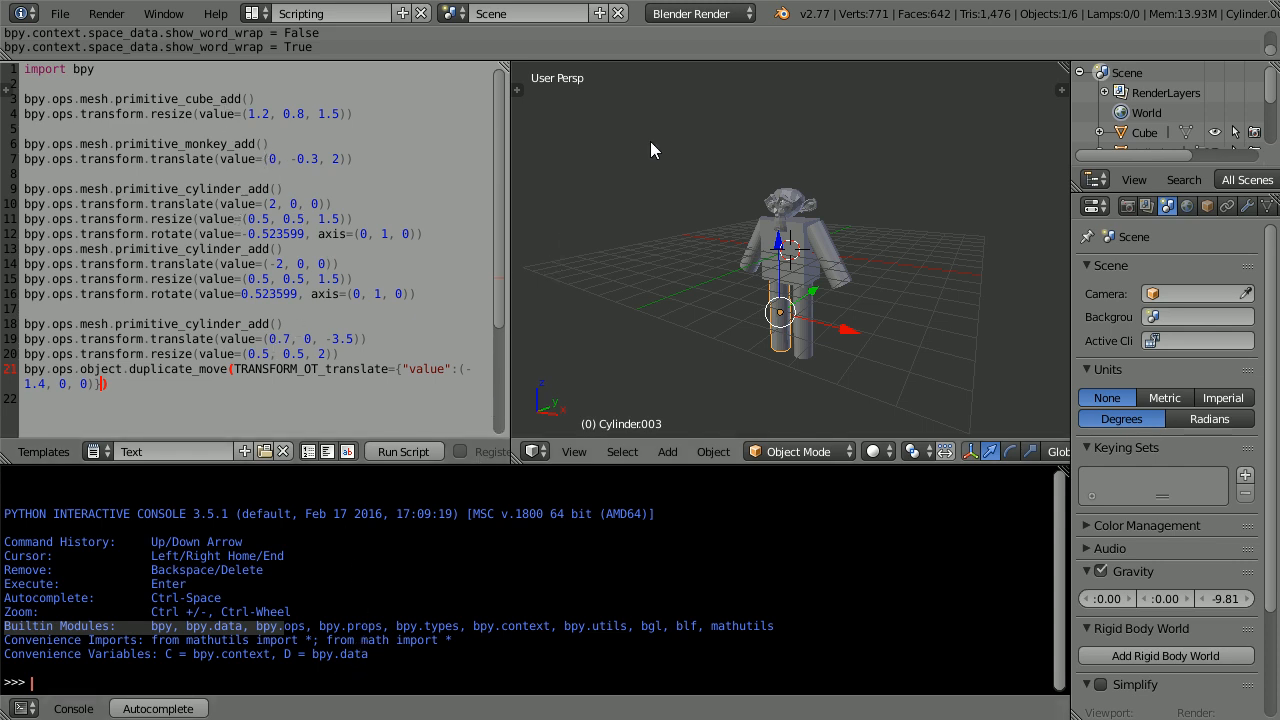
{"action": "mouse_move", "coordinate": [950, 152]}
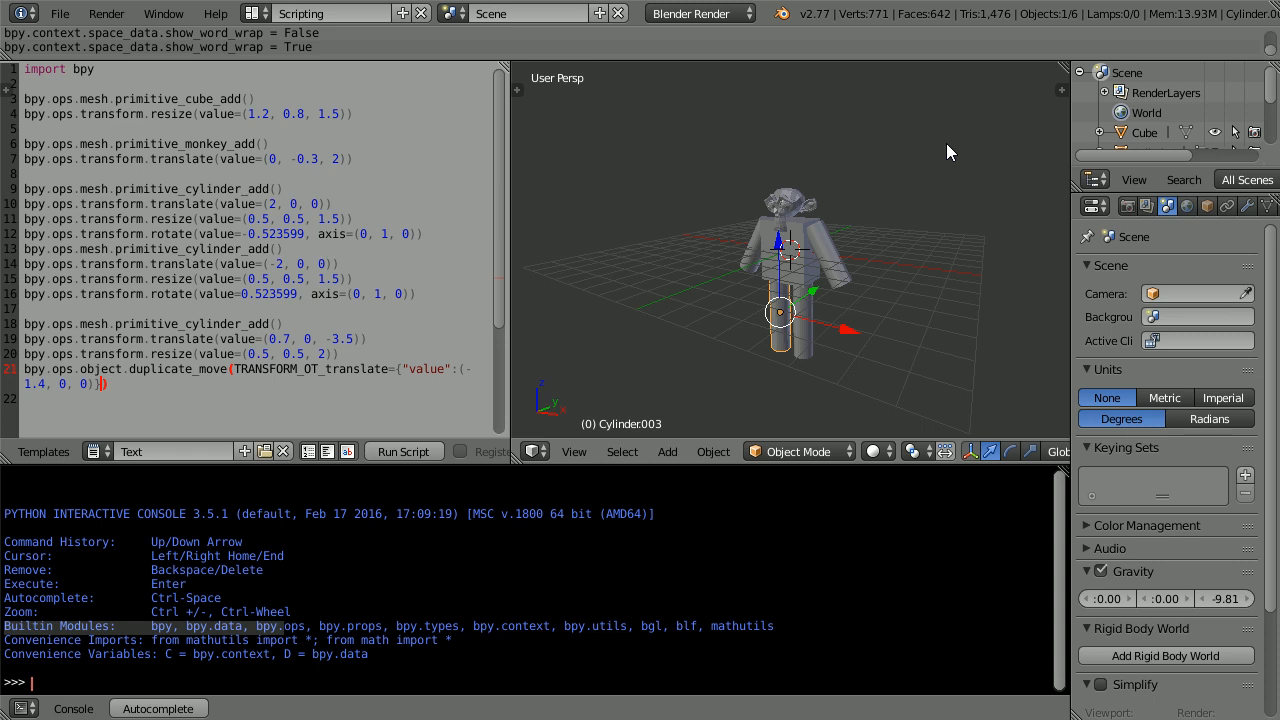
{"action": "mouse_move", "coordinate": [1250, 25]}
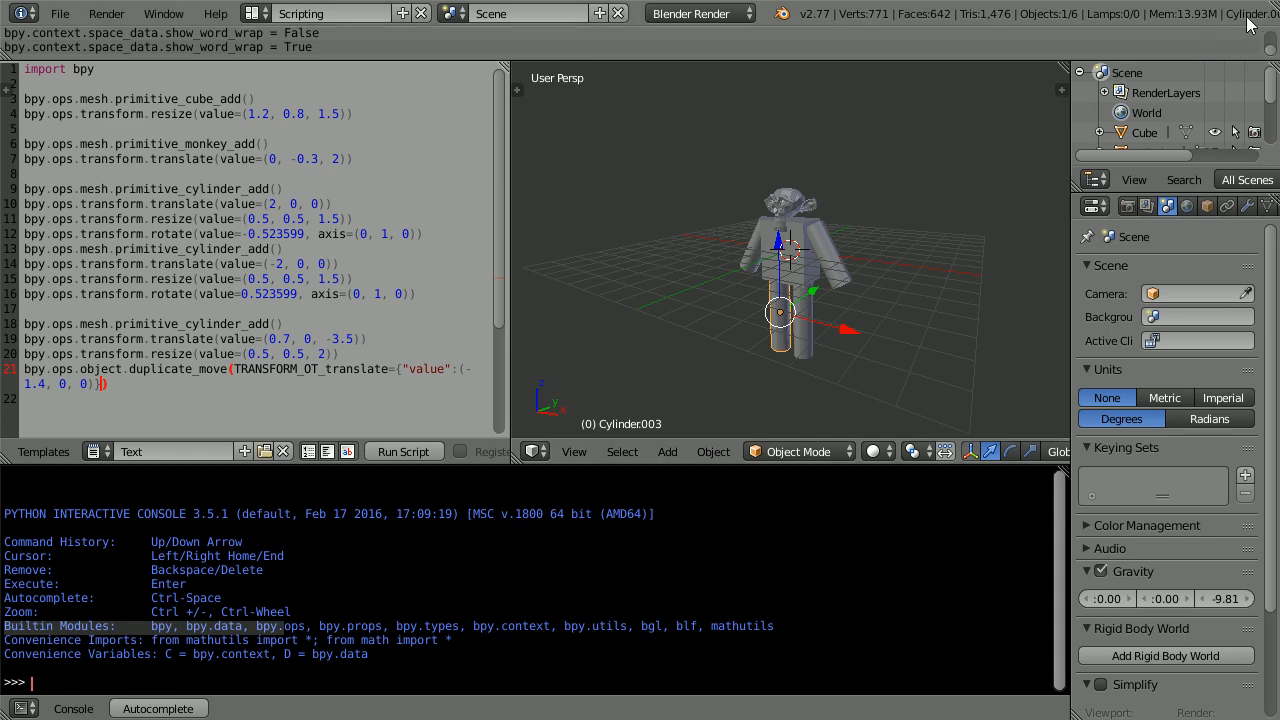
{"action": "mouse_move", "coordinate": [911, 421]}
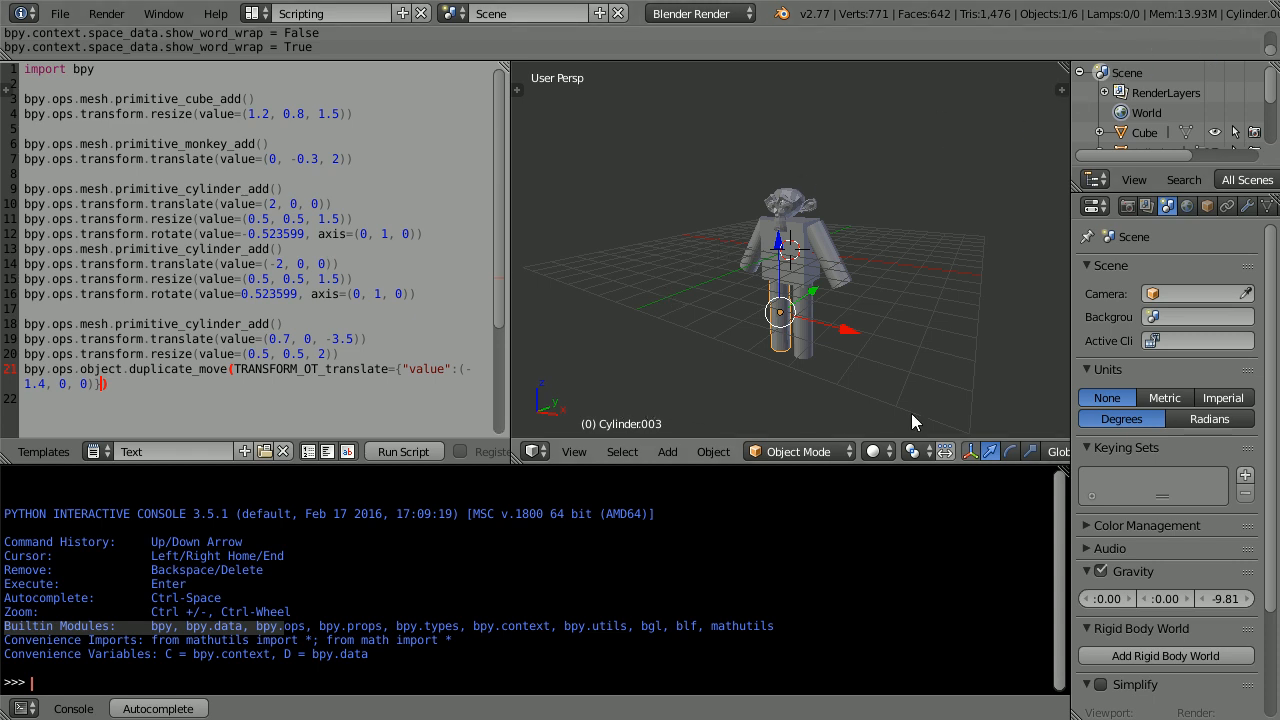
{"action": "mouse_move", "coordinate": [658, 240]}
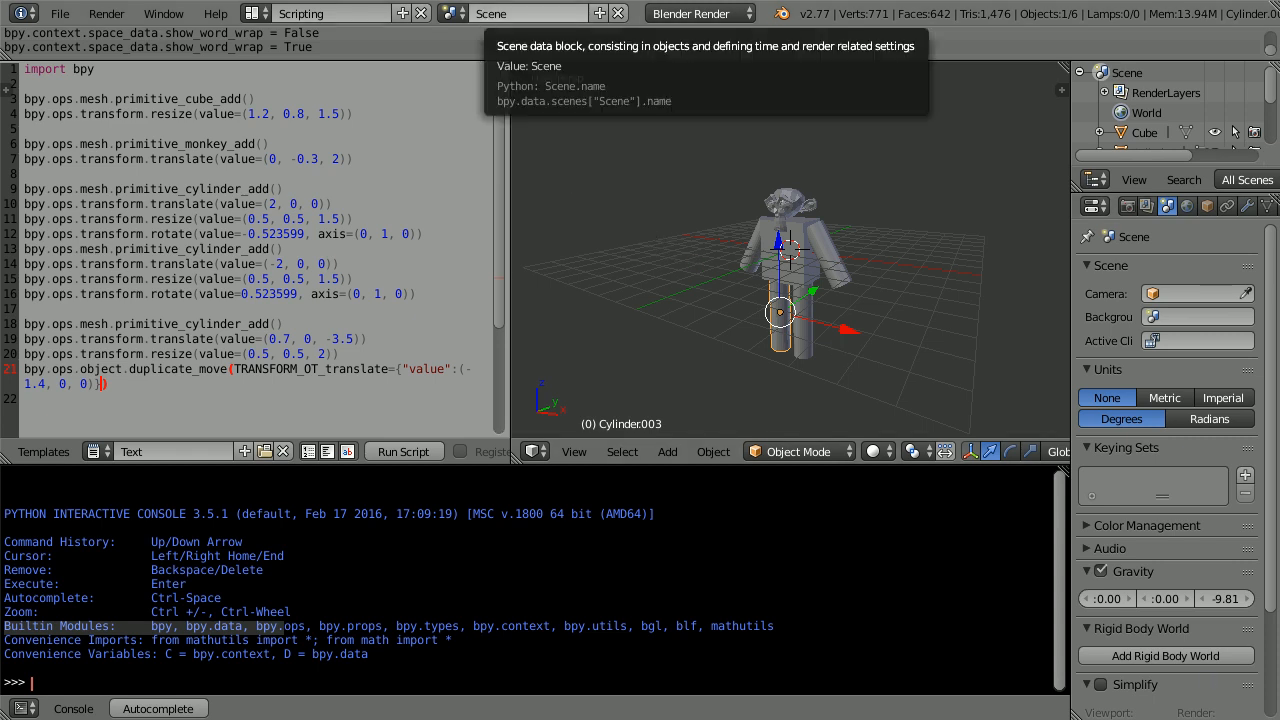
- Rerun the script with its #body, #head, #arms and #legs comments to rebuild the robot
{"action": "left_click", "coordinate": [403, 451]}
{"action": "type", "text": "#legs"}
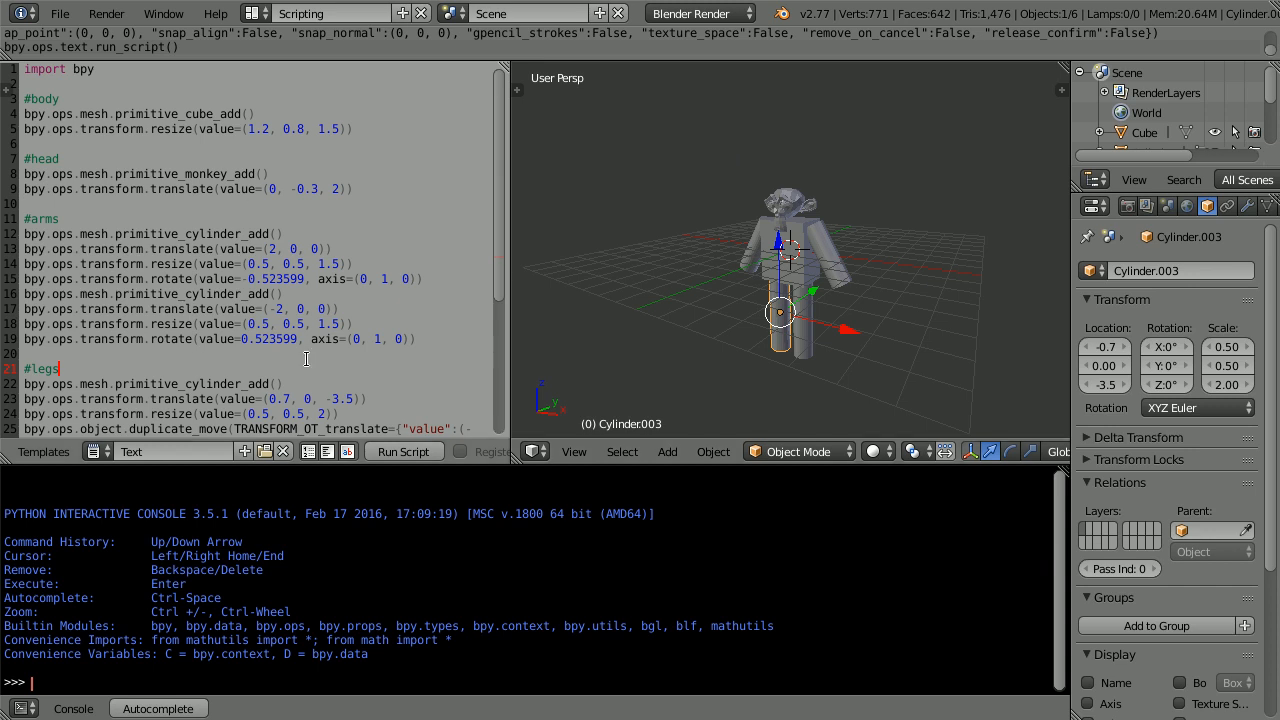
{"action": "mouse_move", "coordinate": [405, 539]}
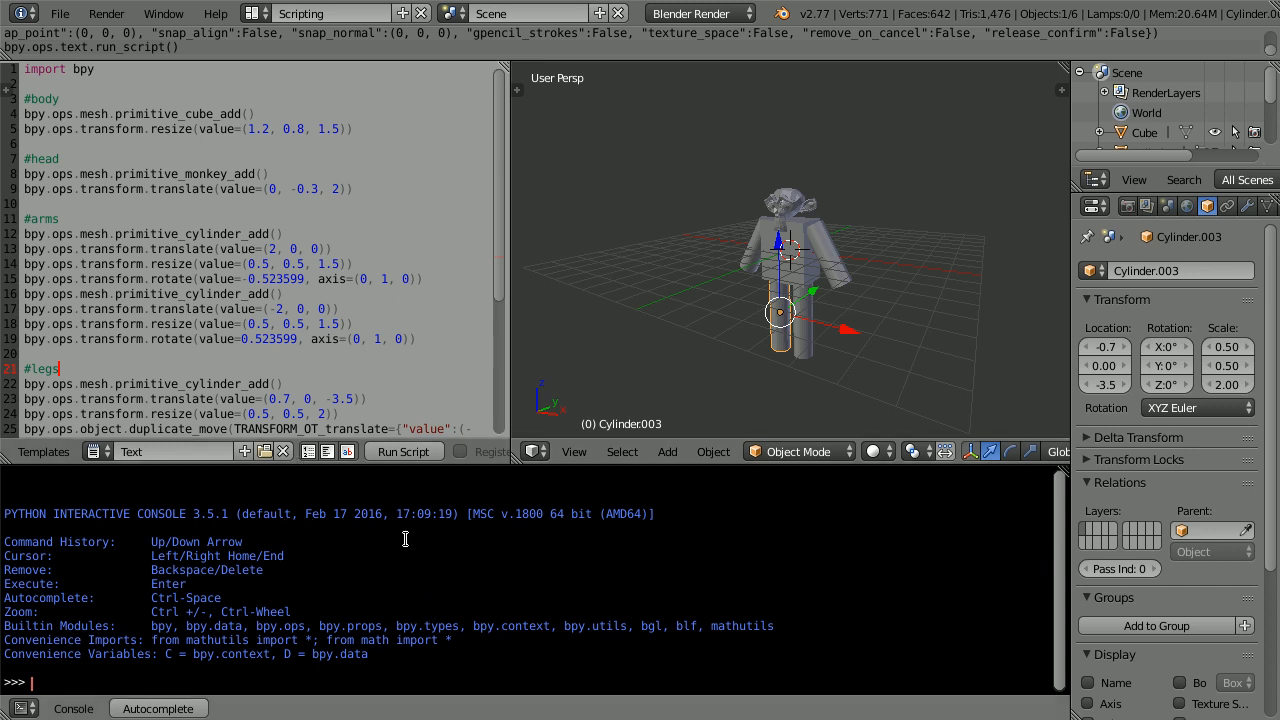